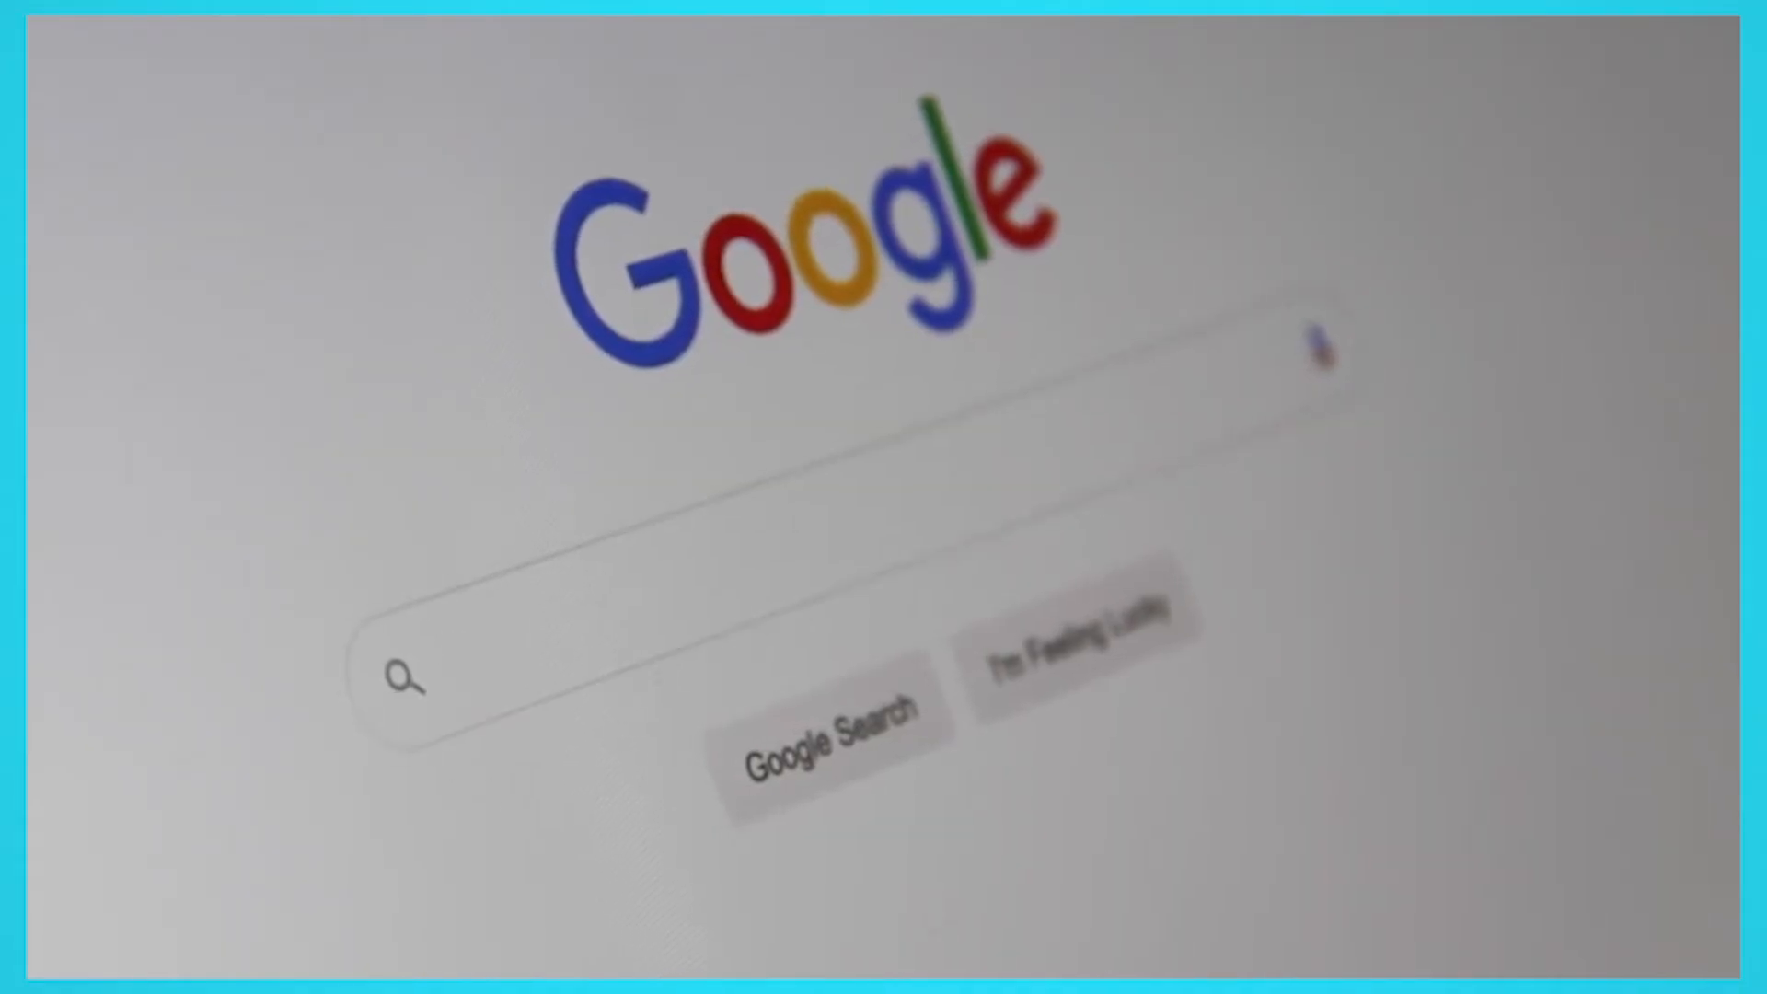
- Open the existing bing.com data science project to show its main_template commands
text(Search)
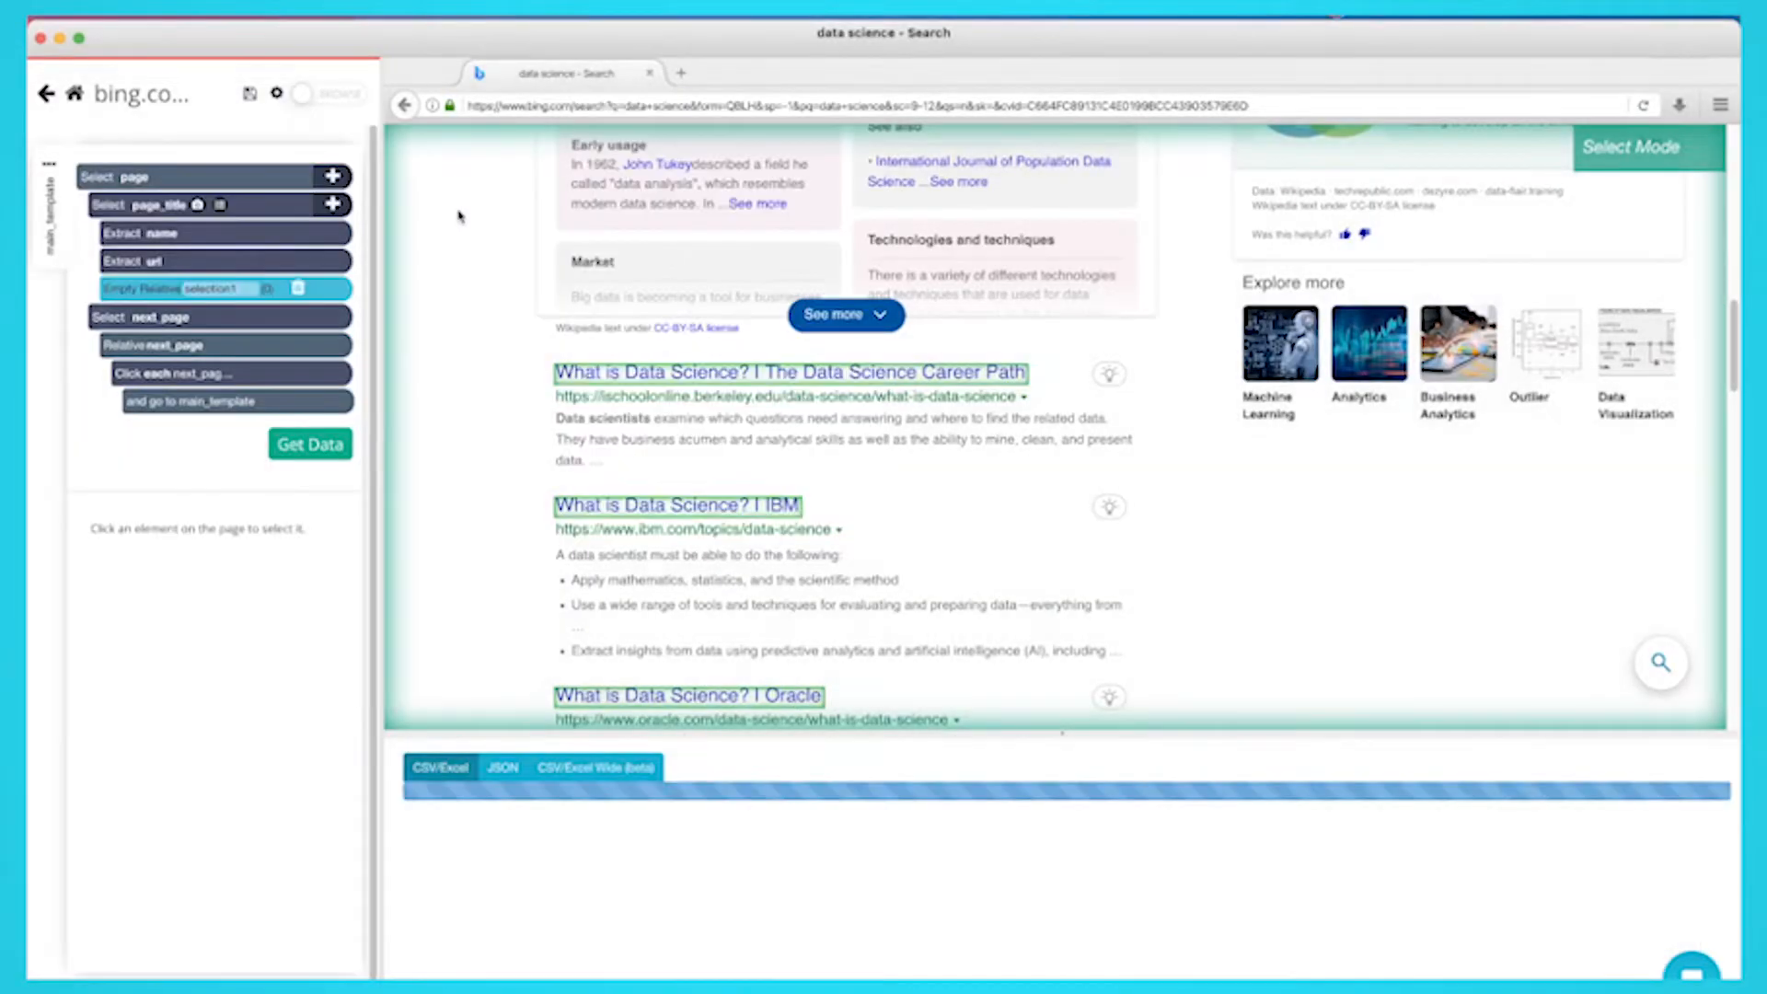
- Relate each result title to its description snippet with Relative Select
click(309, 443)
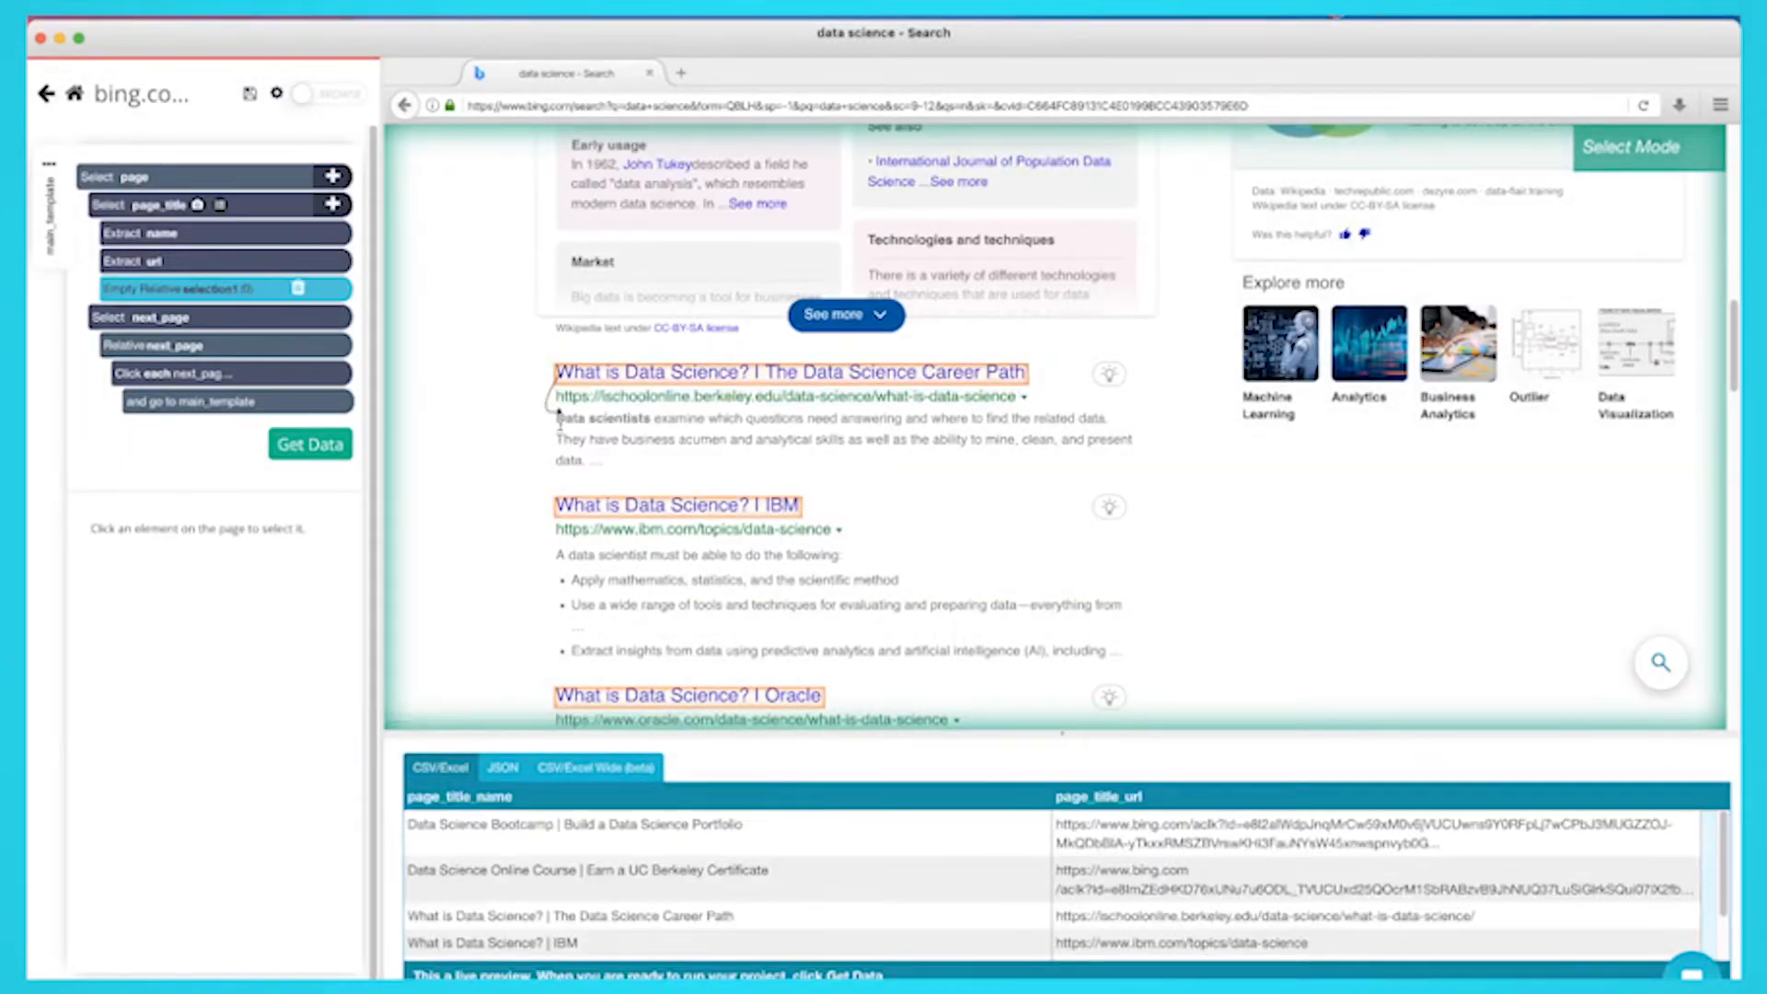
click(789, 438)
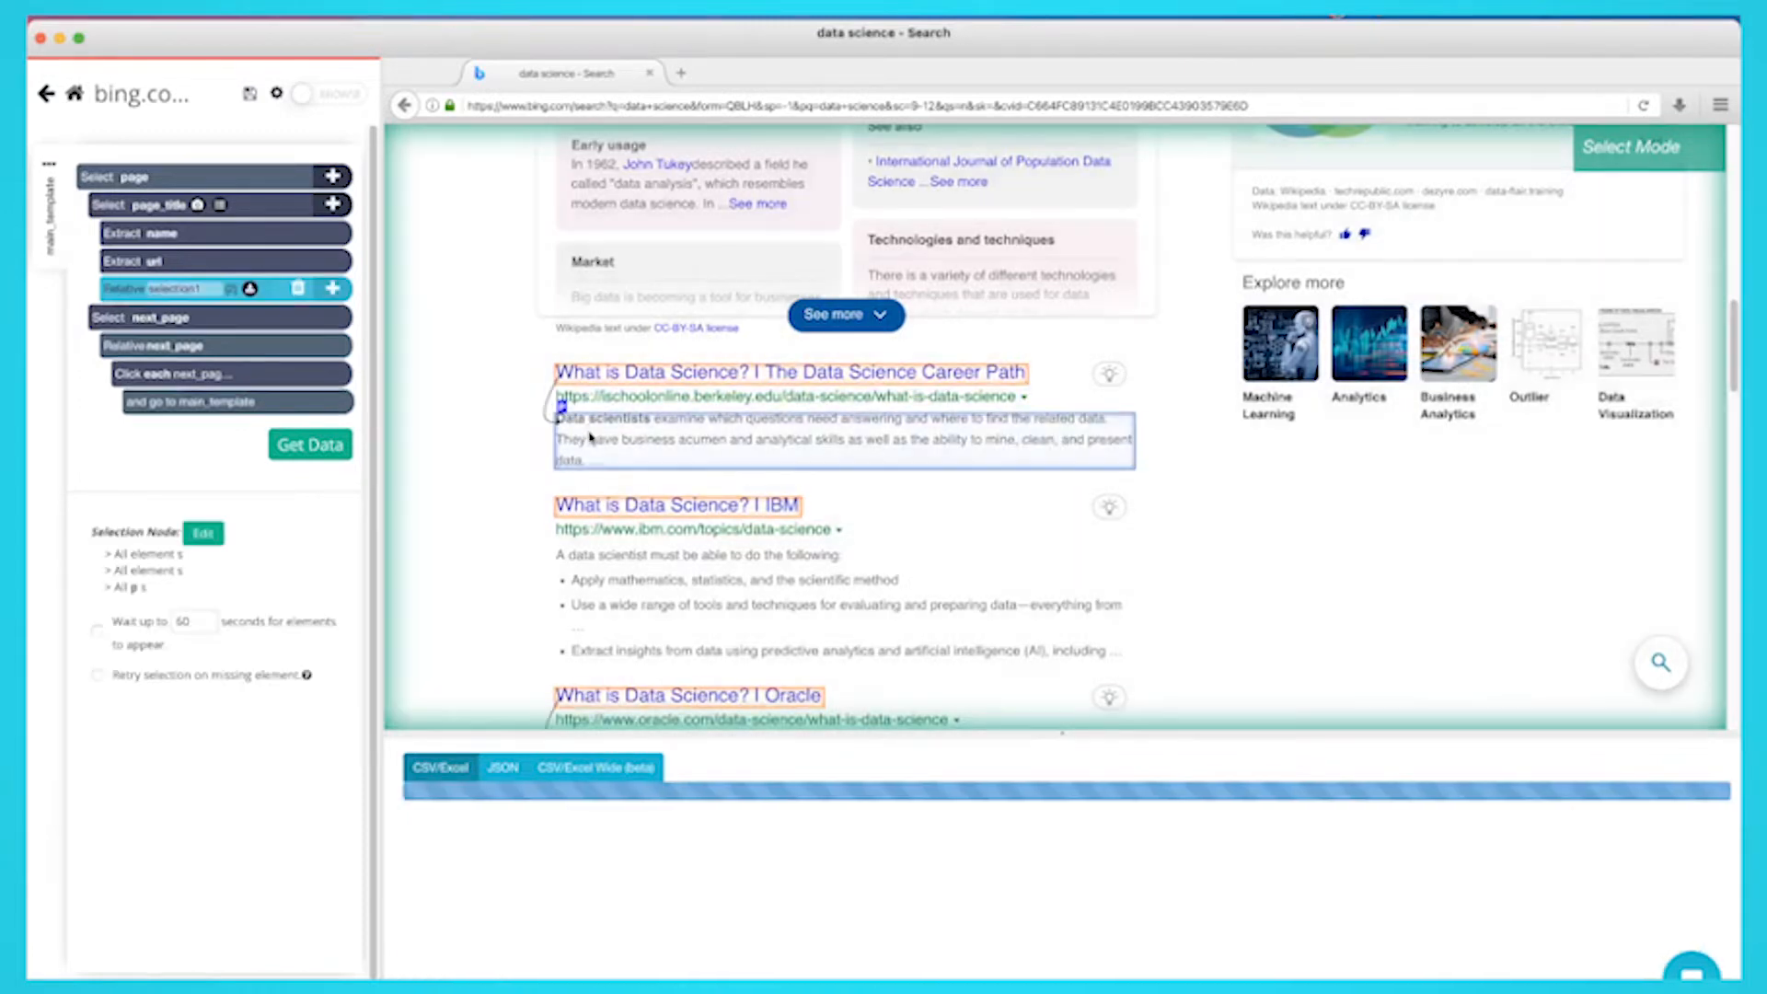
click(309, 443)
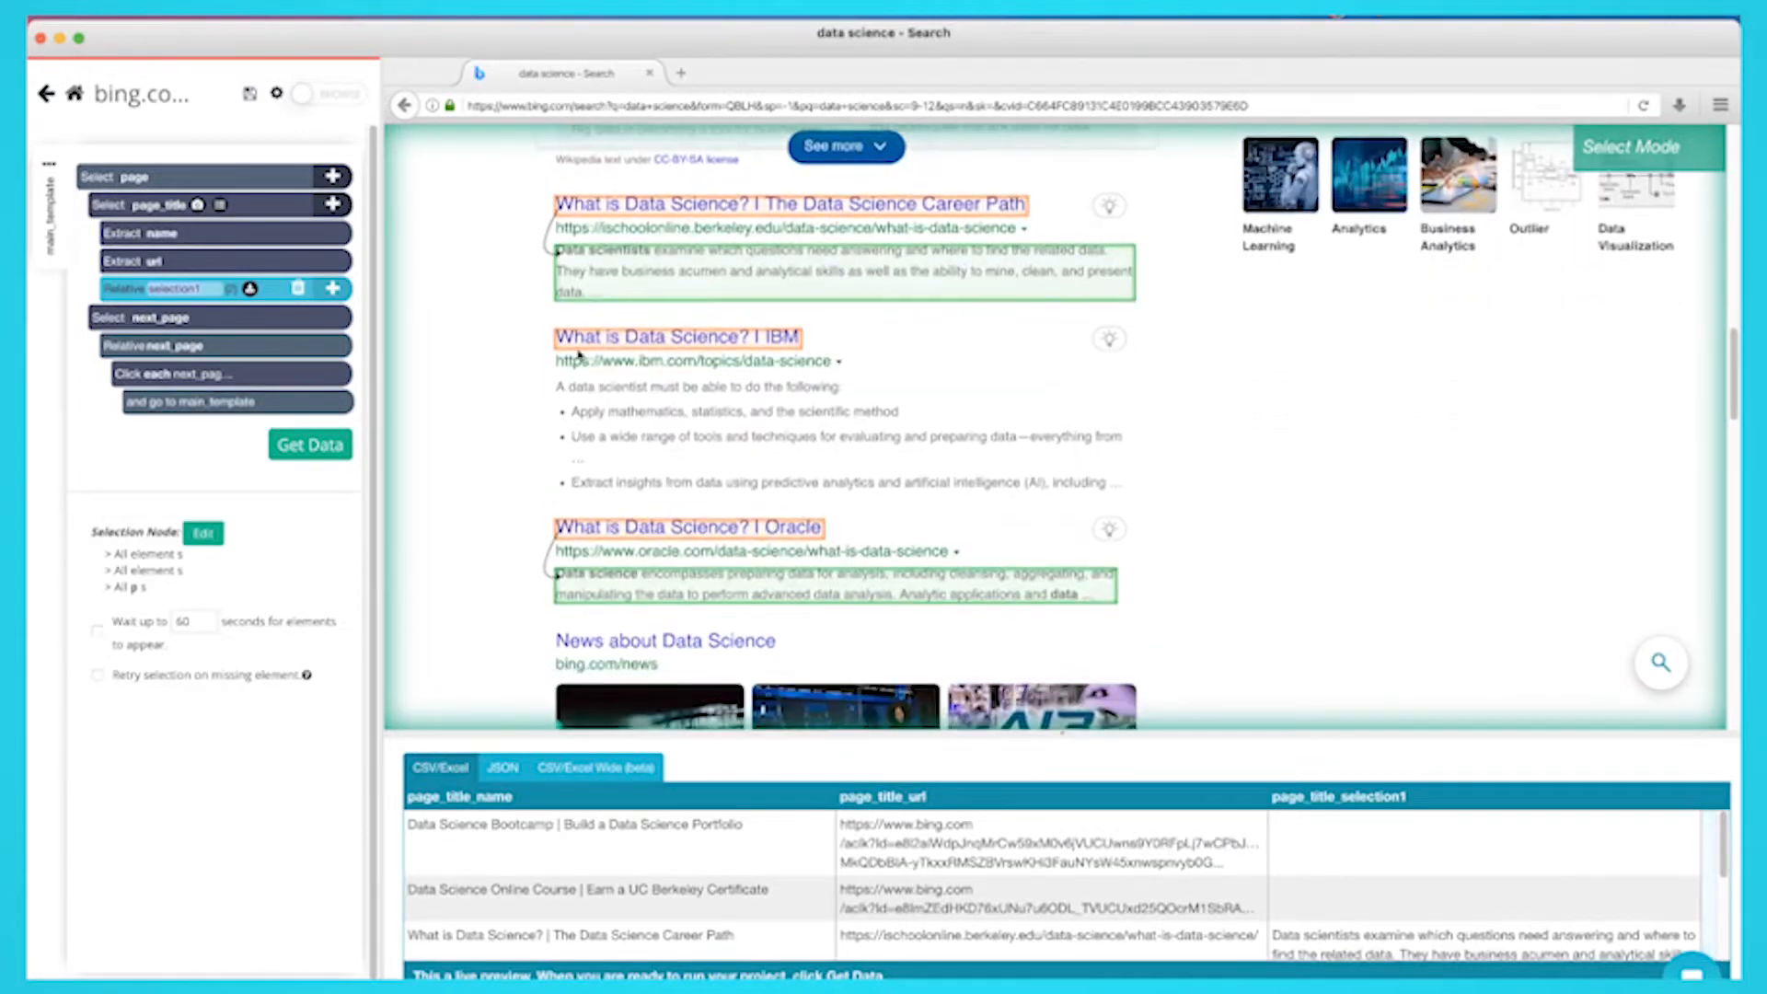
click(733, 411)
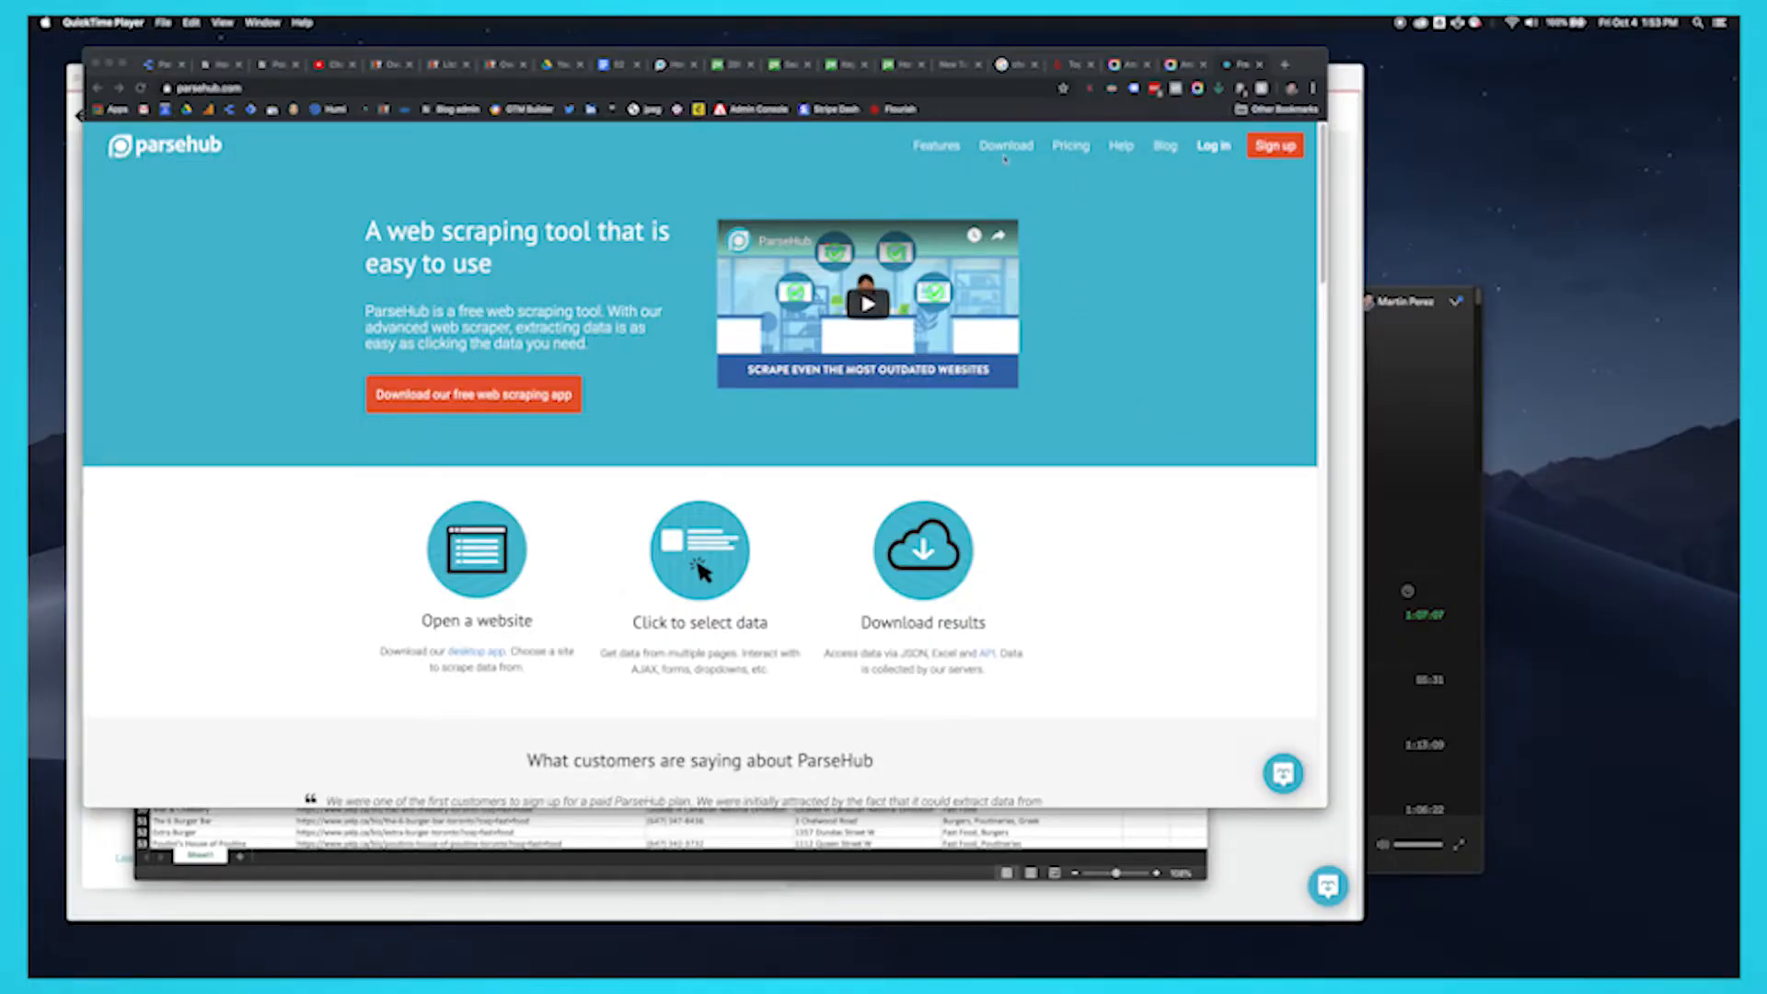
- Visit the parsehub.com Download page, then return to the ParseHub dashboard
click(1004, 145)
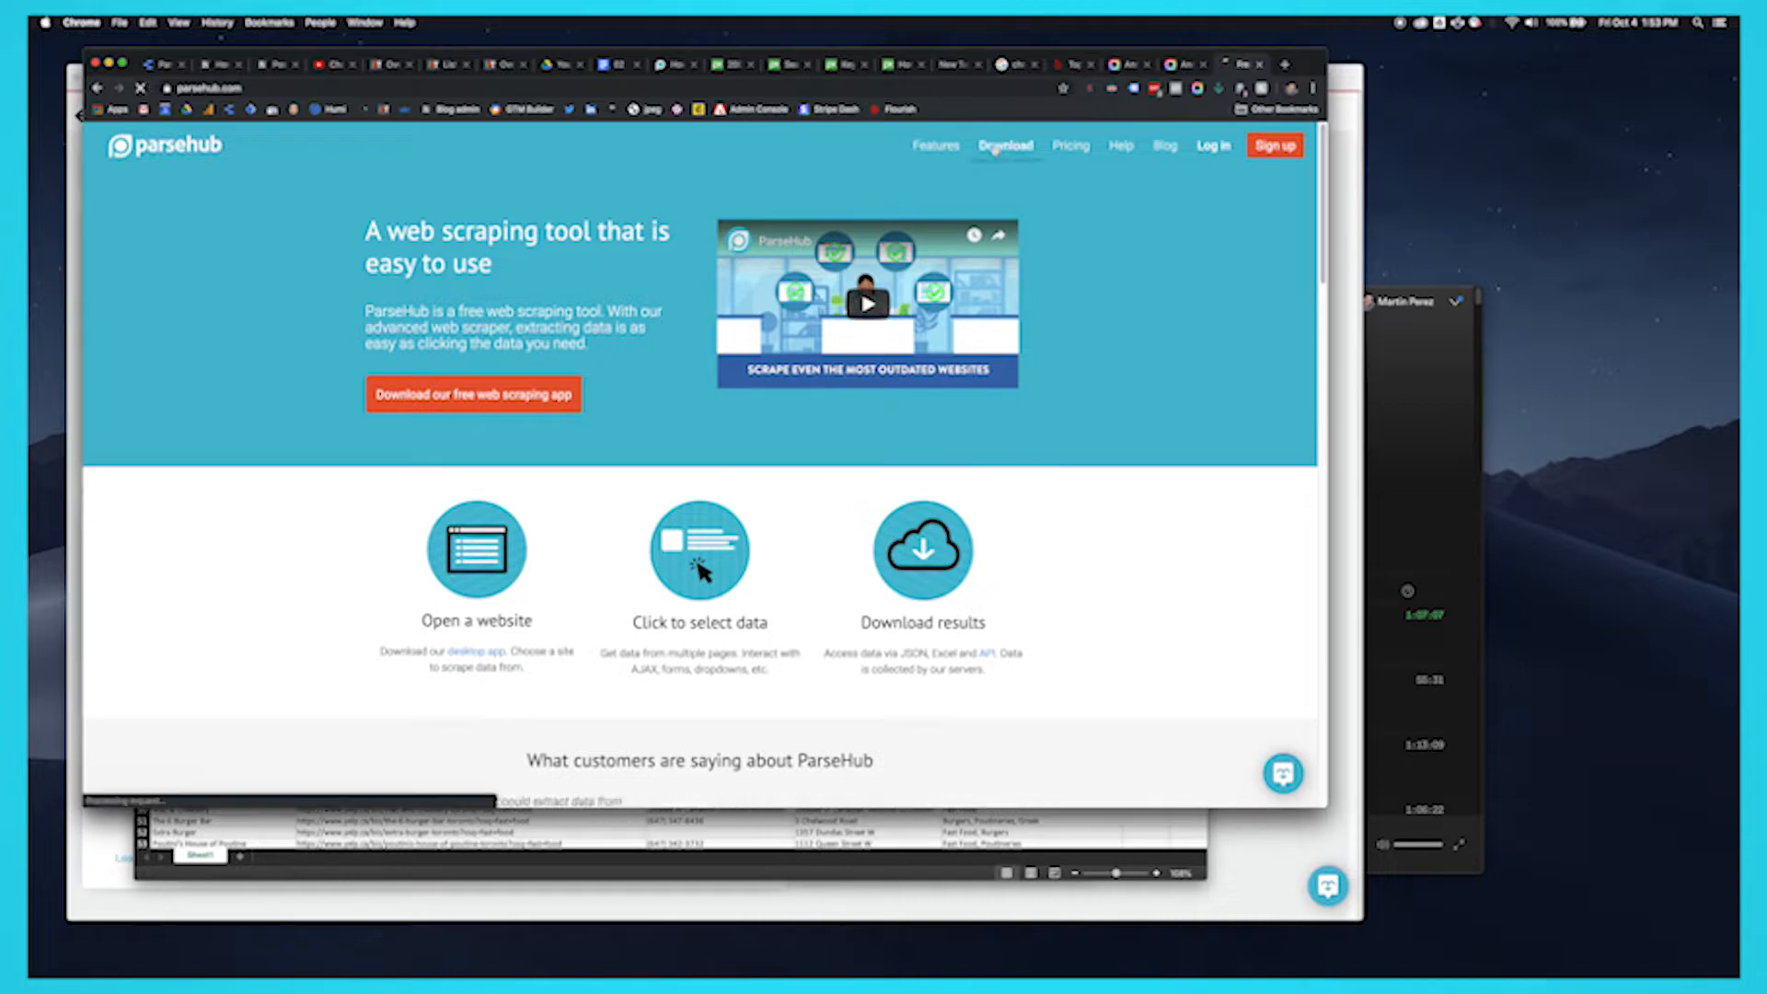
click(1005, 146)
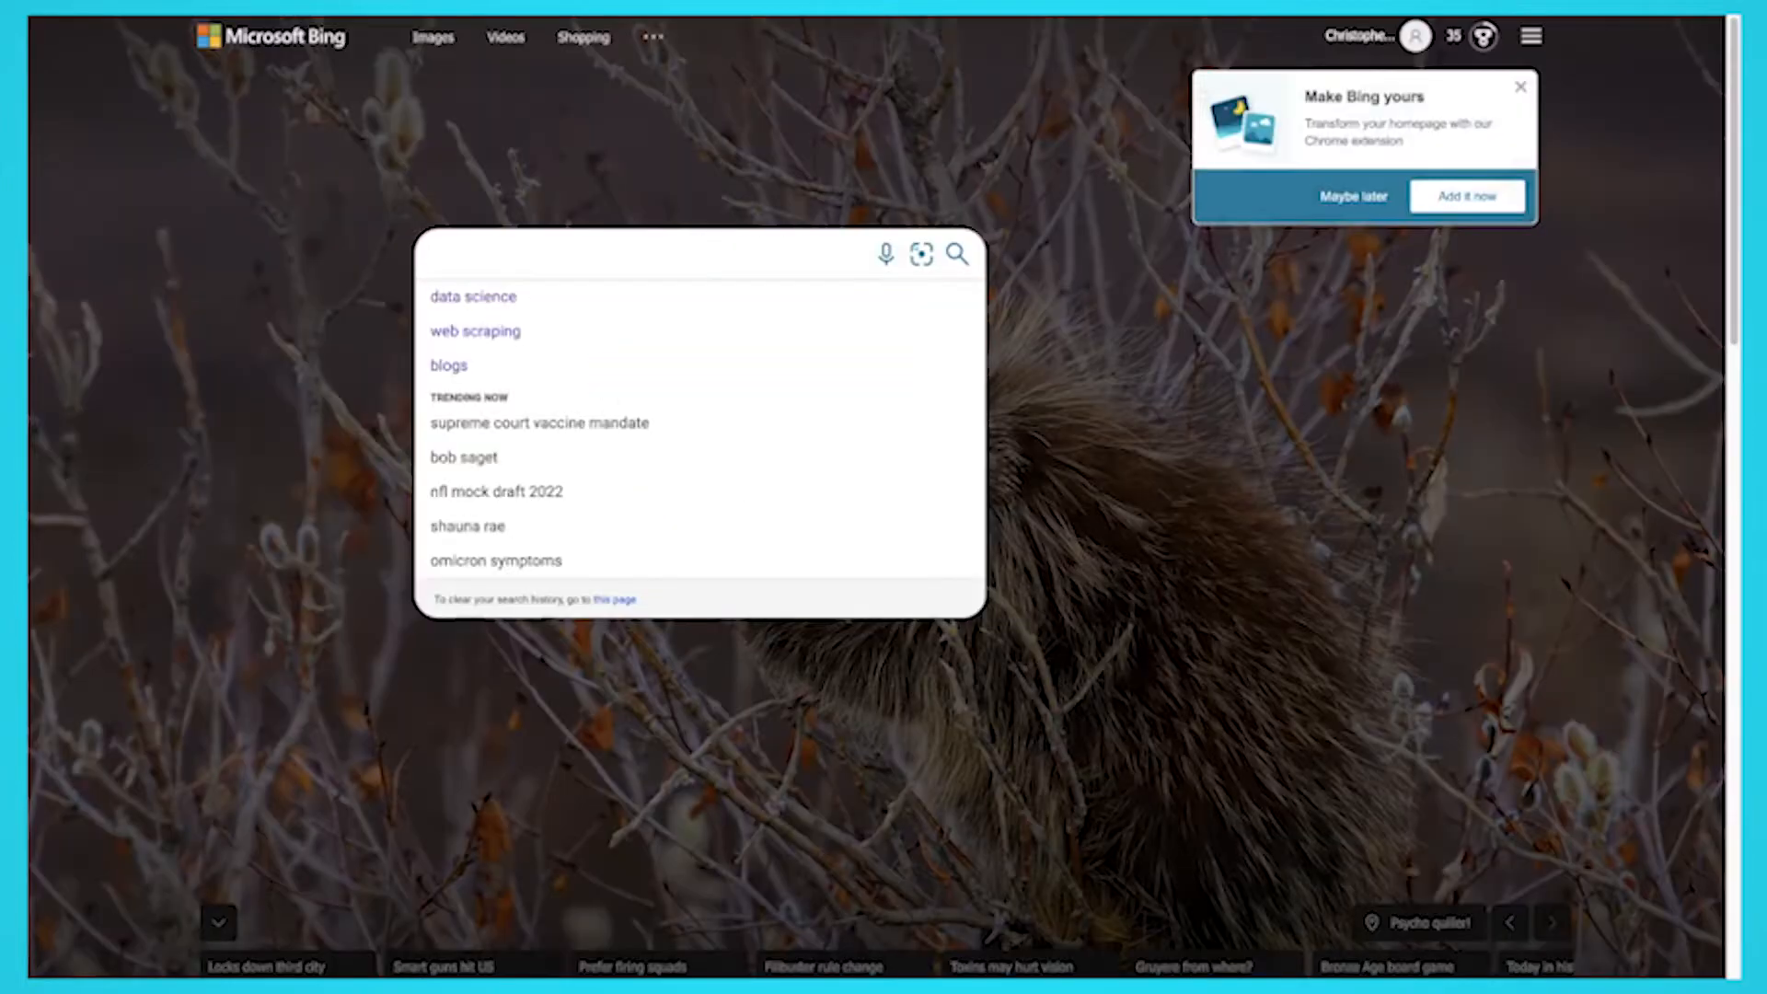
text(web scraping)
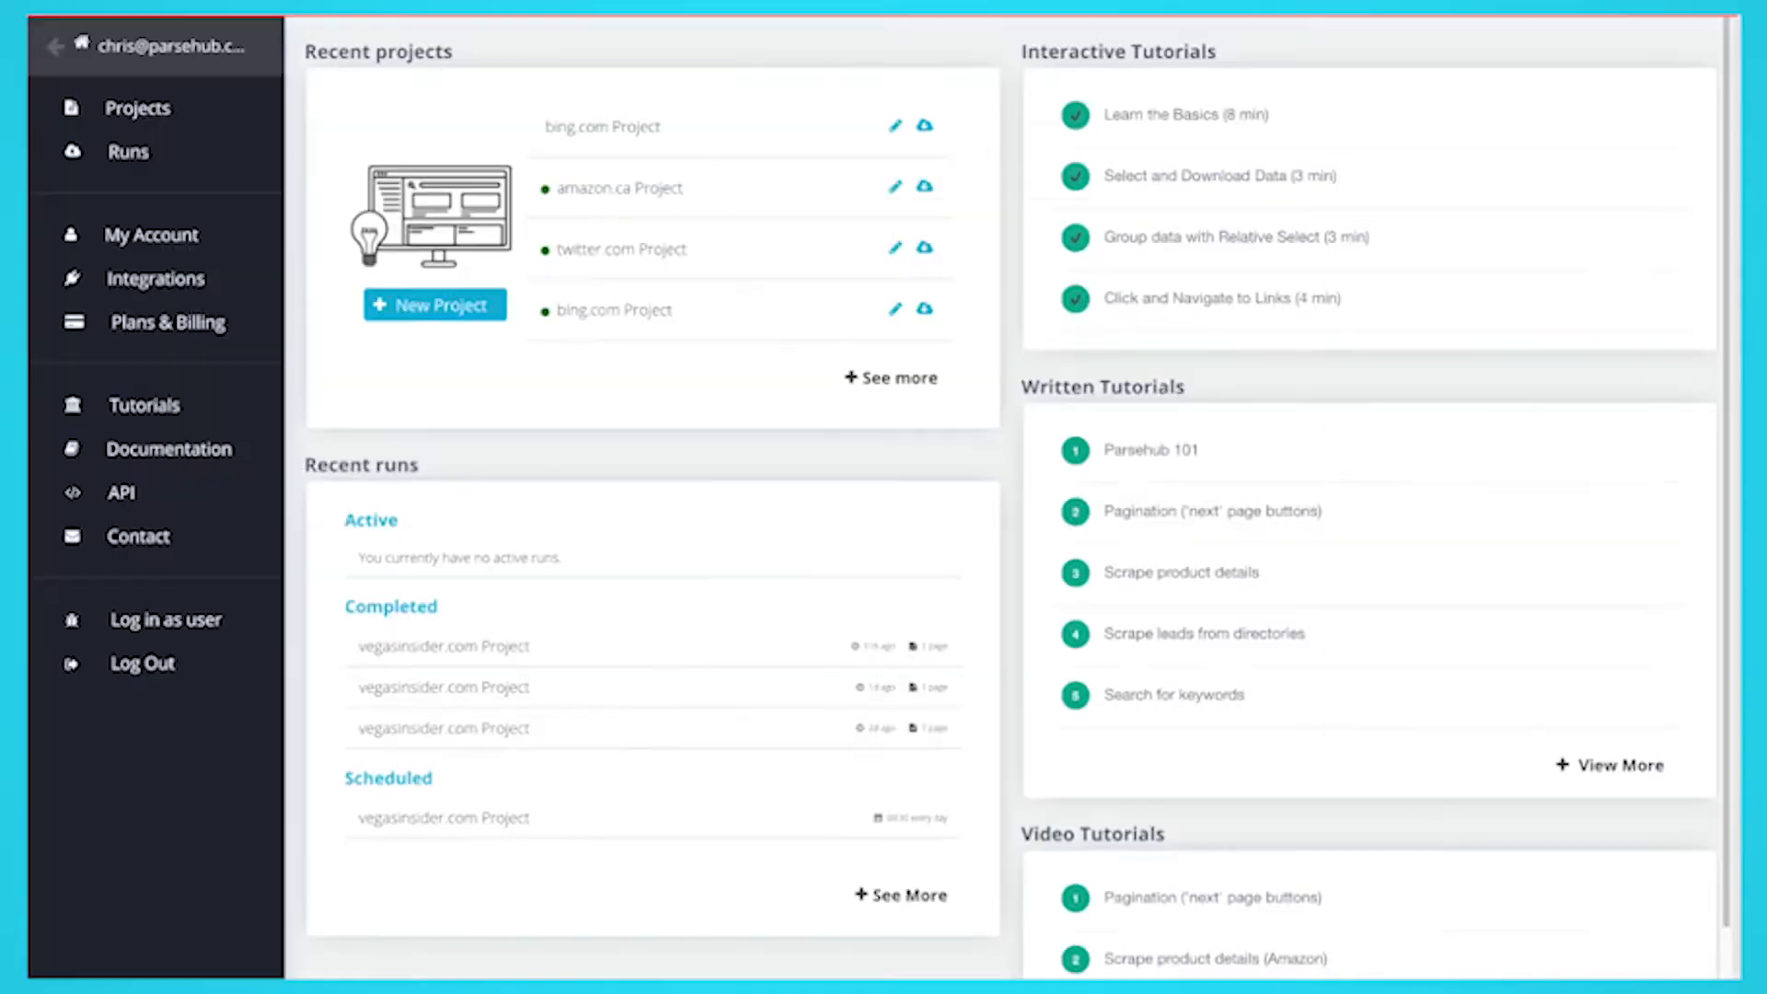
mouse_move(578, 457)
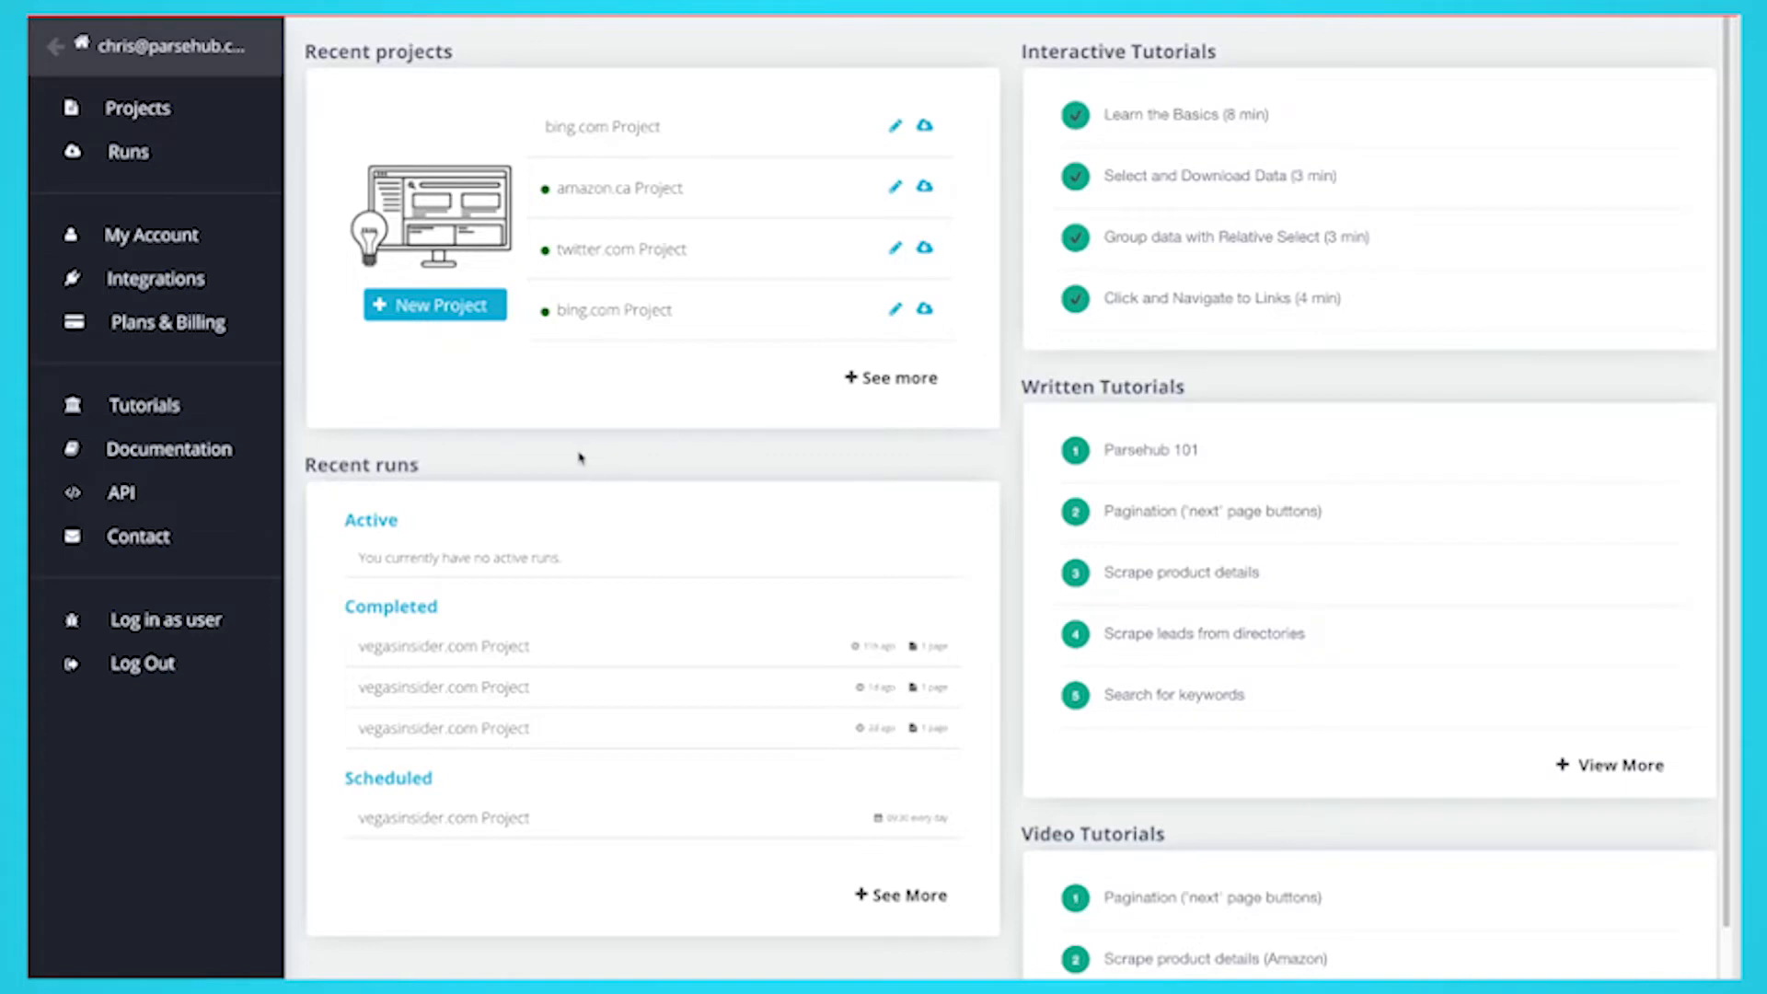
mouse_move(433, 304)
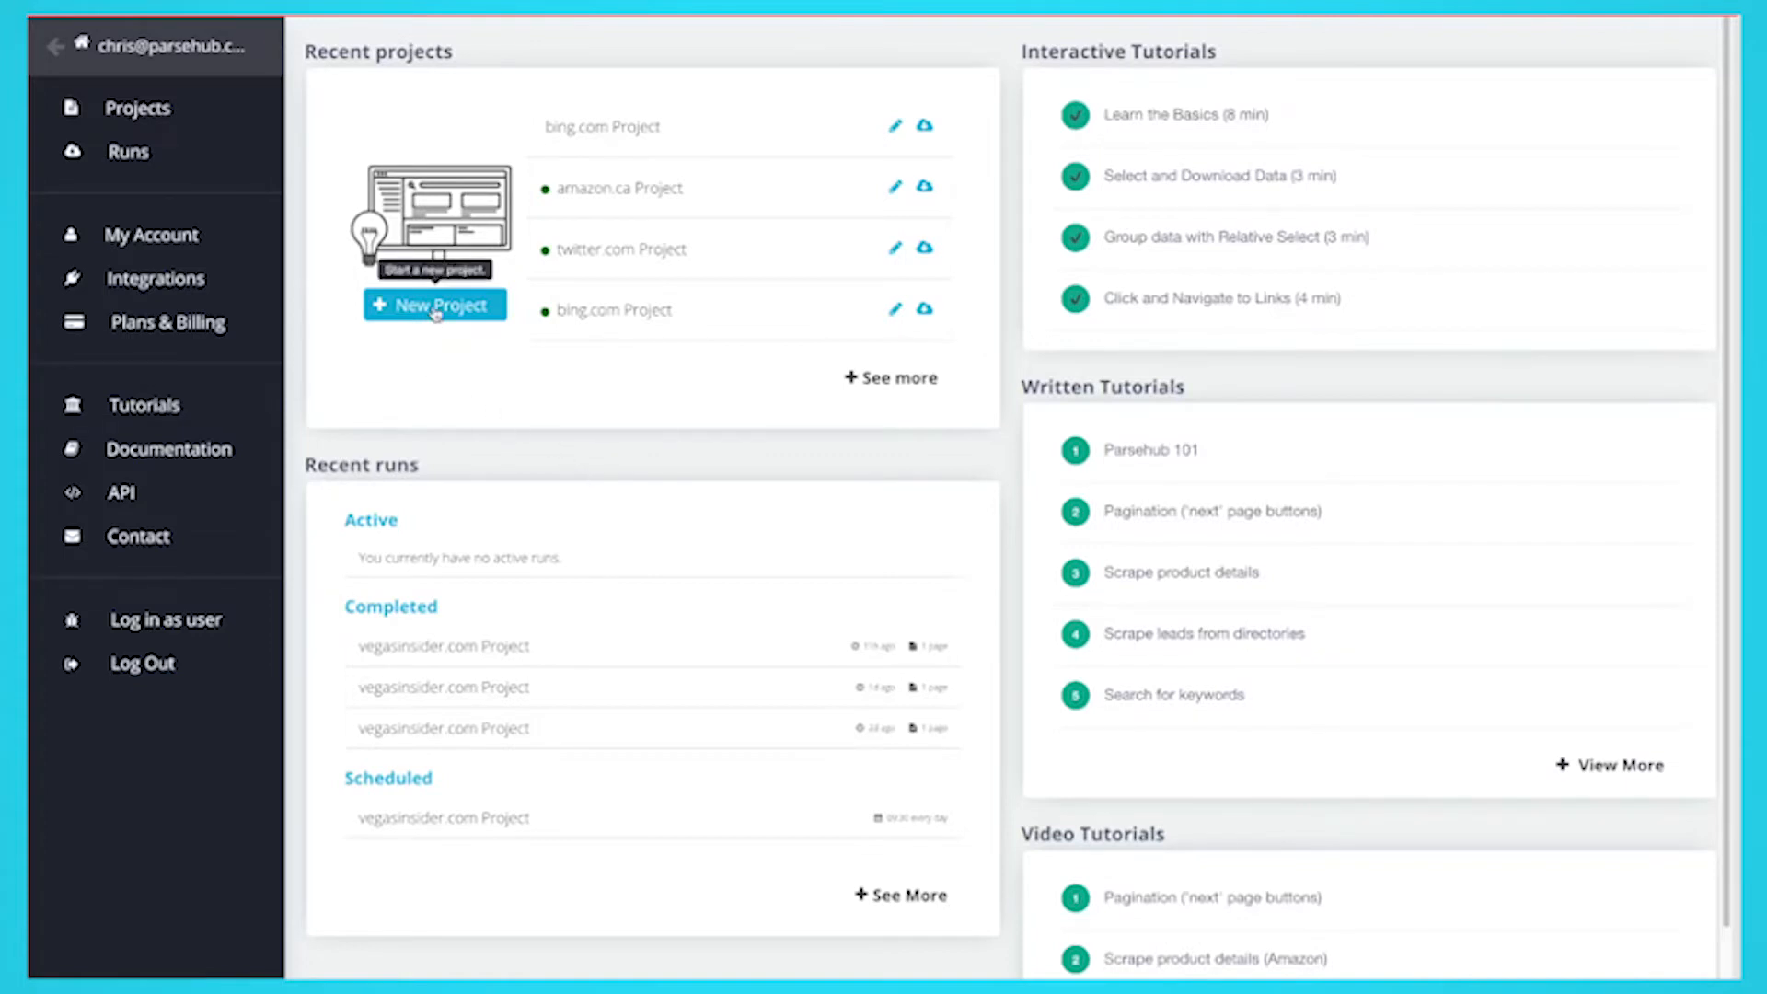
- Start a new project on the Bing 'web scrapers' search results URL
click(433, 305)
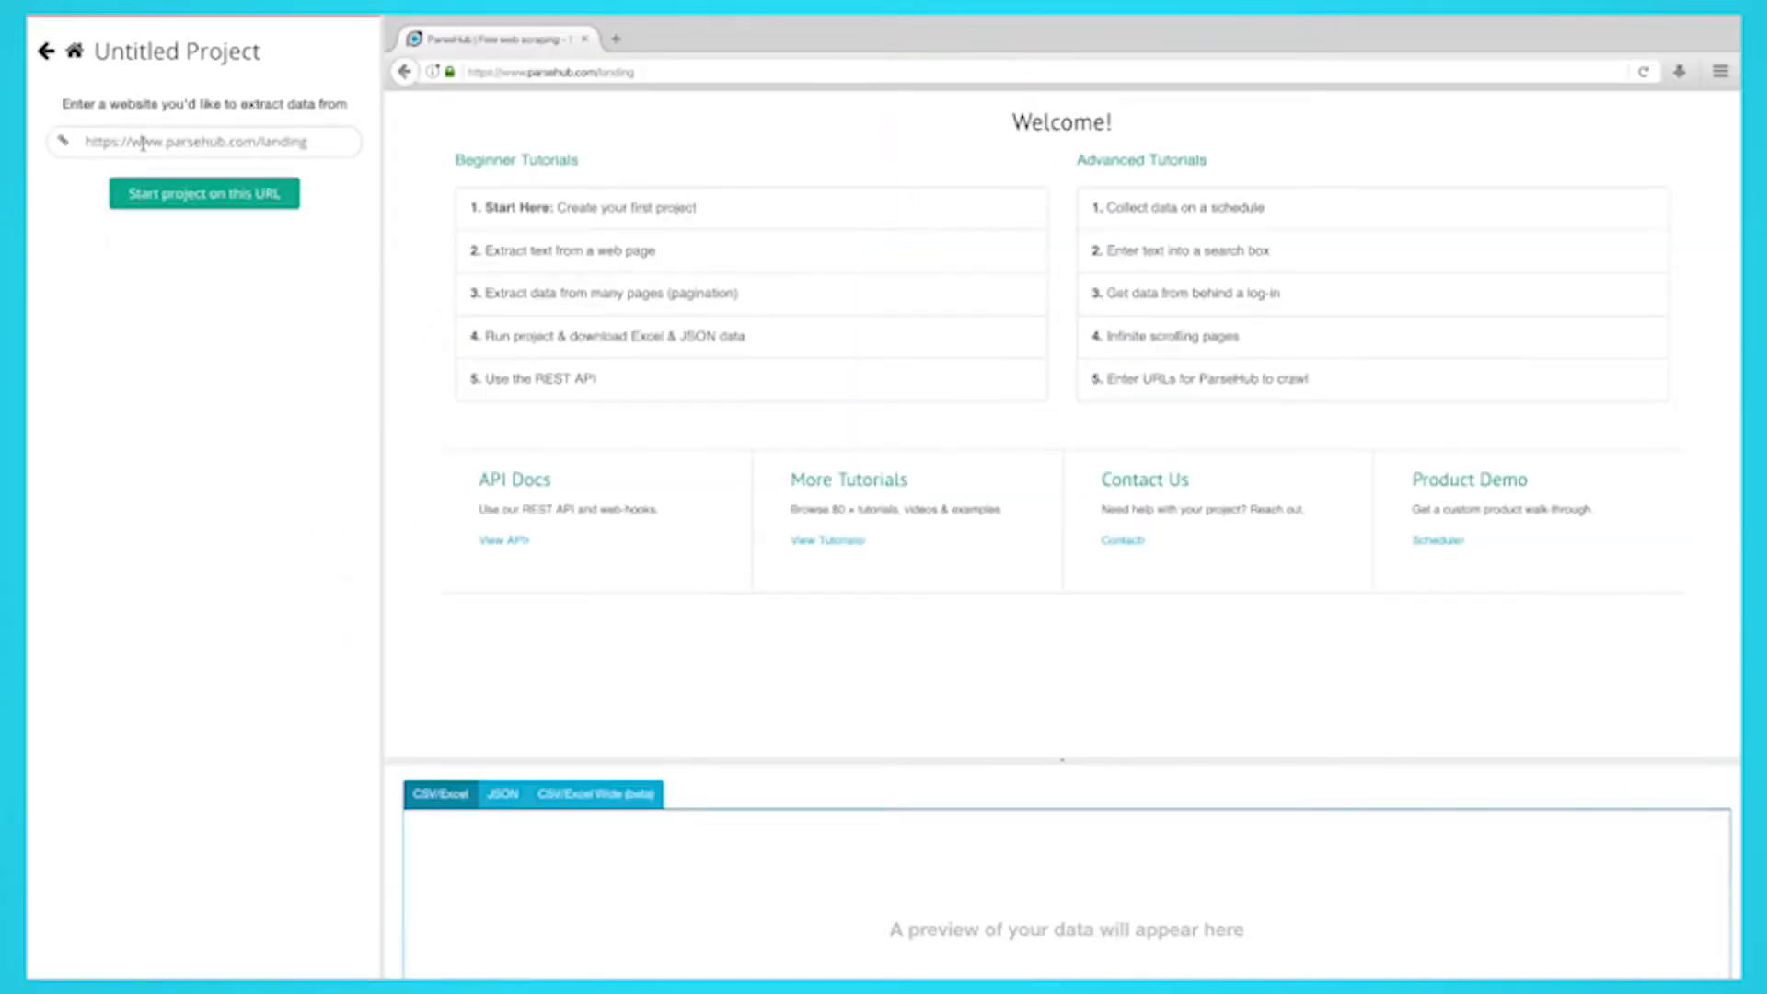
click(205, 192)
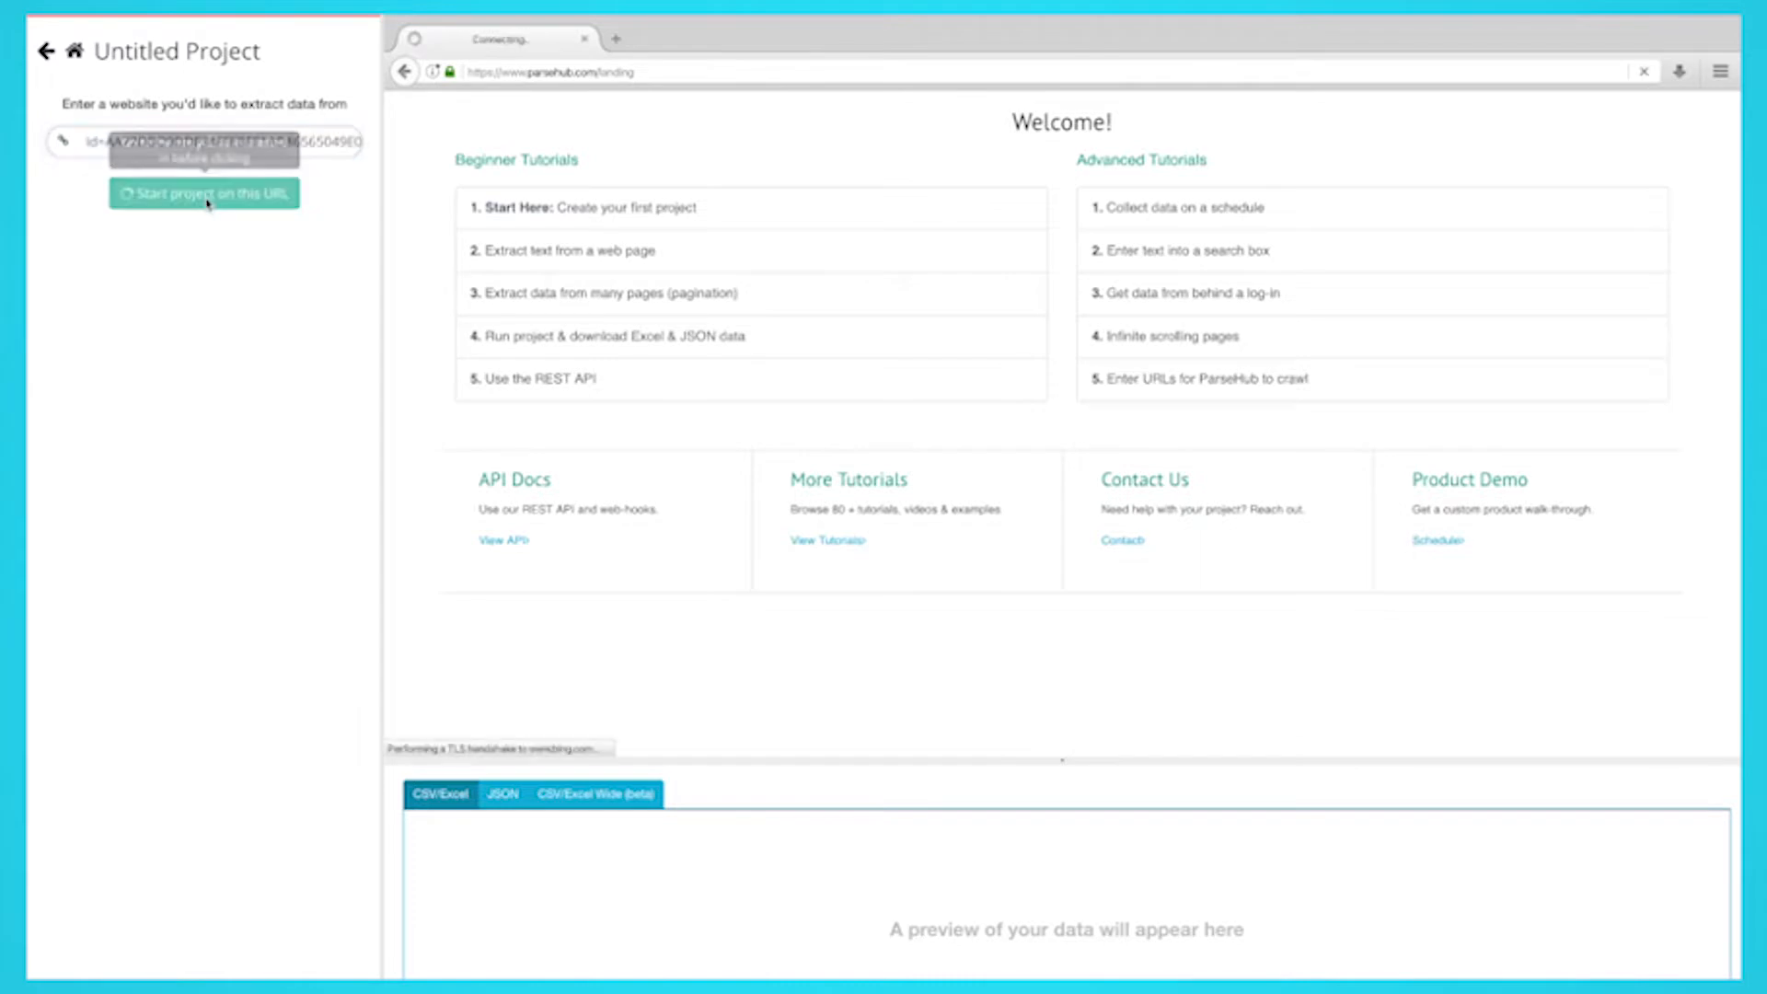
click(205, 192)
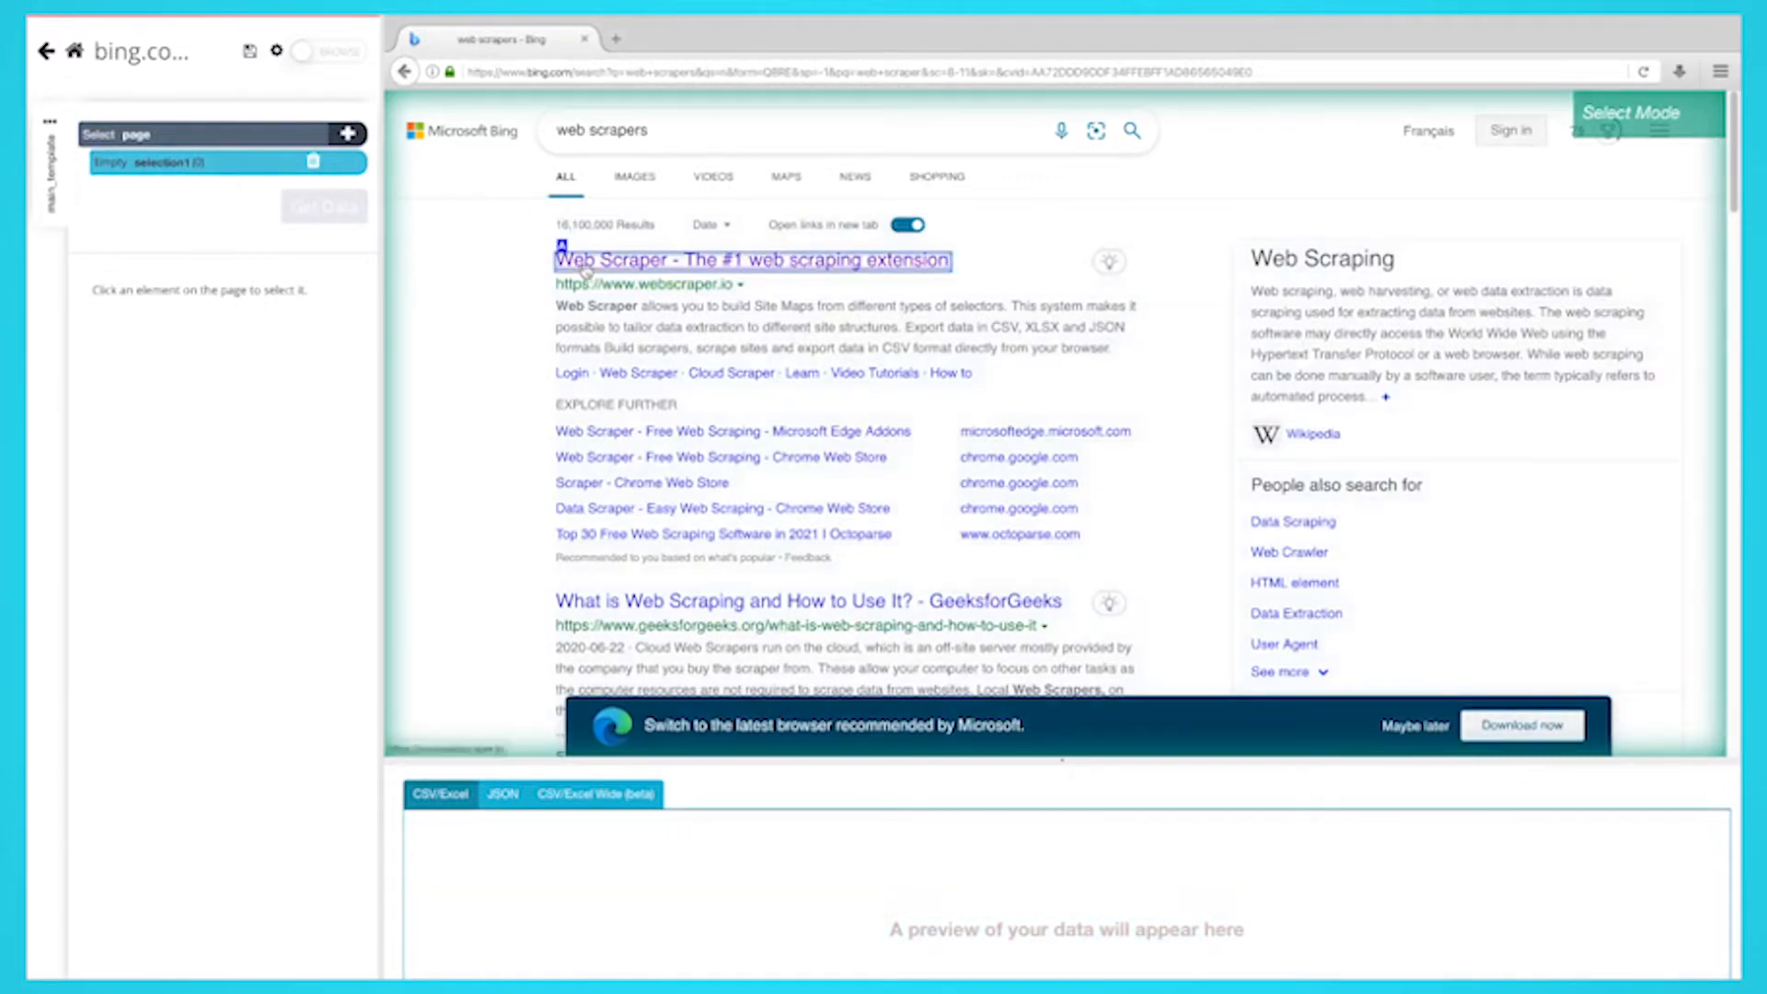
- Select every Bing result title as page_title and scroll to verify the selection
click(752, 260)
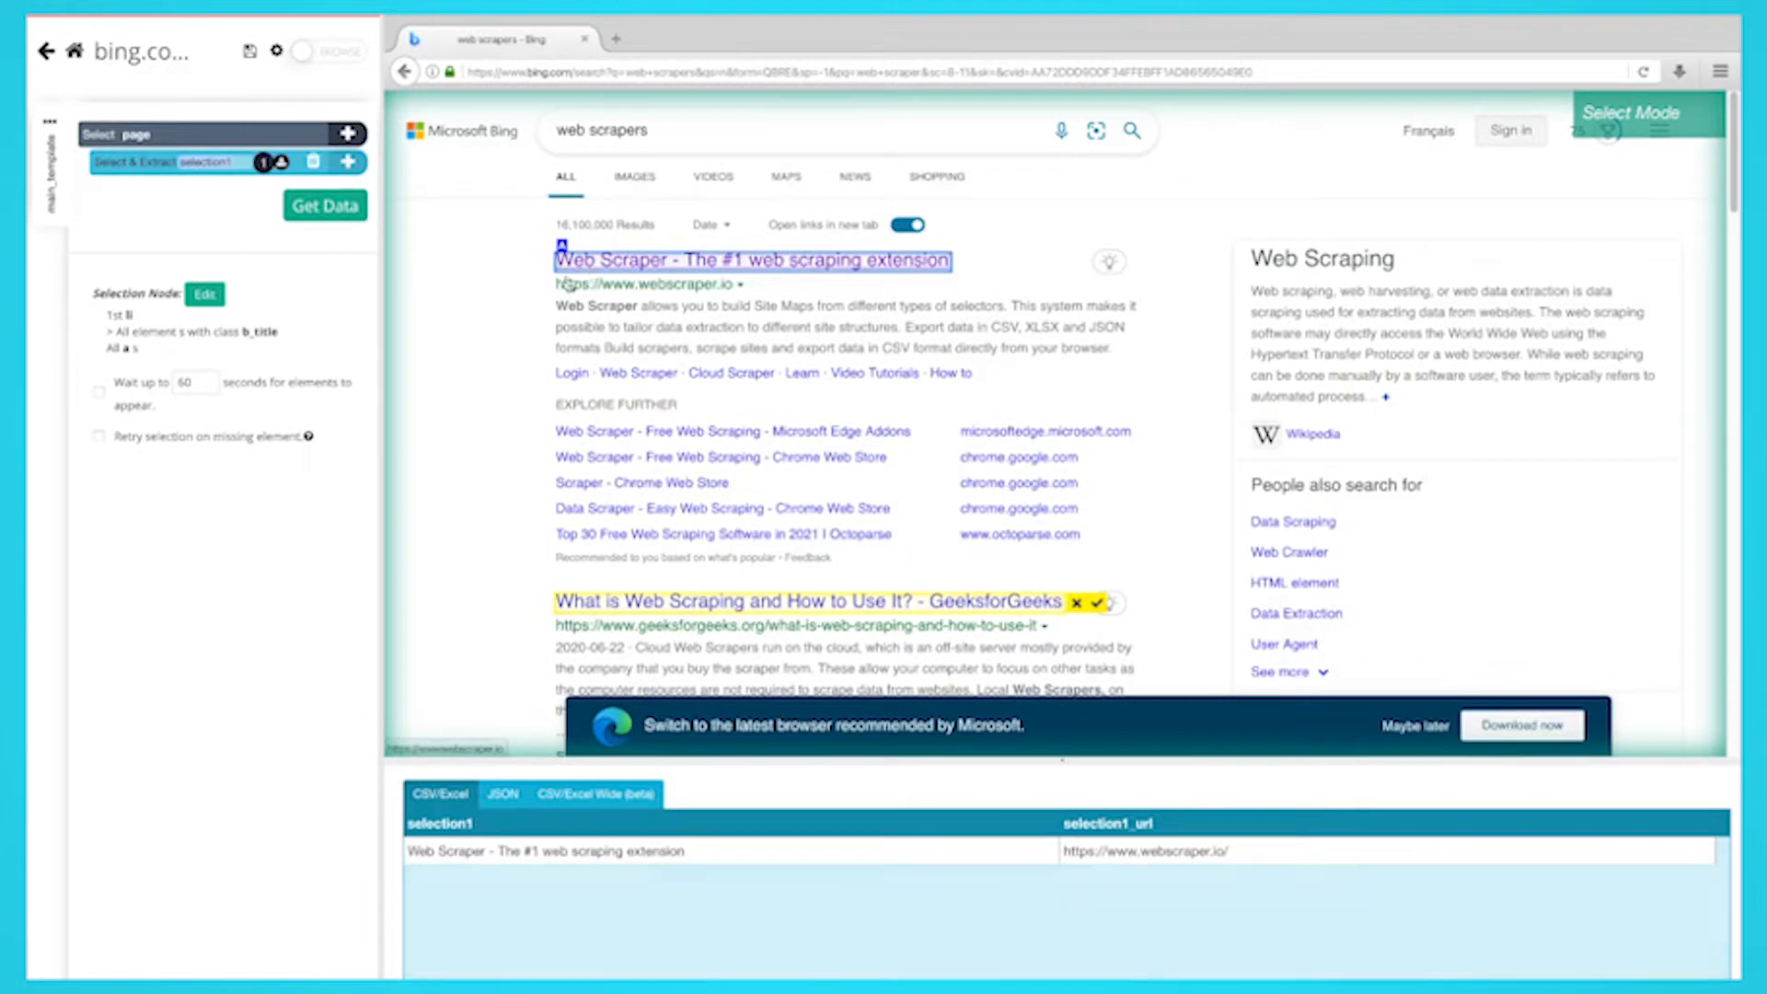
scroll(down, 3)
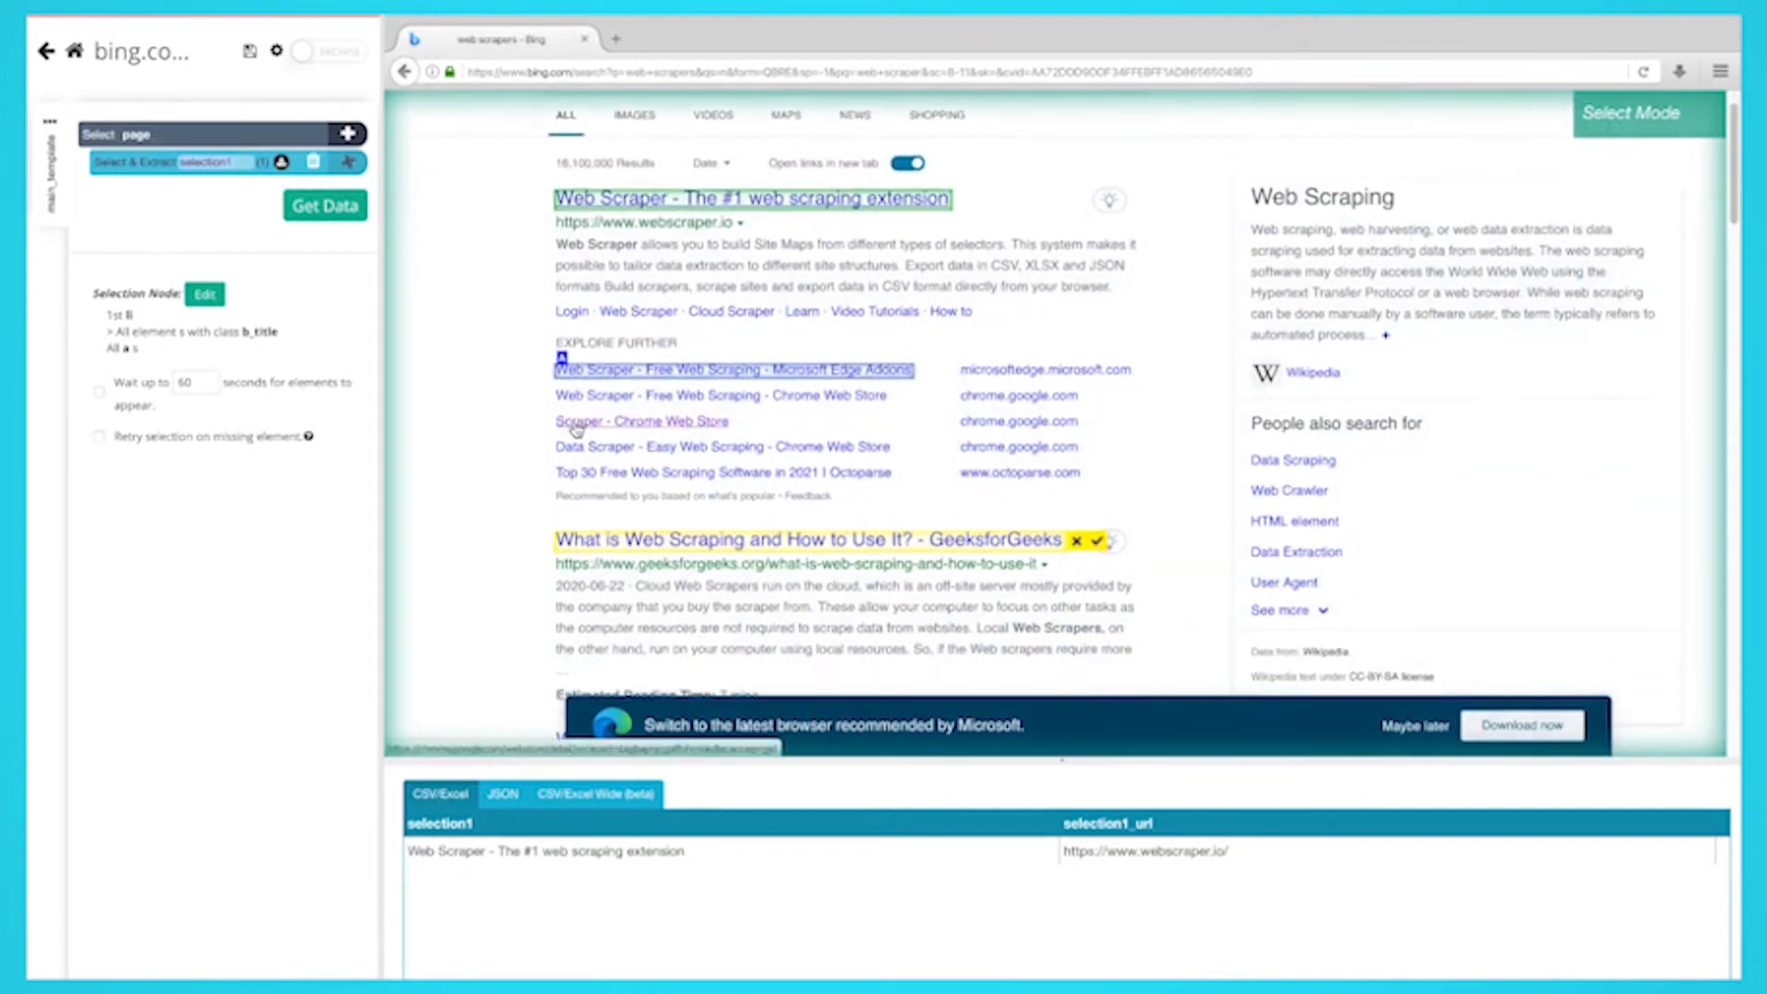
scroll(down, 3)
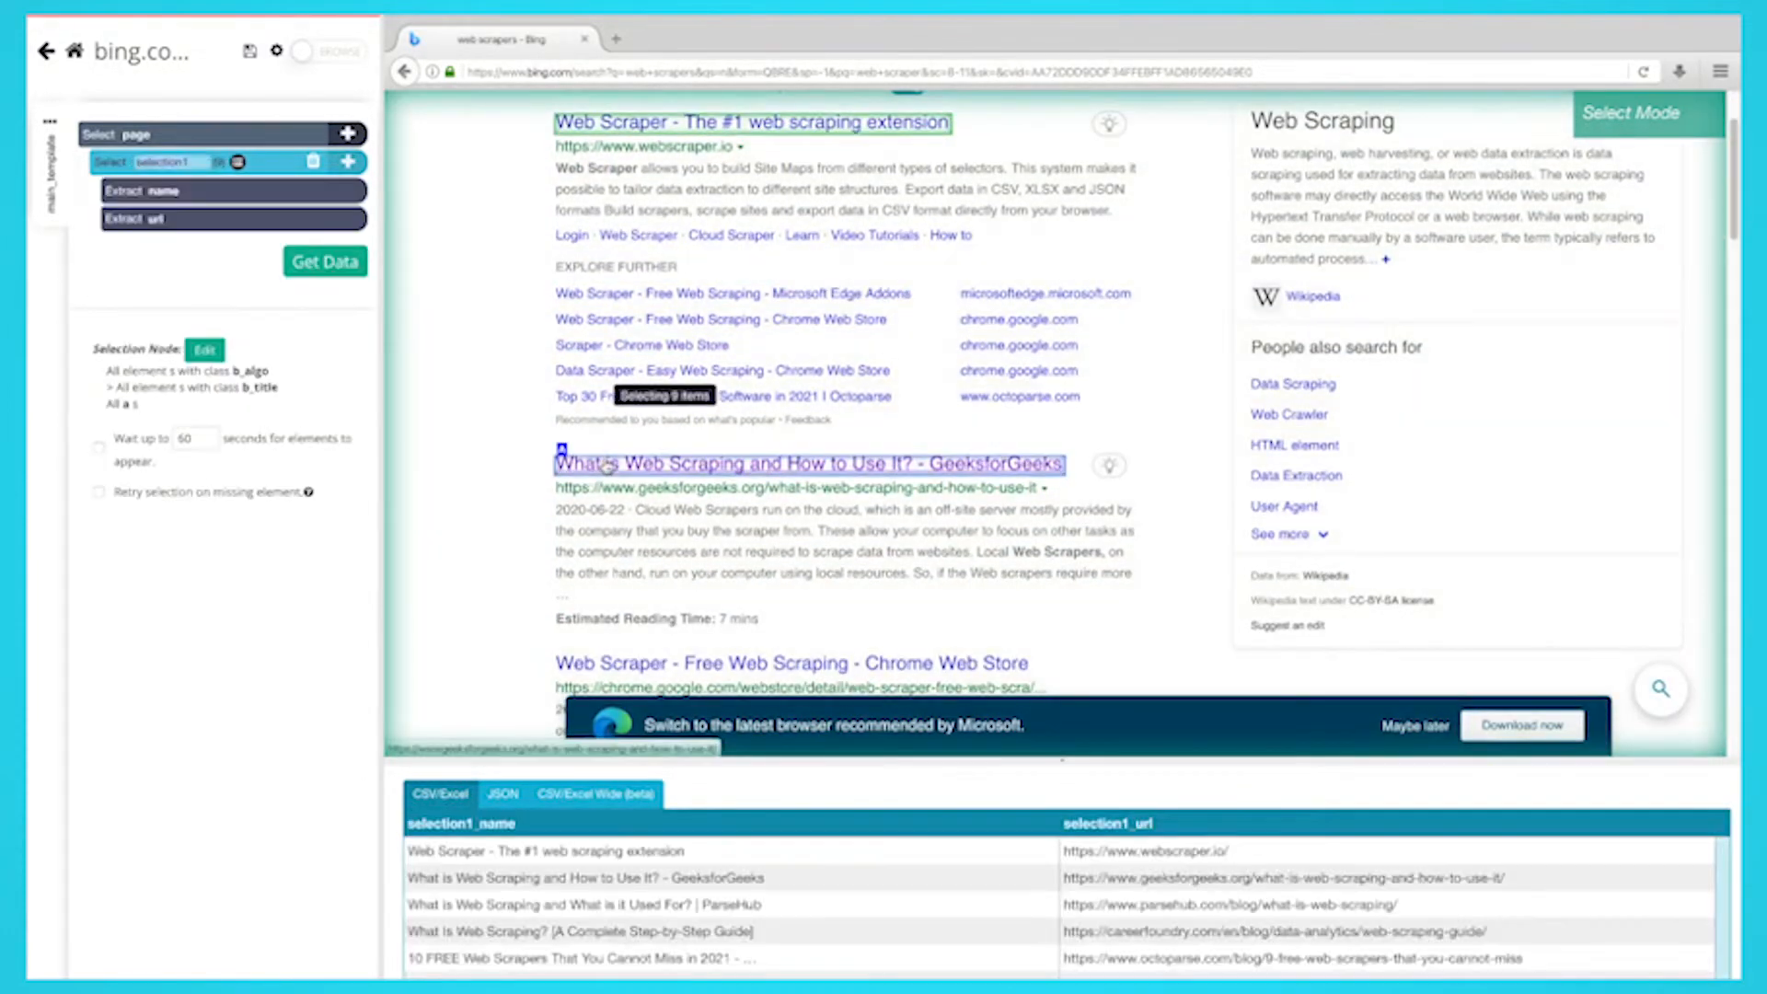
scroll(down, 3)
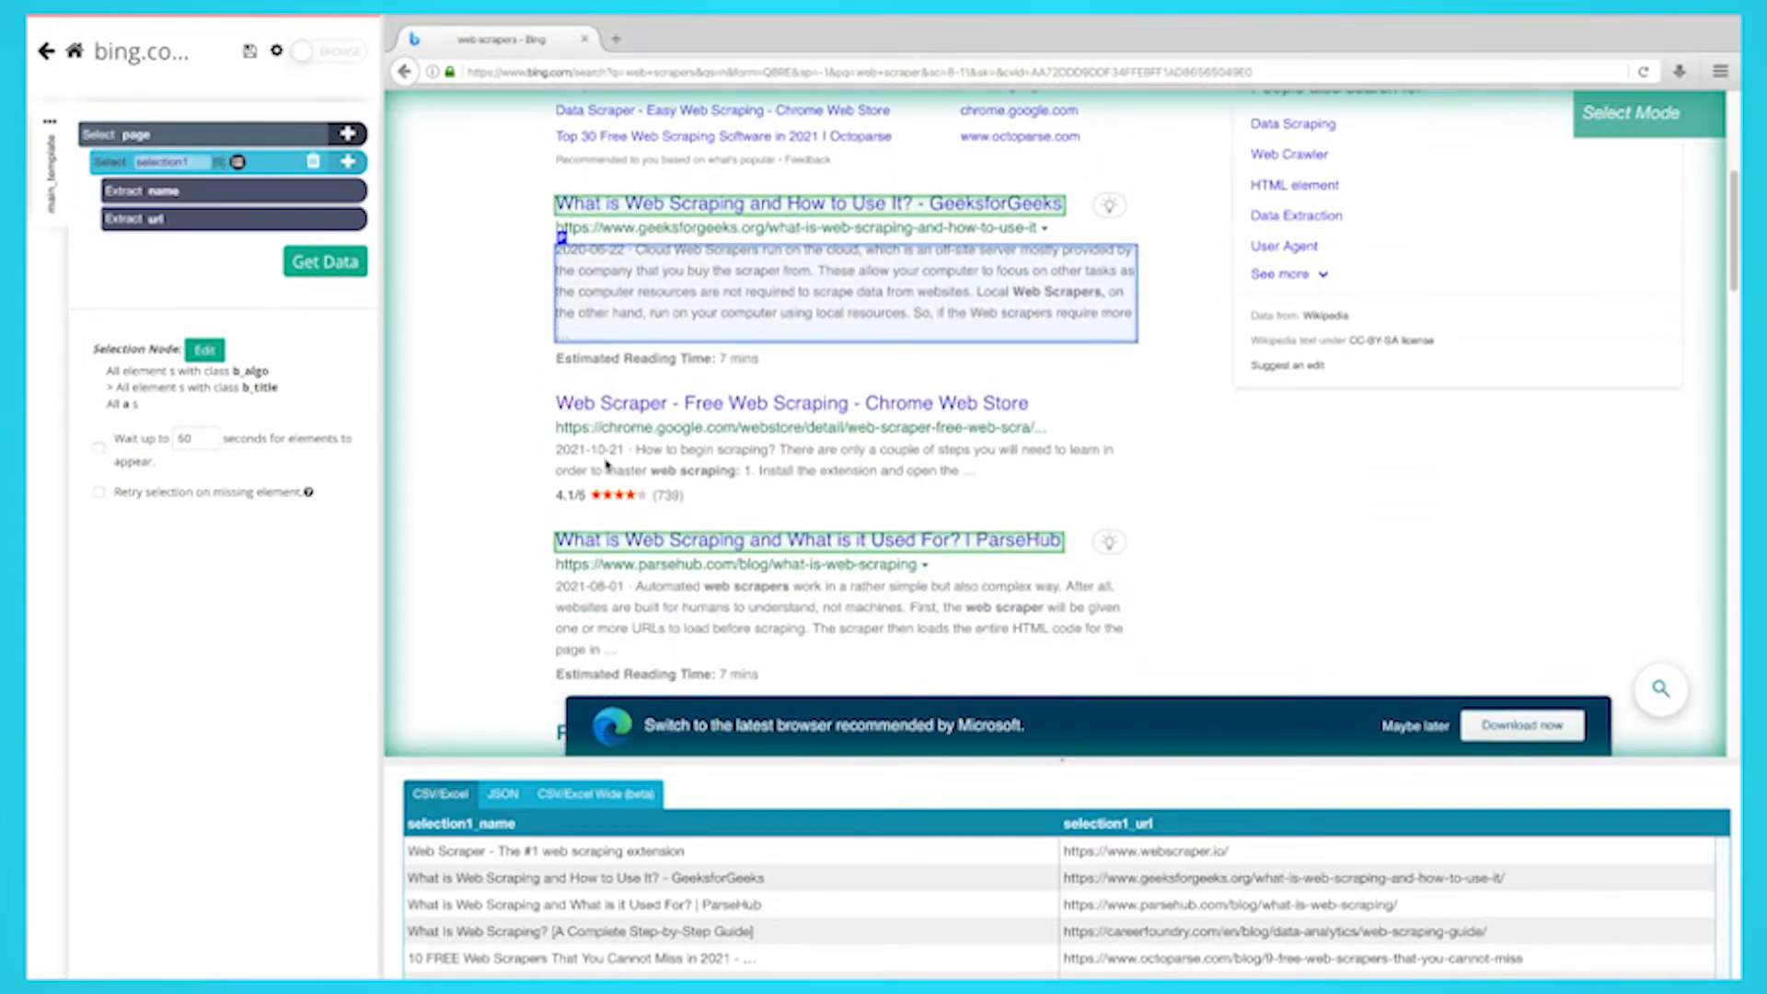
scroll(down, 3)
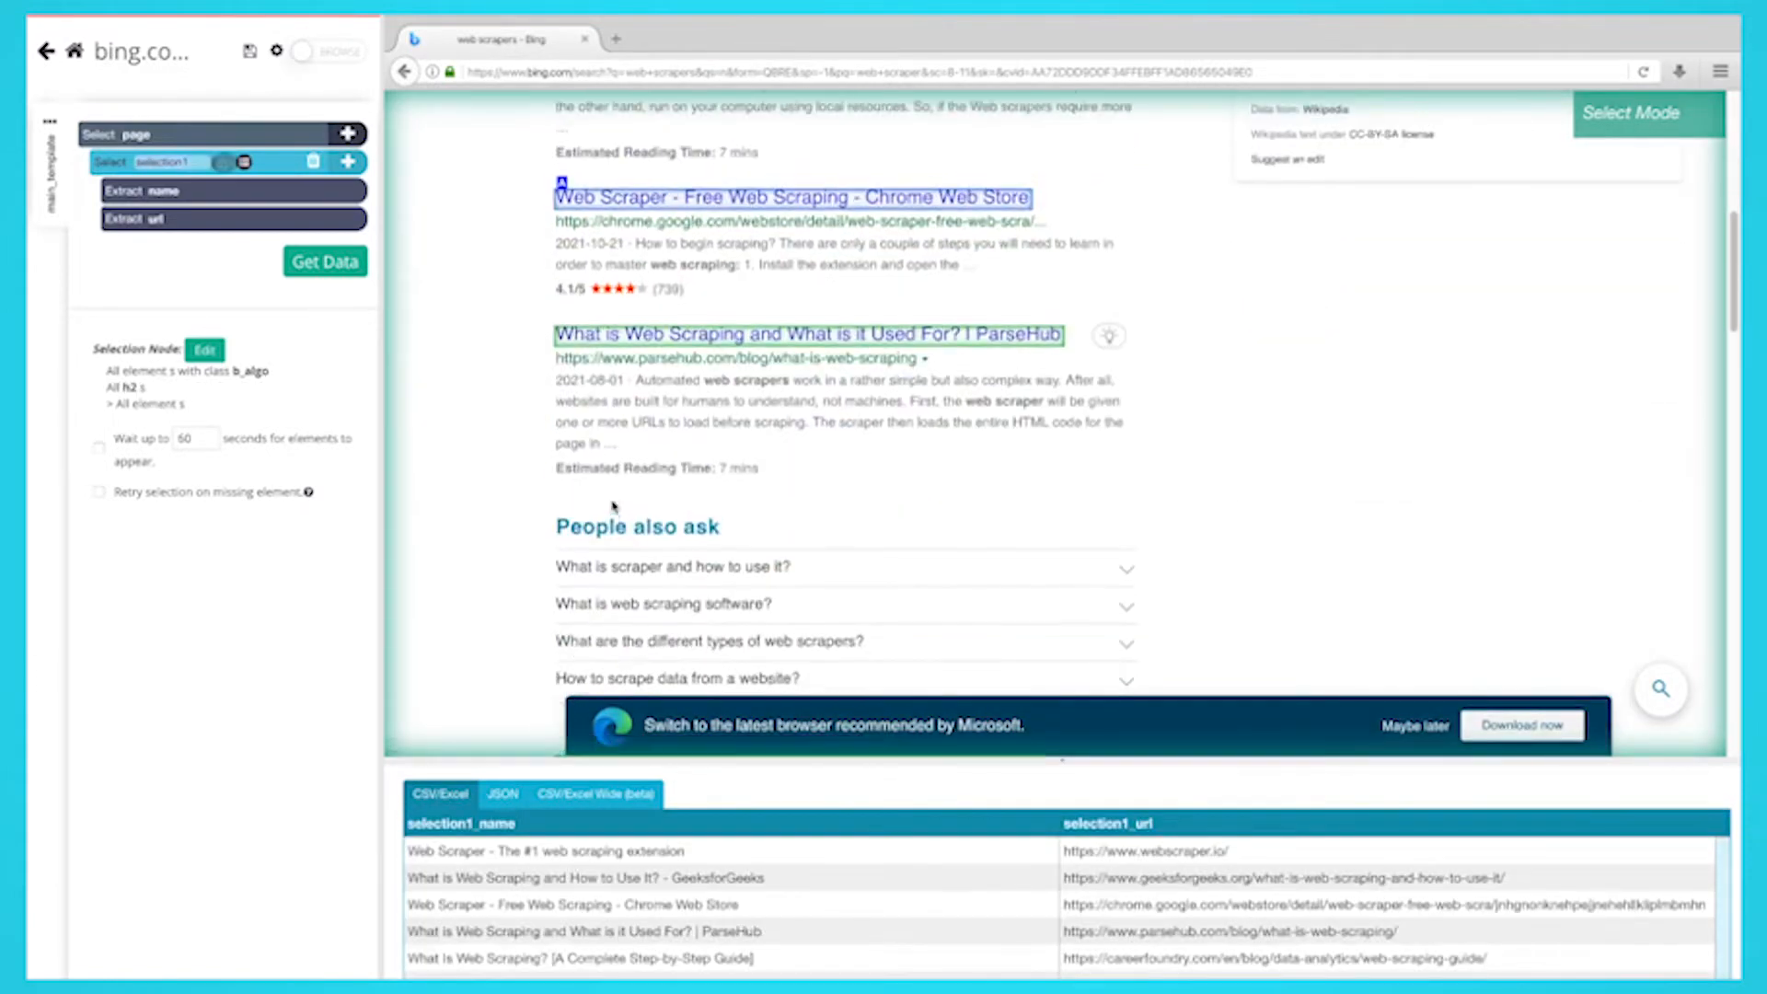
scroll(down, 3)
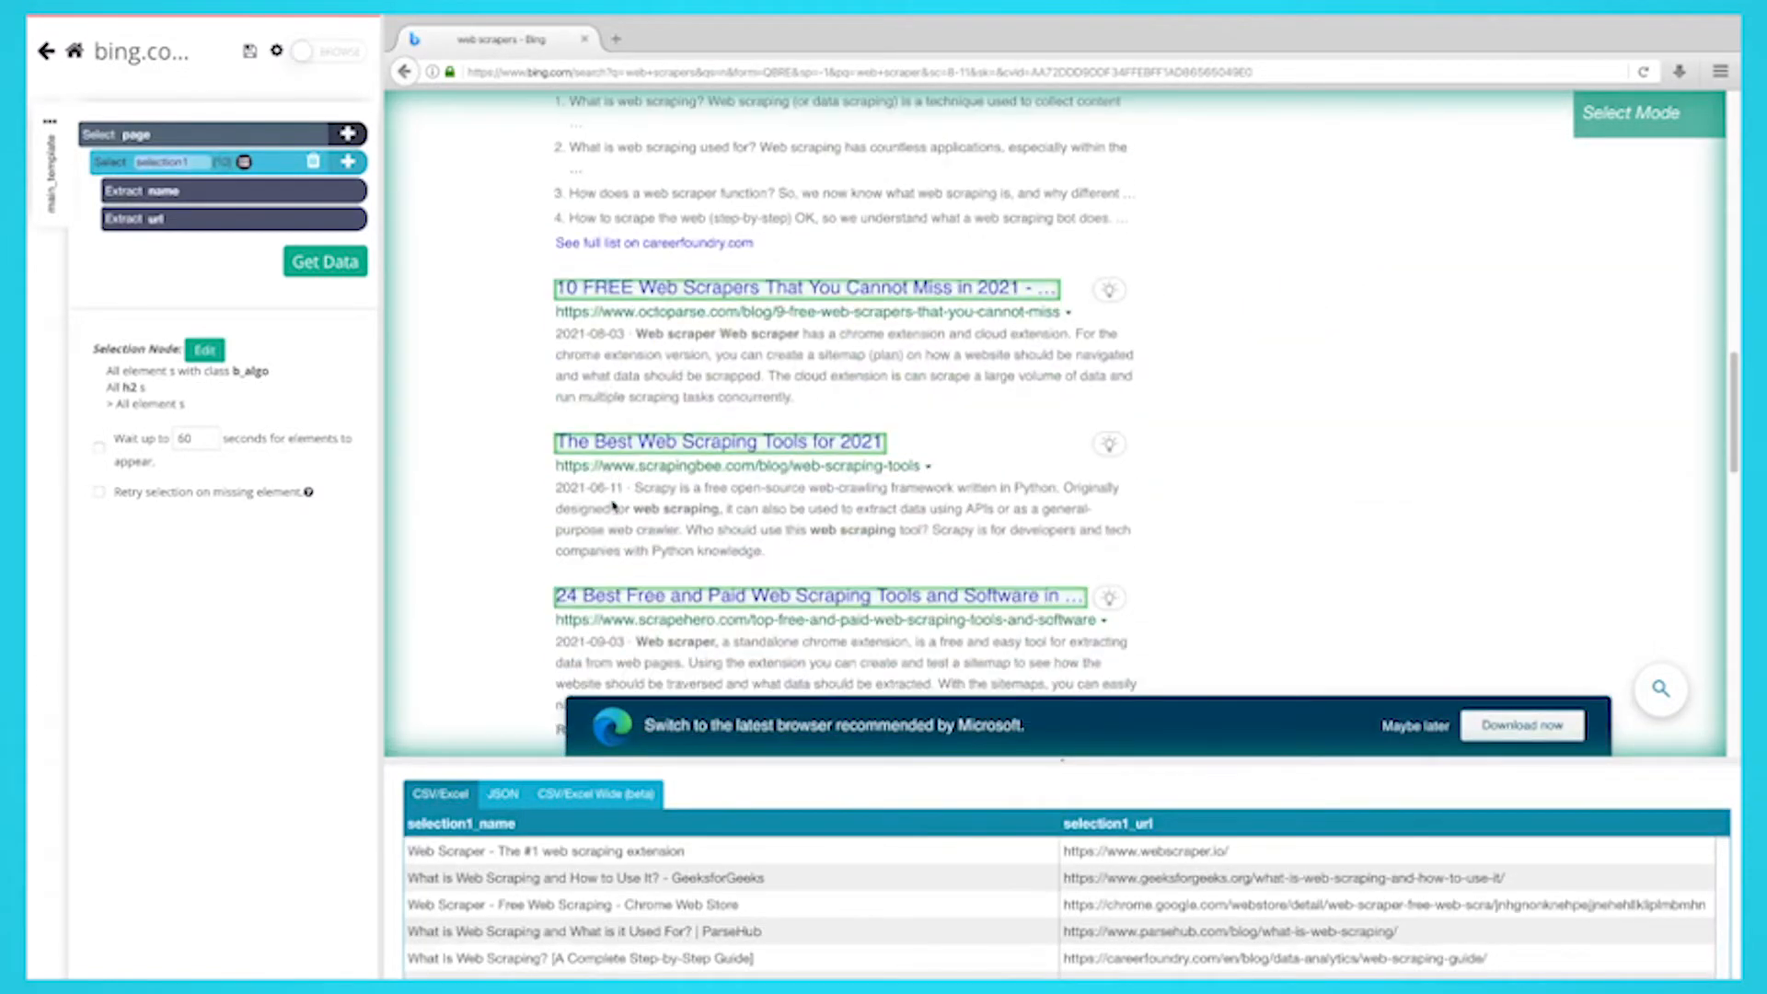
scroll(down, 3)
text(page_title)
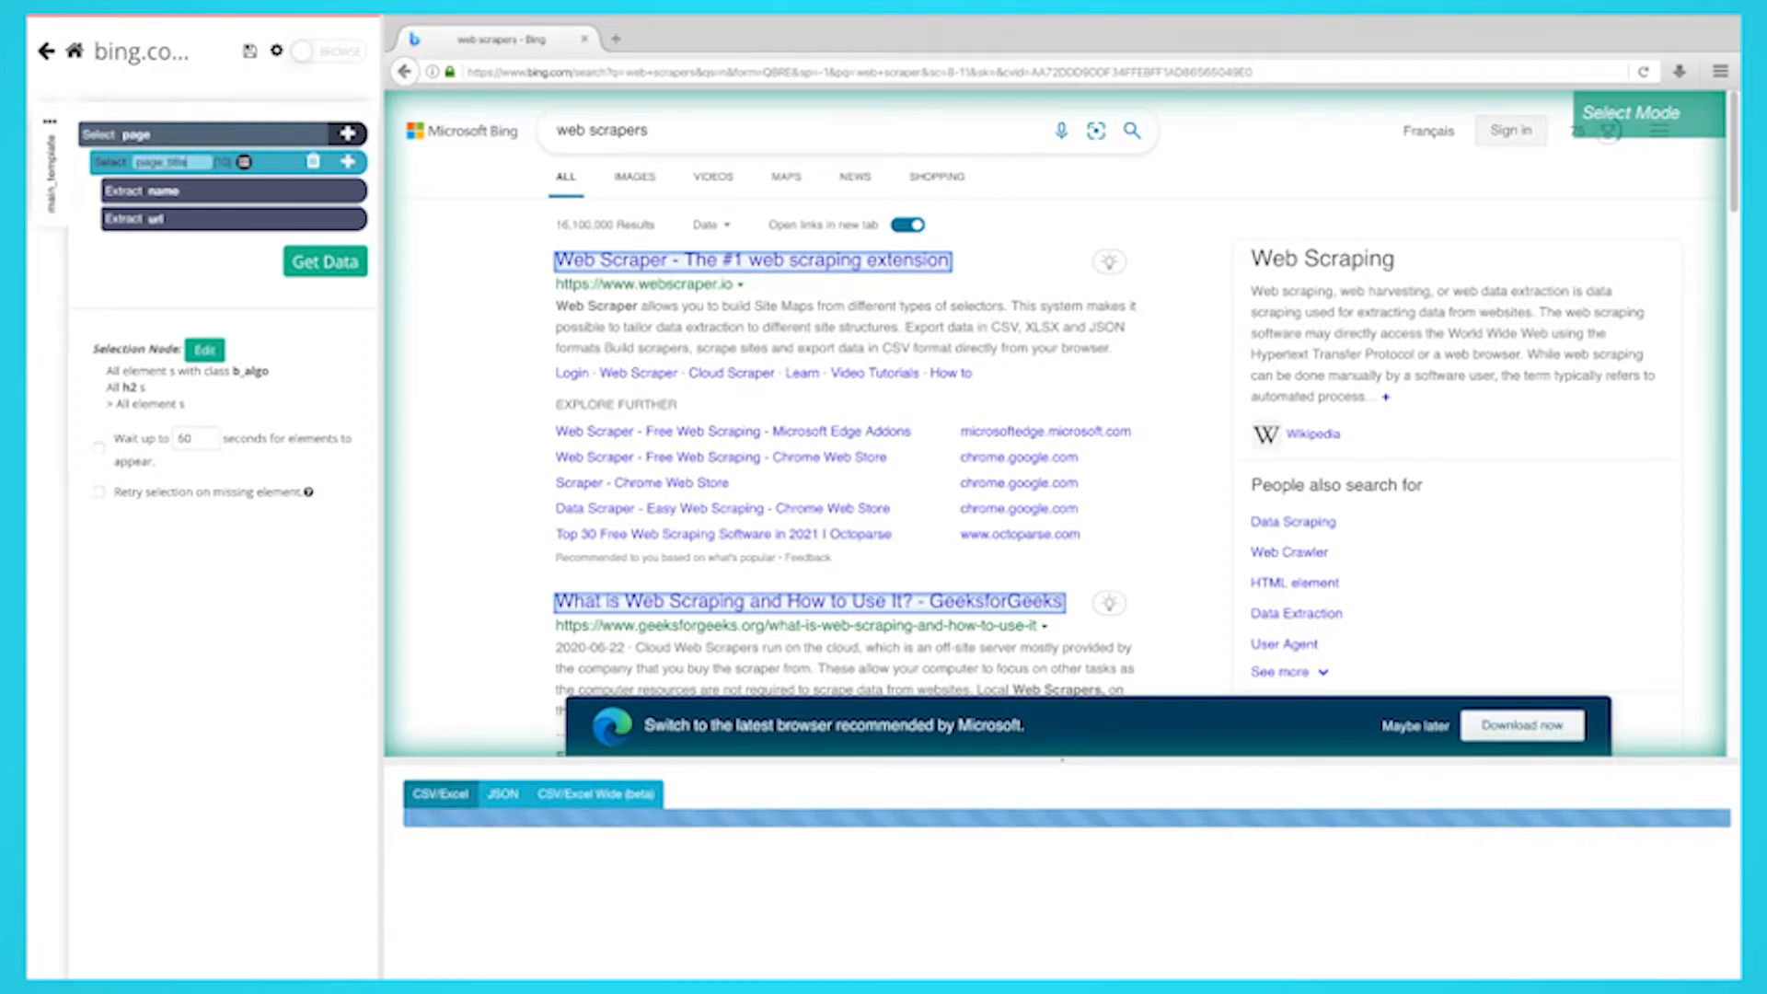
- Add a Relative Select from page_title to each result's description snippet
click(325, 260)
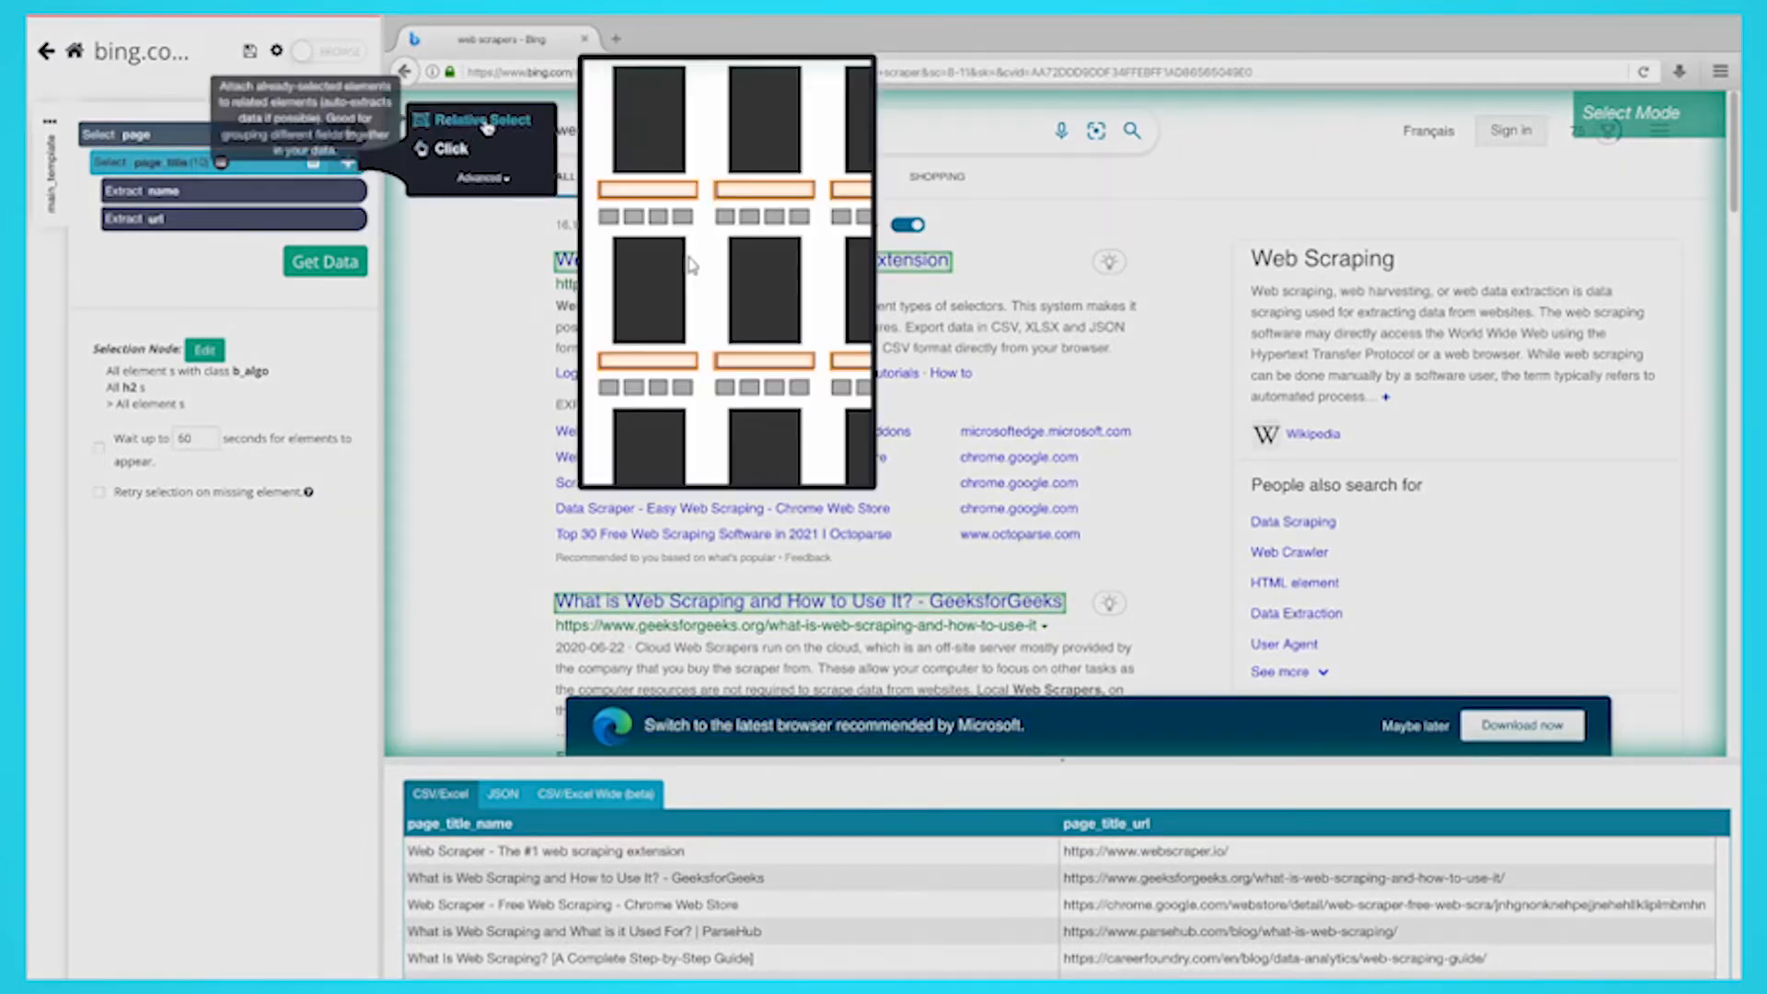
click(478, 118)
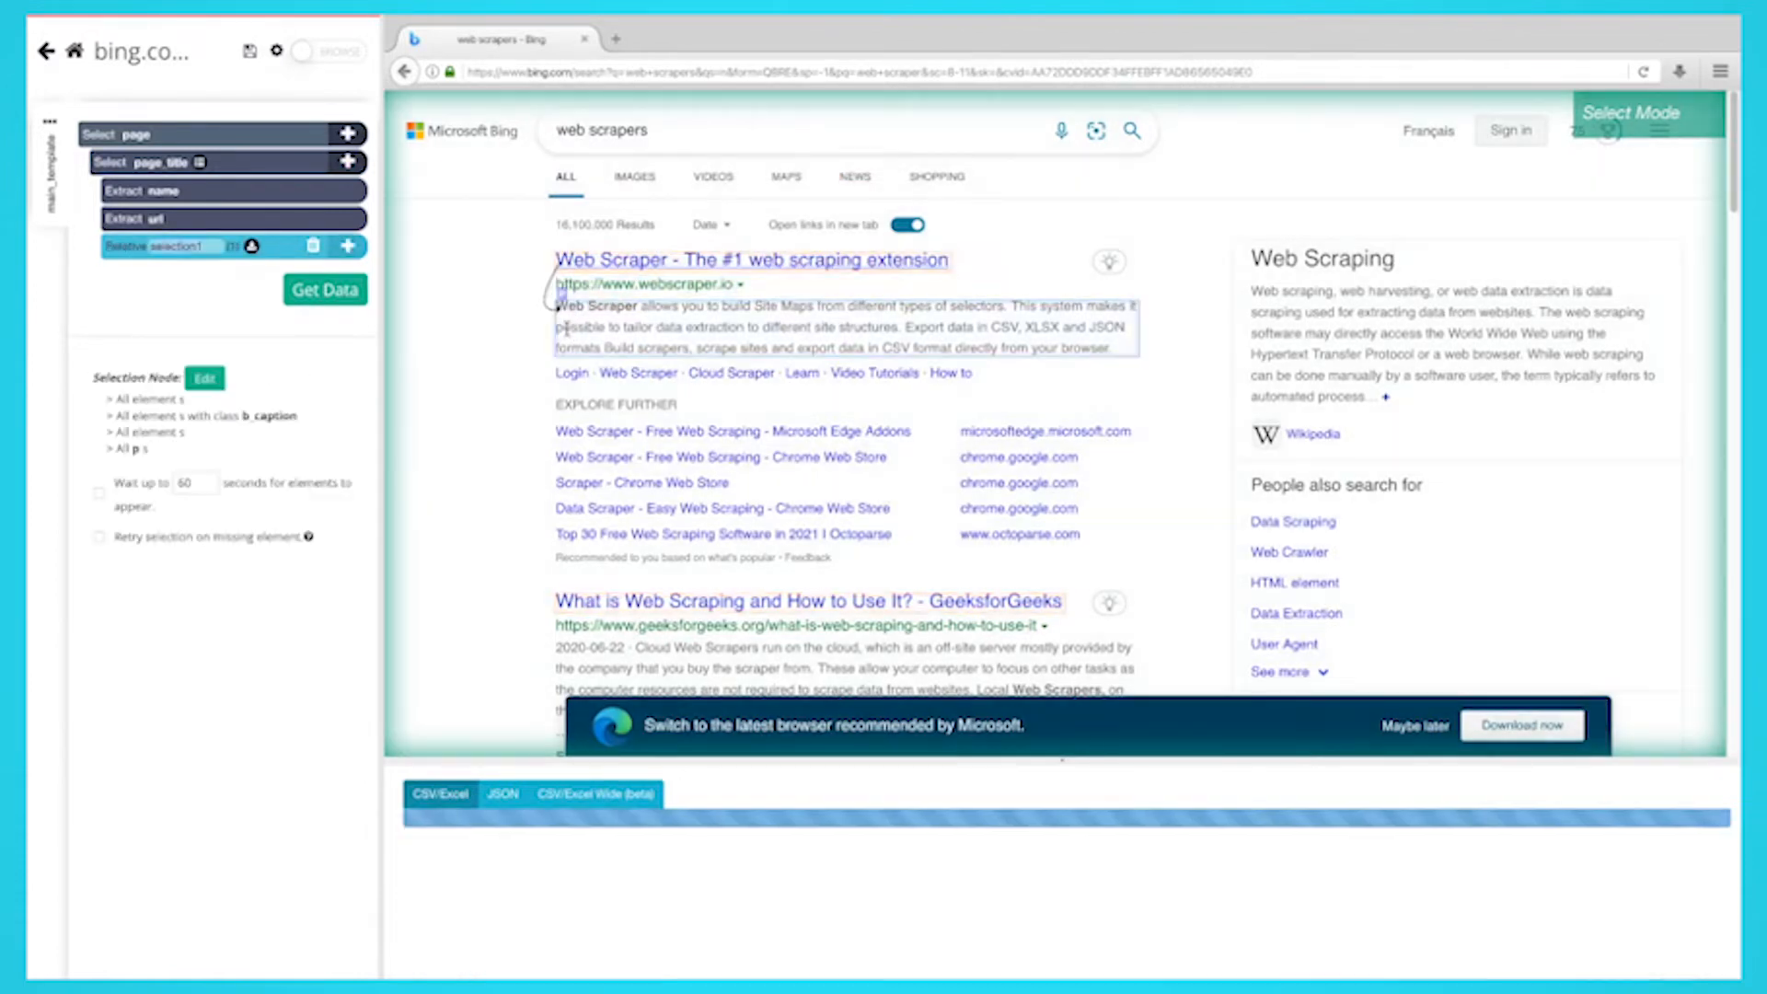
click(325, 290)
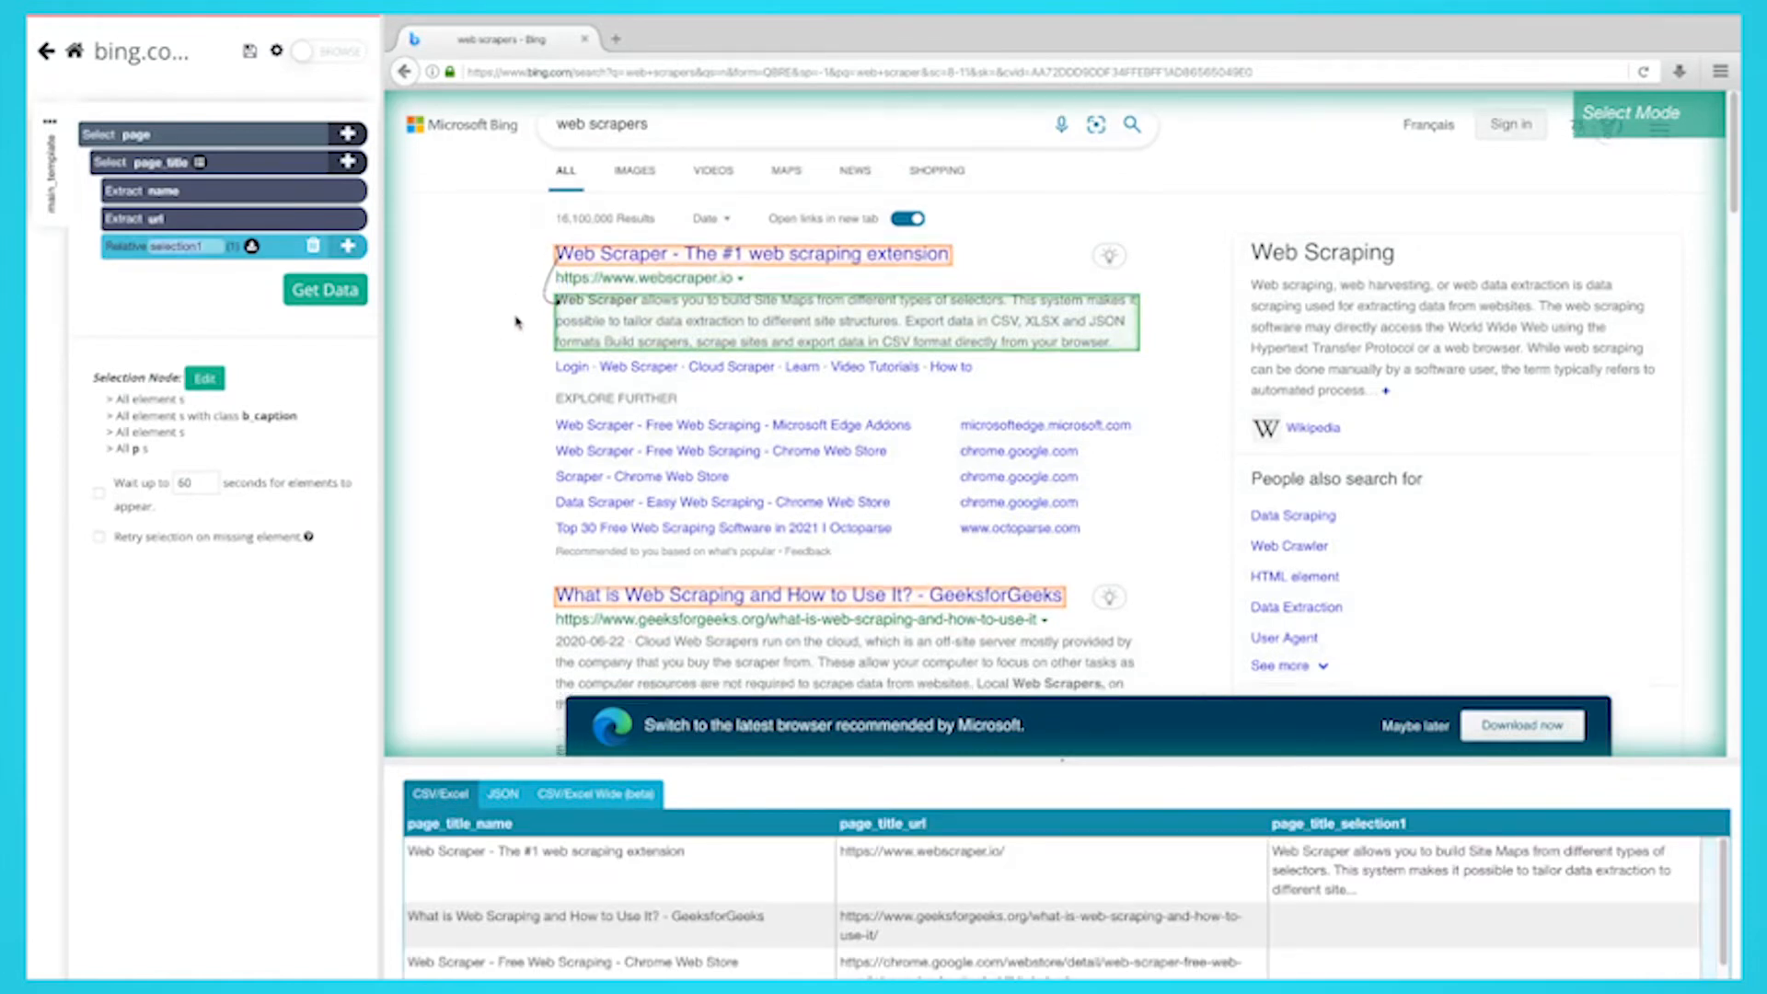
scroll(down, 3)
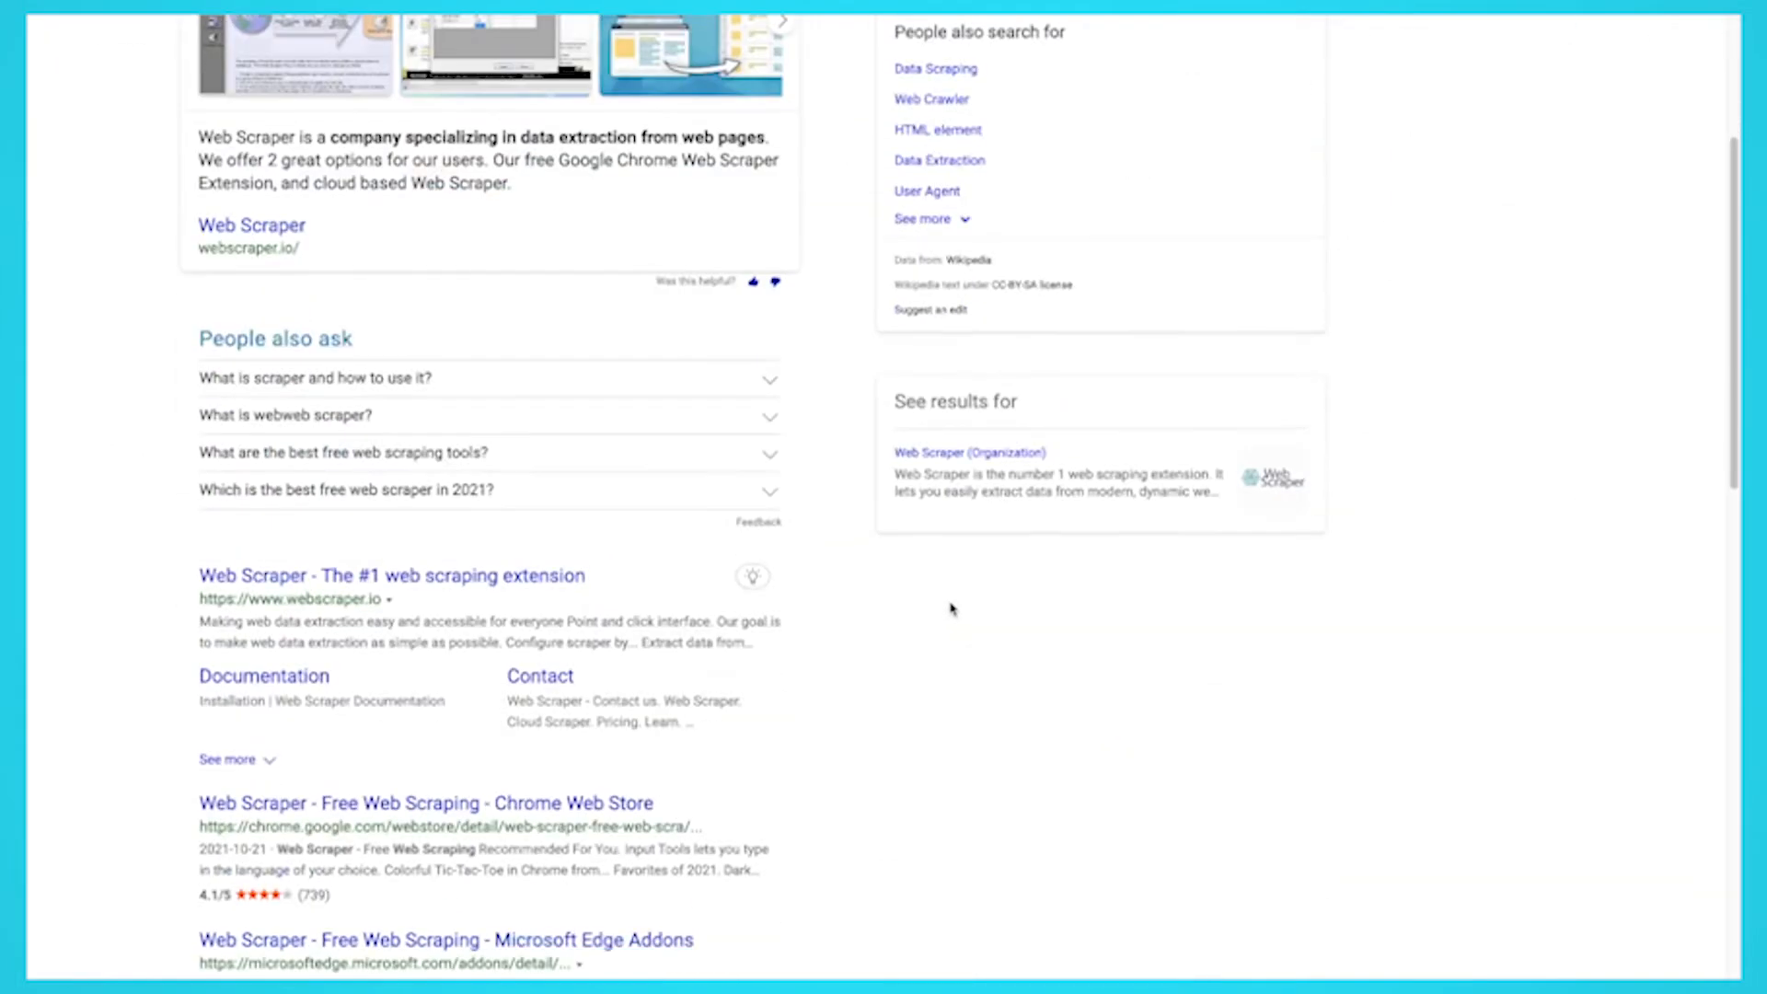
scroll(down, 3)
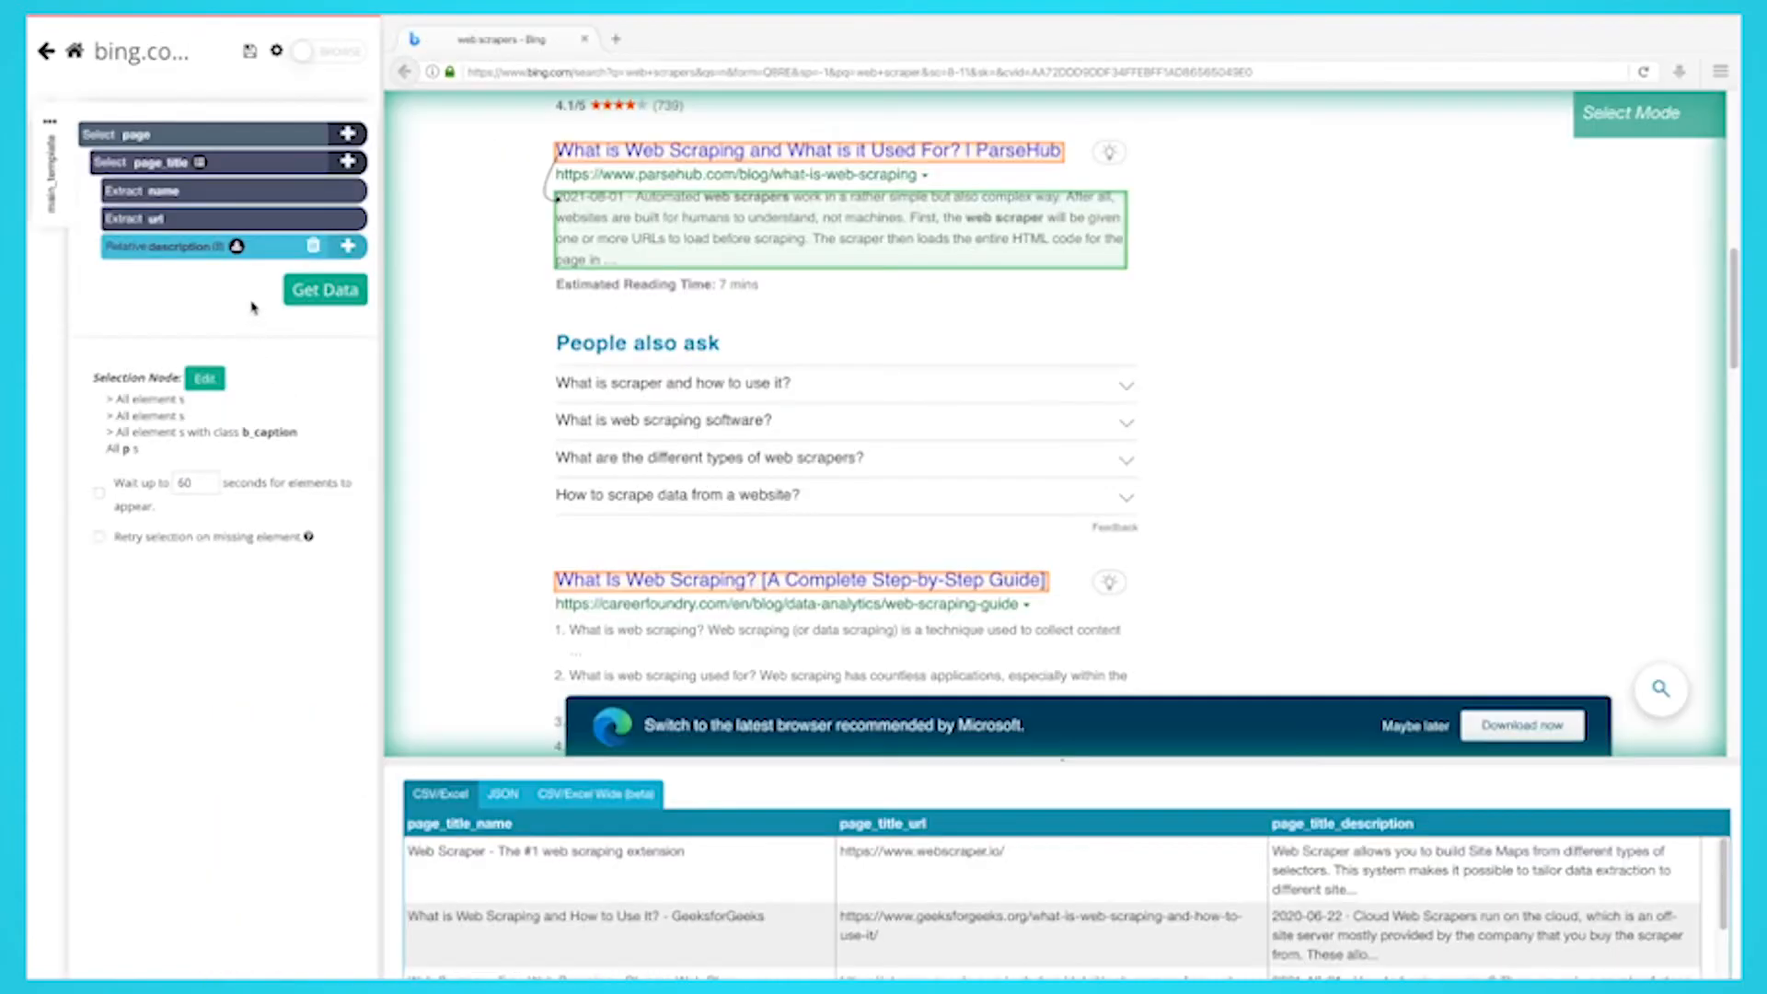
mouse_move(348, 133)
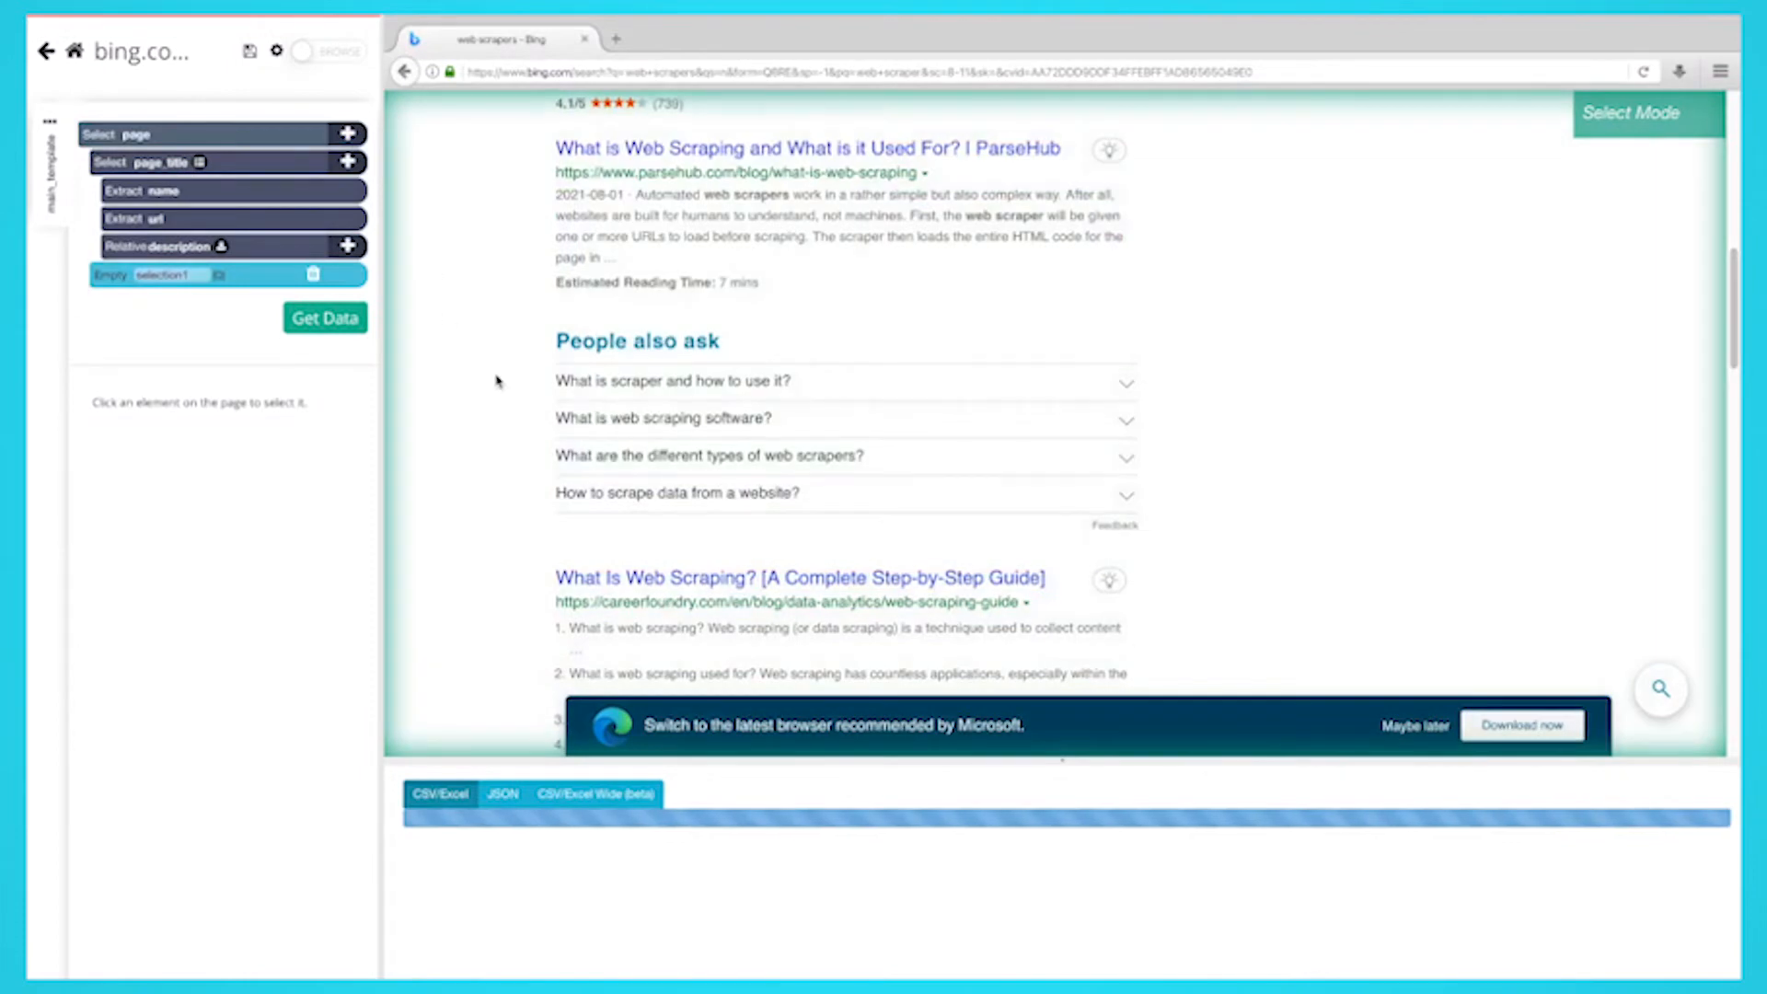
- Select the next-page arrow as next_button and give it a click action
click(324, 316)
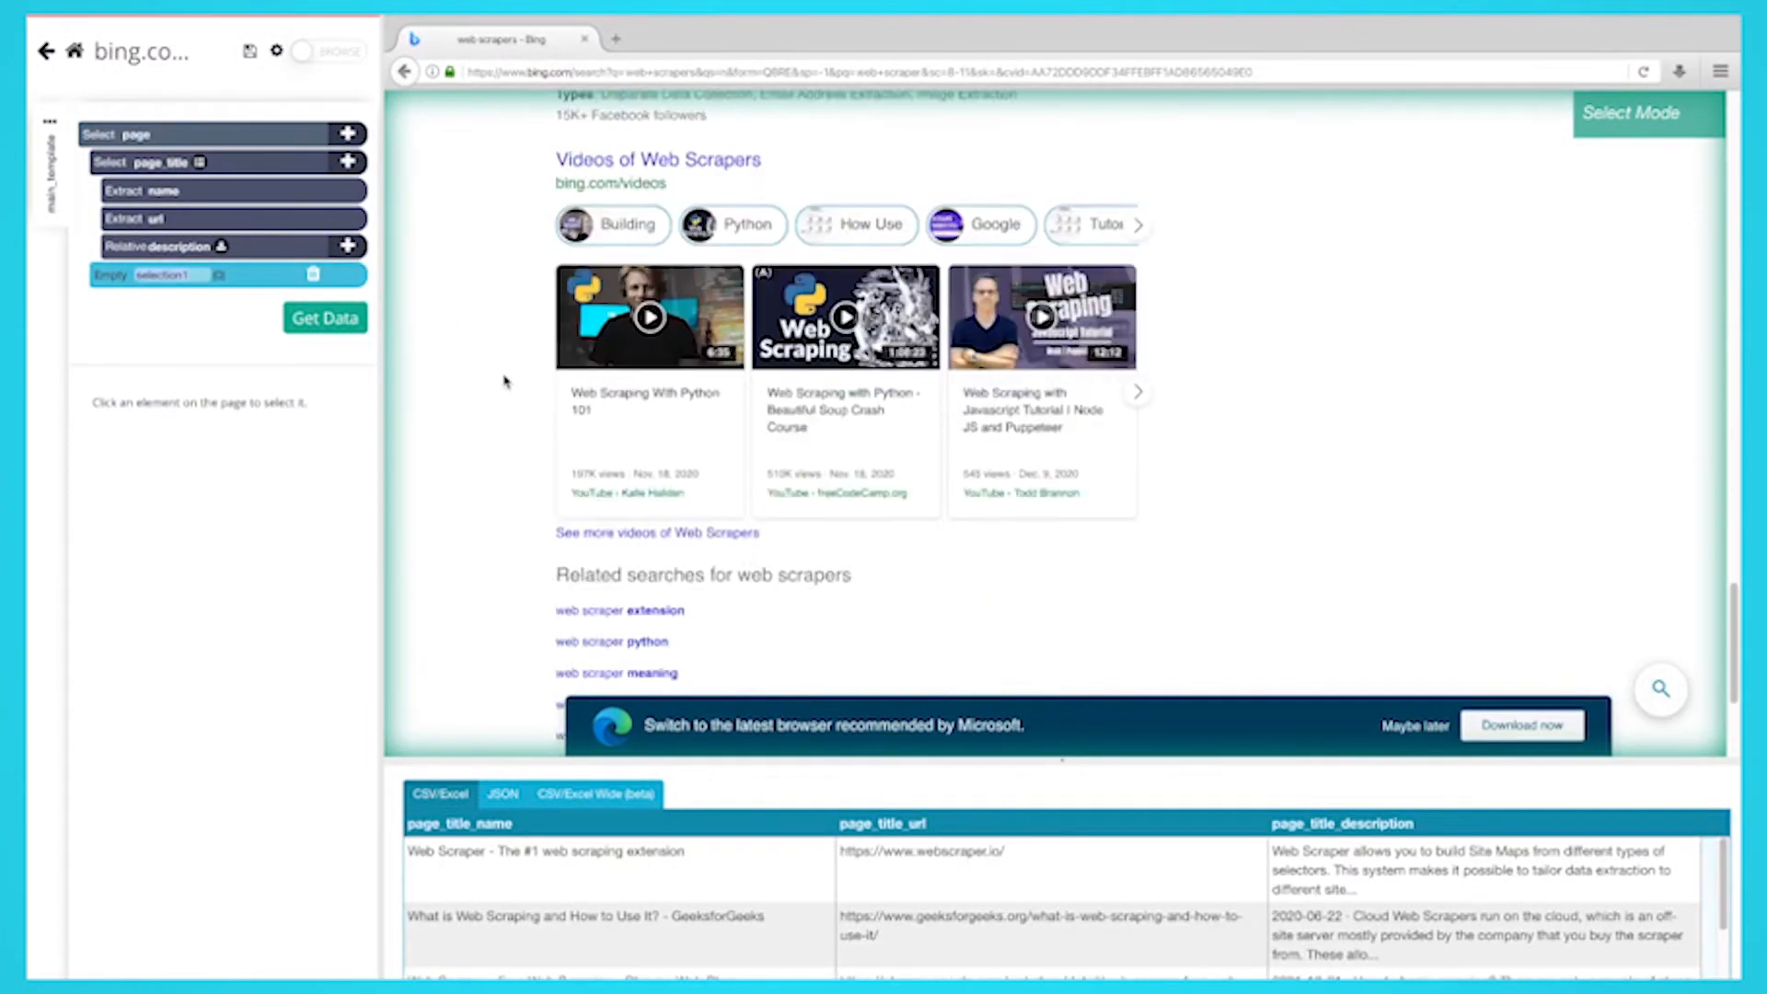
scroll(down, 3)
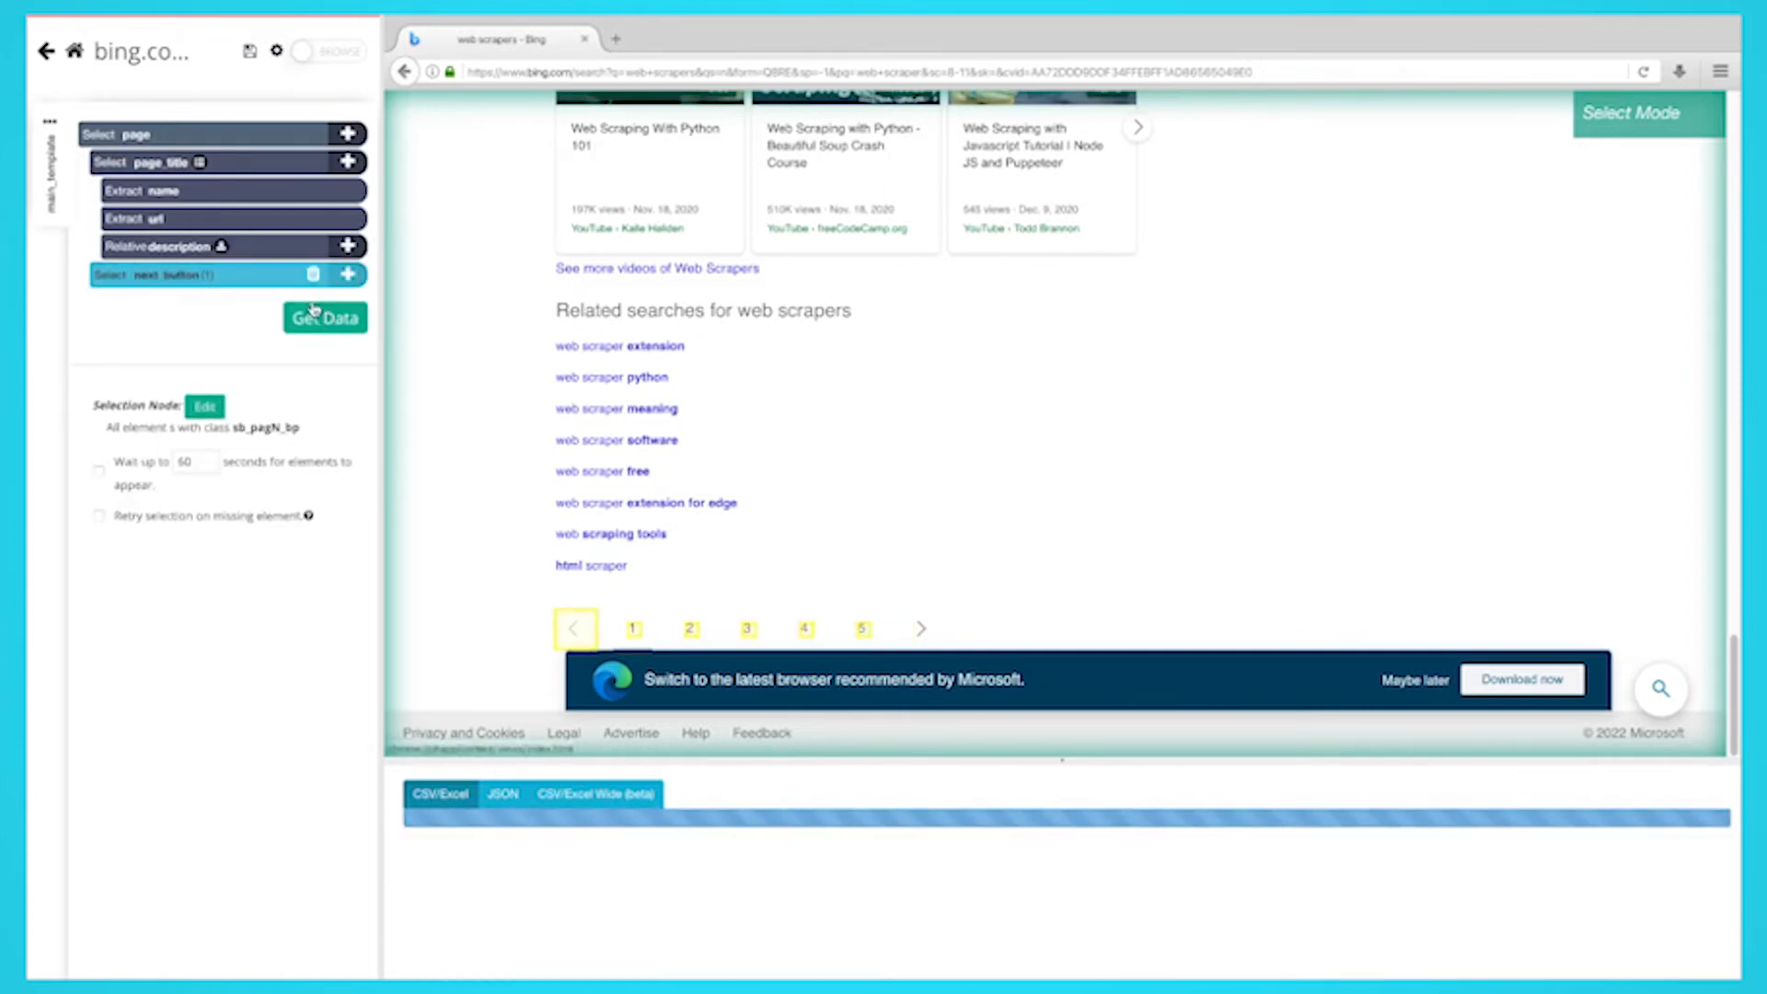
click(325, 317)
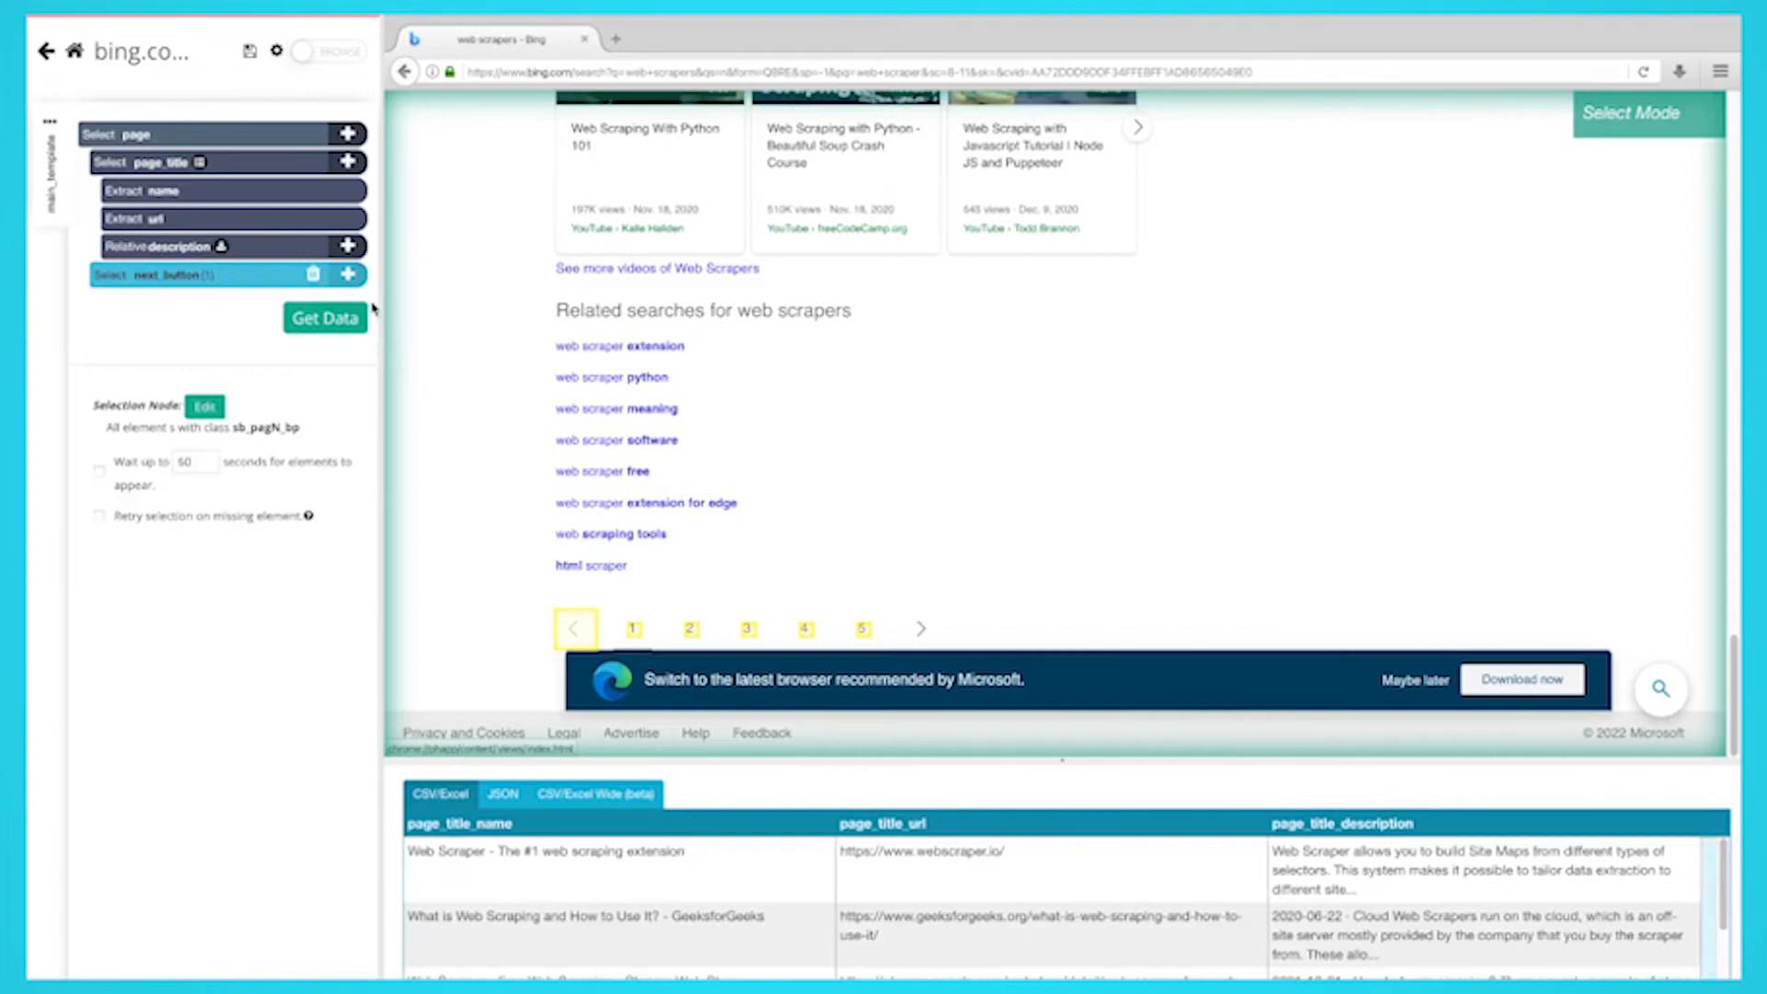
click(170, 274)
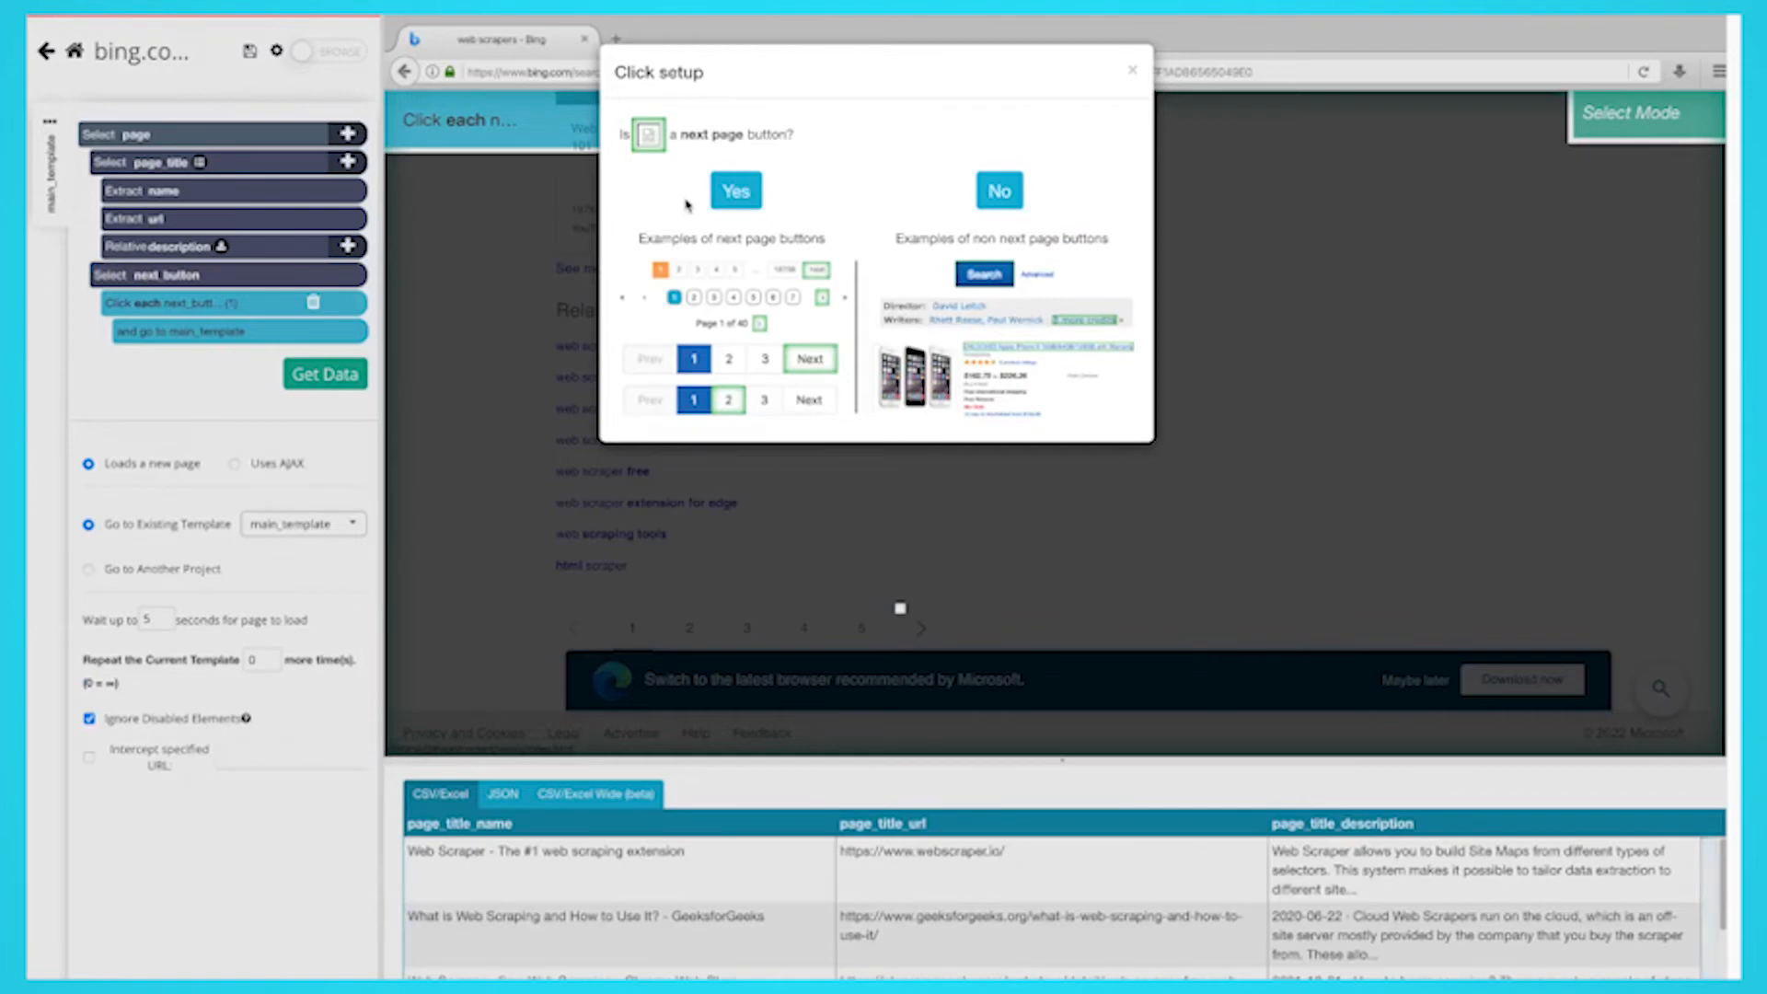
- Confirm next_button as a next-page button repeating main_template 4 more times
click(733, 190)
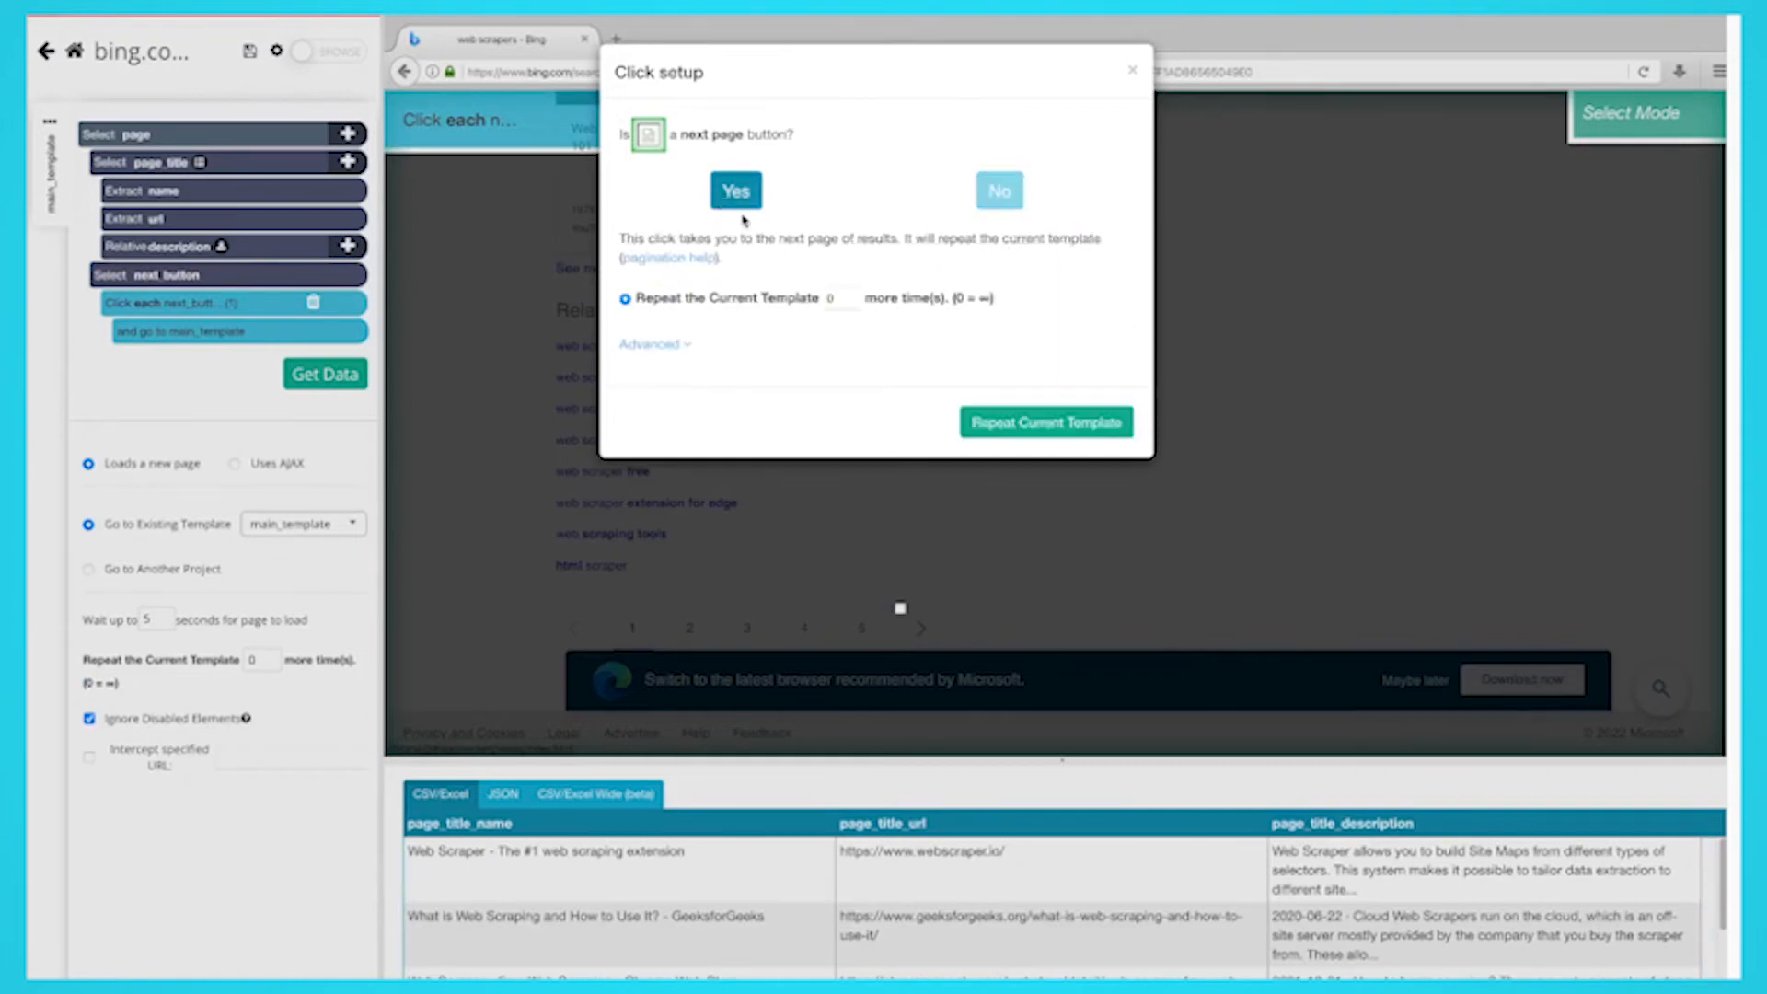
click(839, 297)
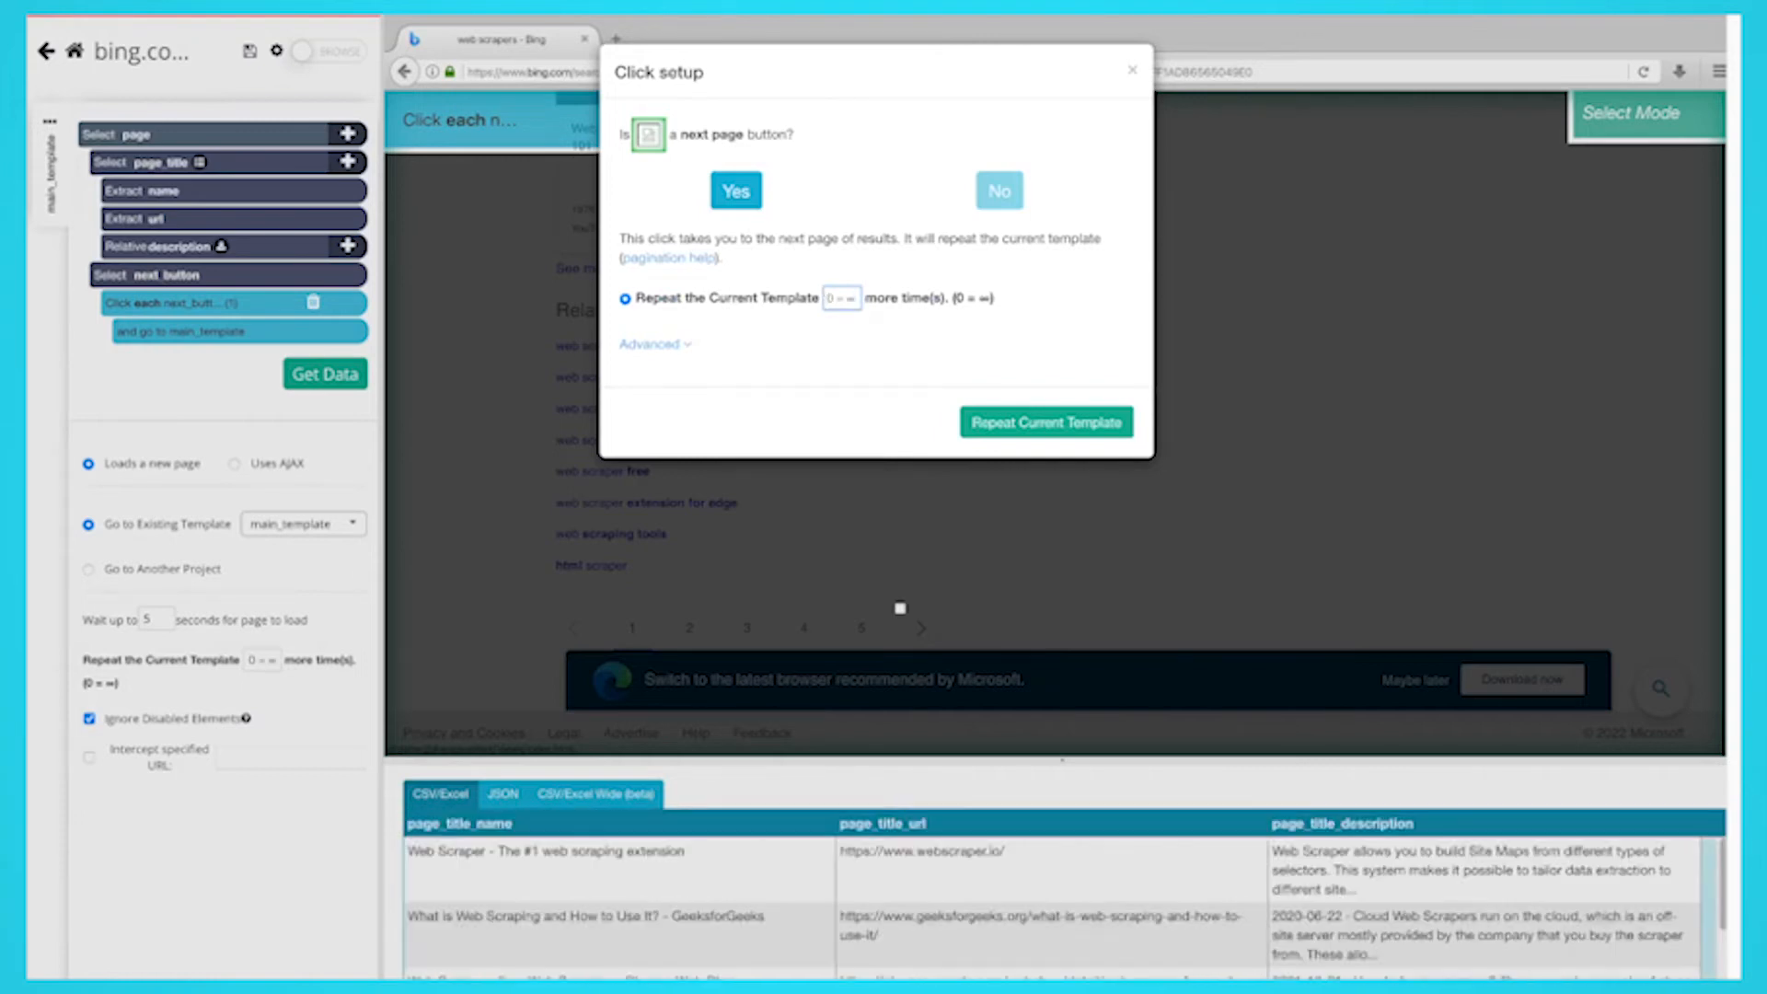
text(4)
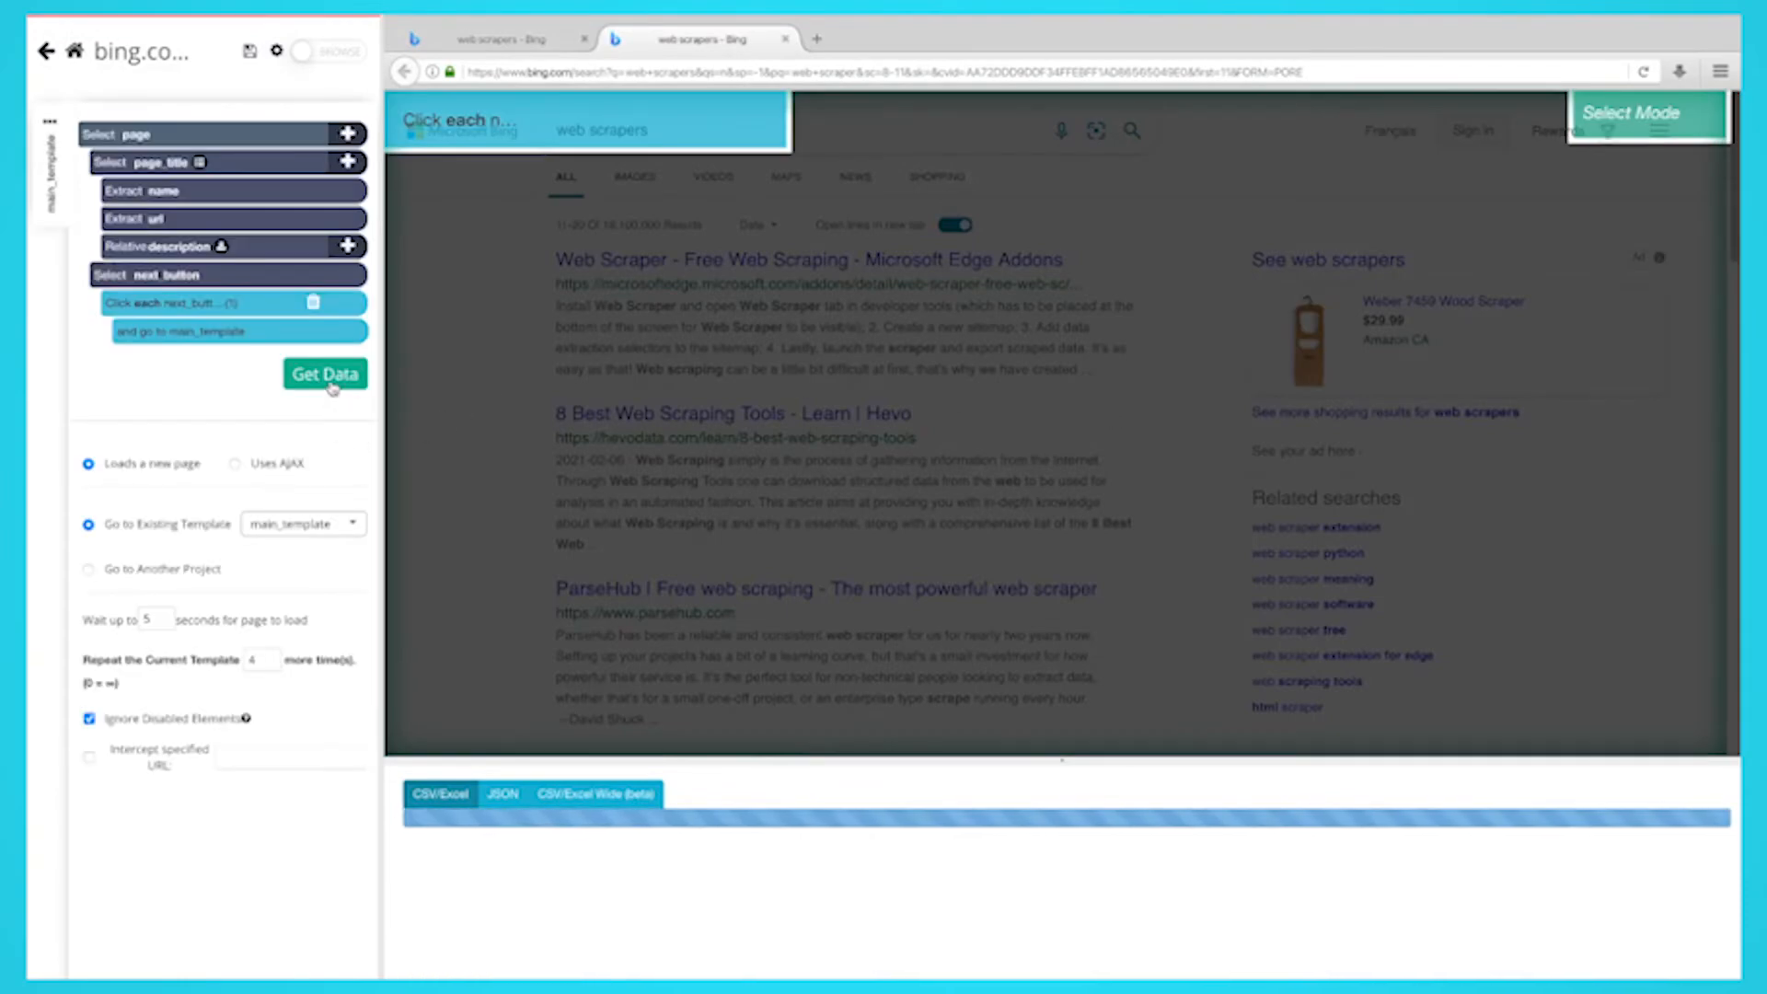
- Run the bing.com project from its Get Data run page
click(325, 372)
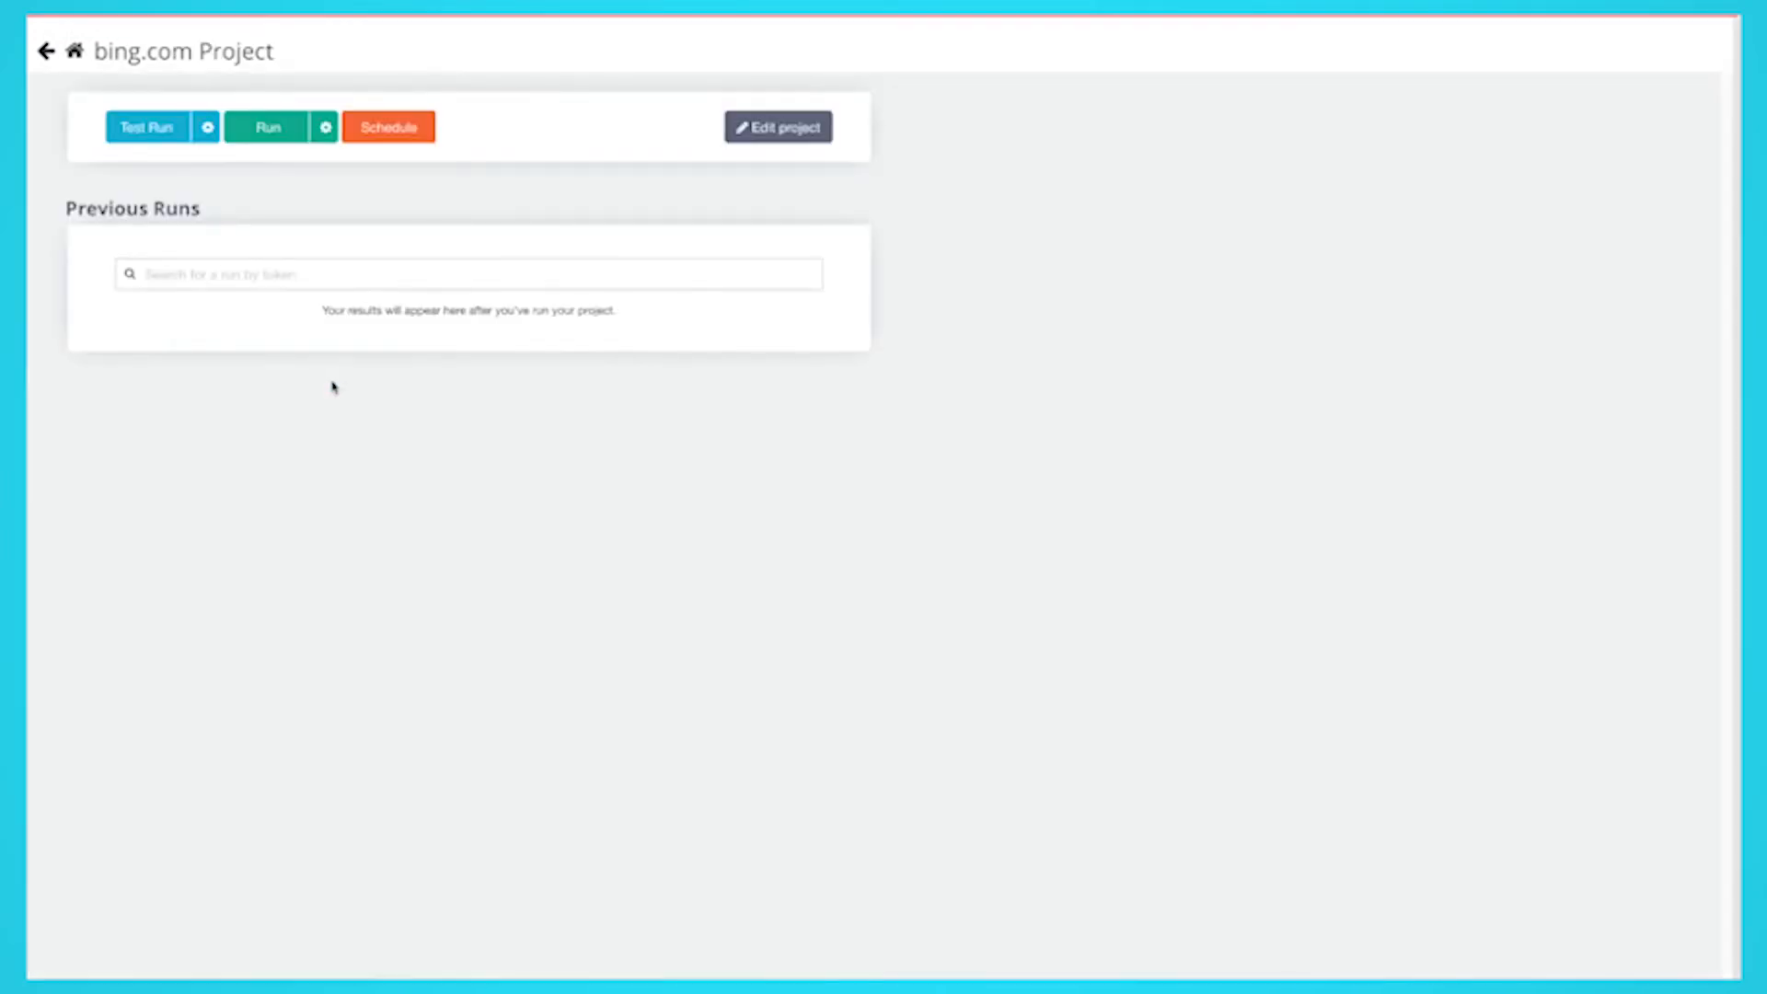
mouse_move(326, 127)
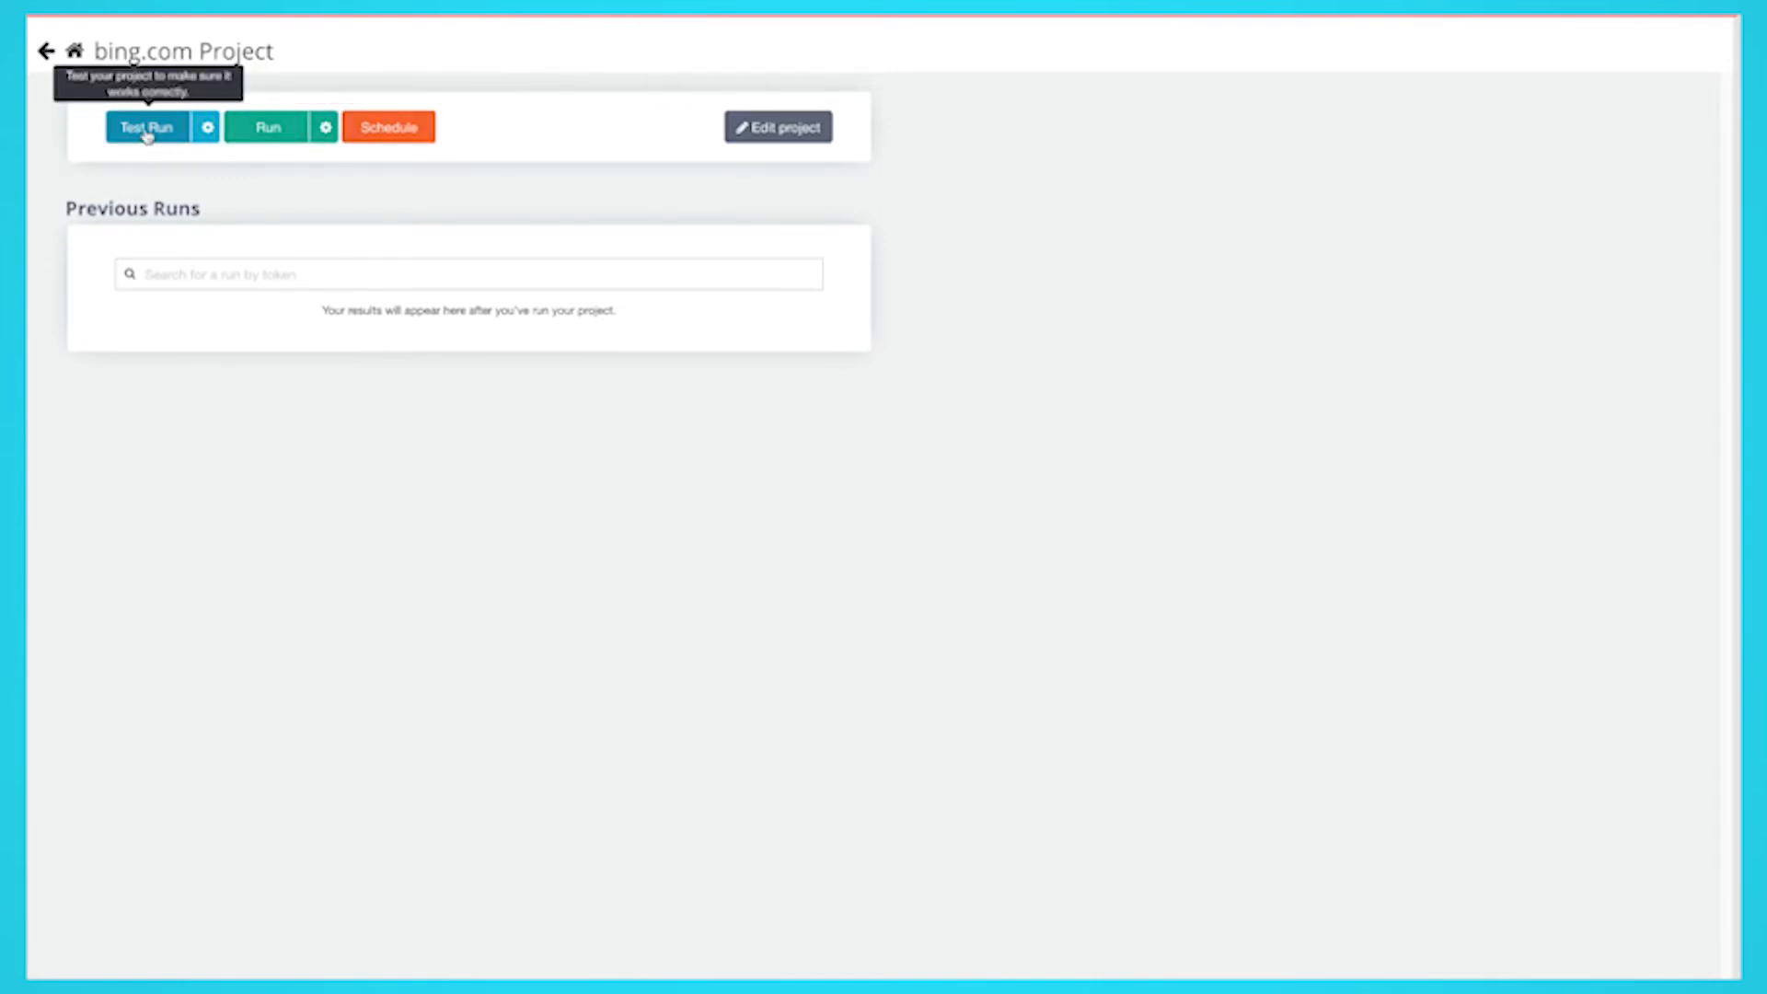
mouse_move(216, 175)
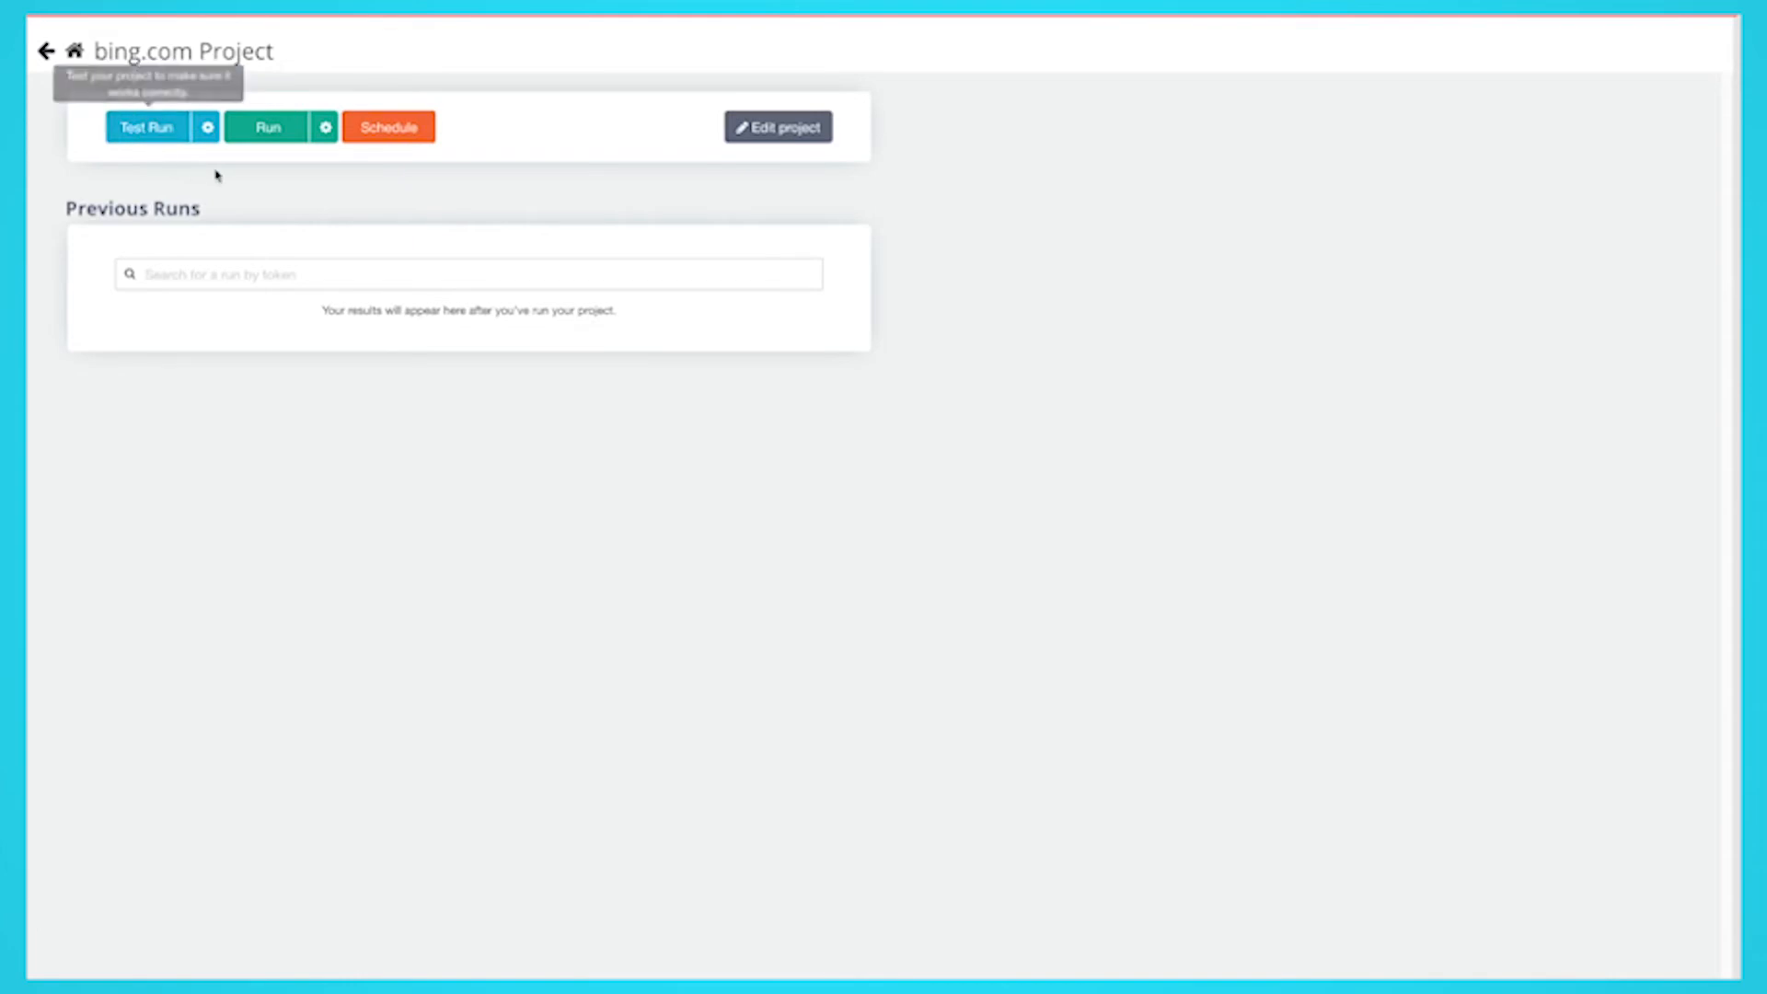
mouse_move(744, 421)
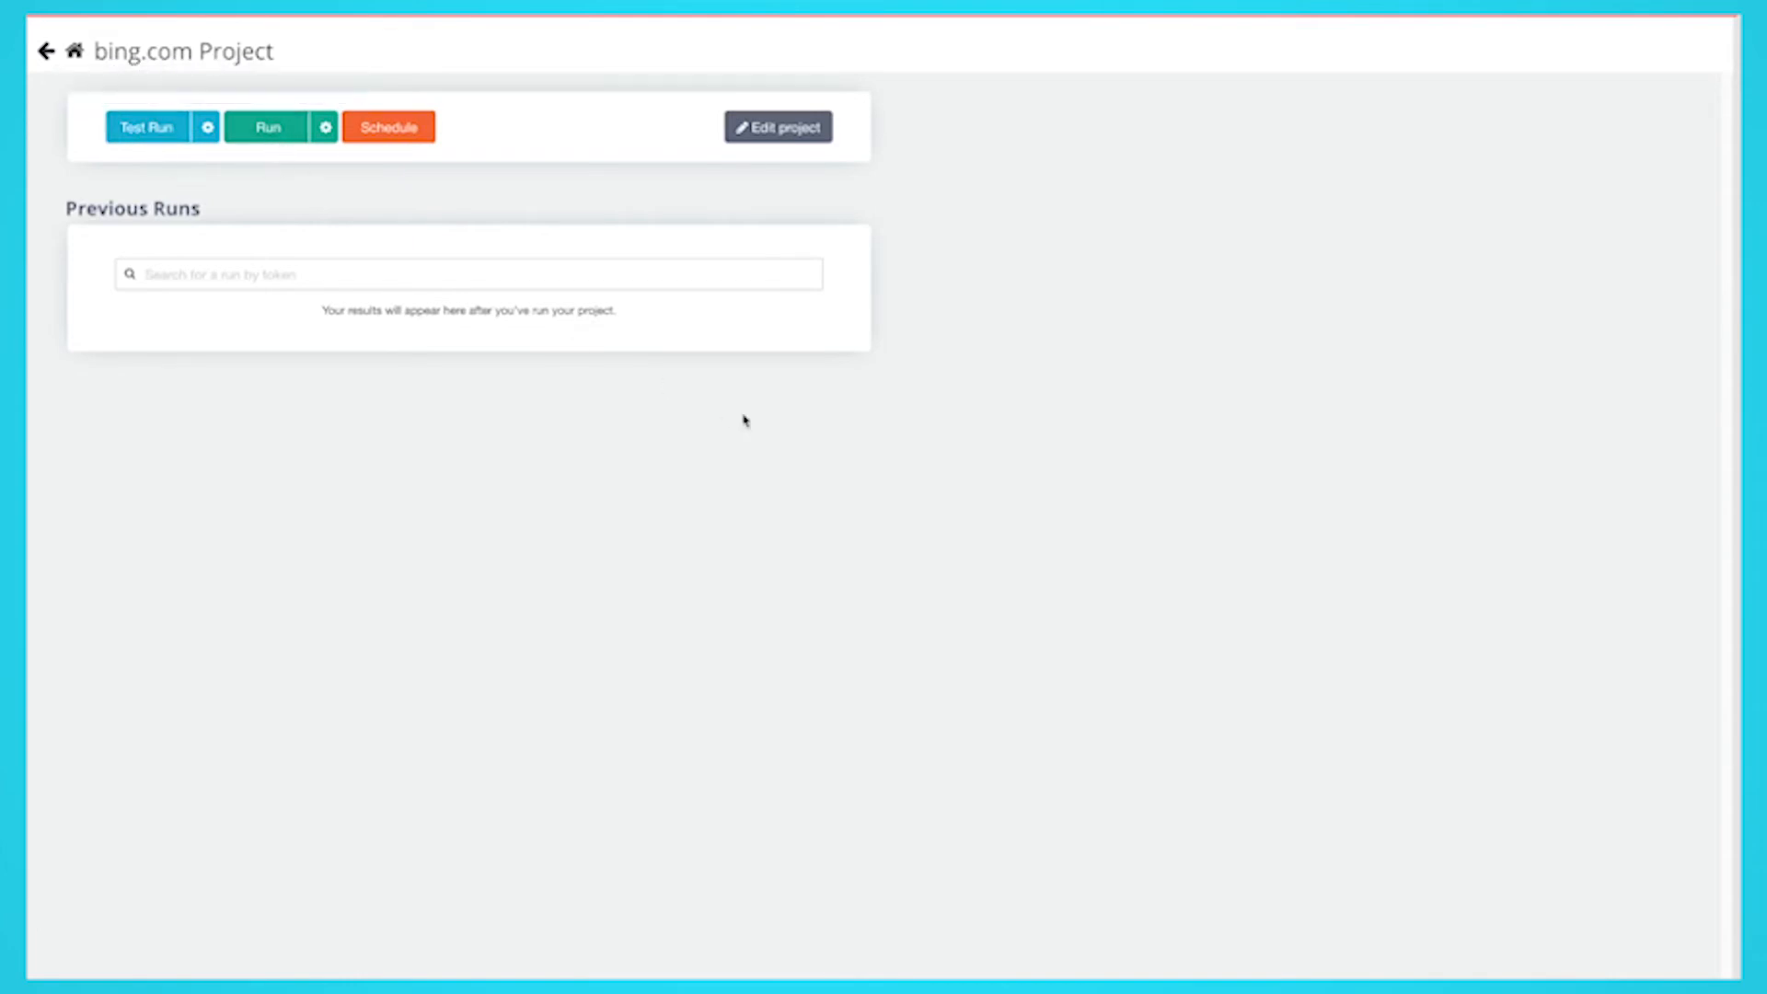
click(268, 126)
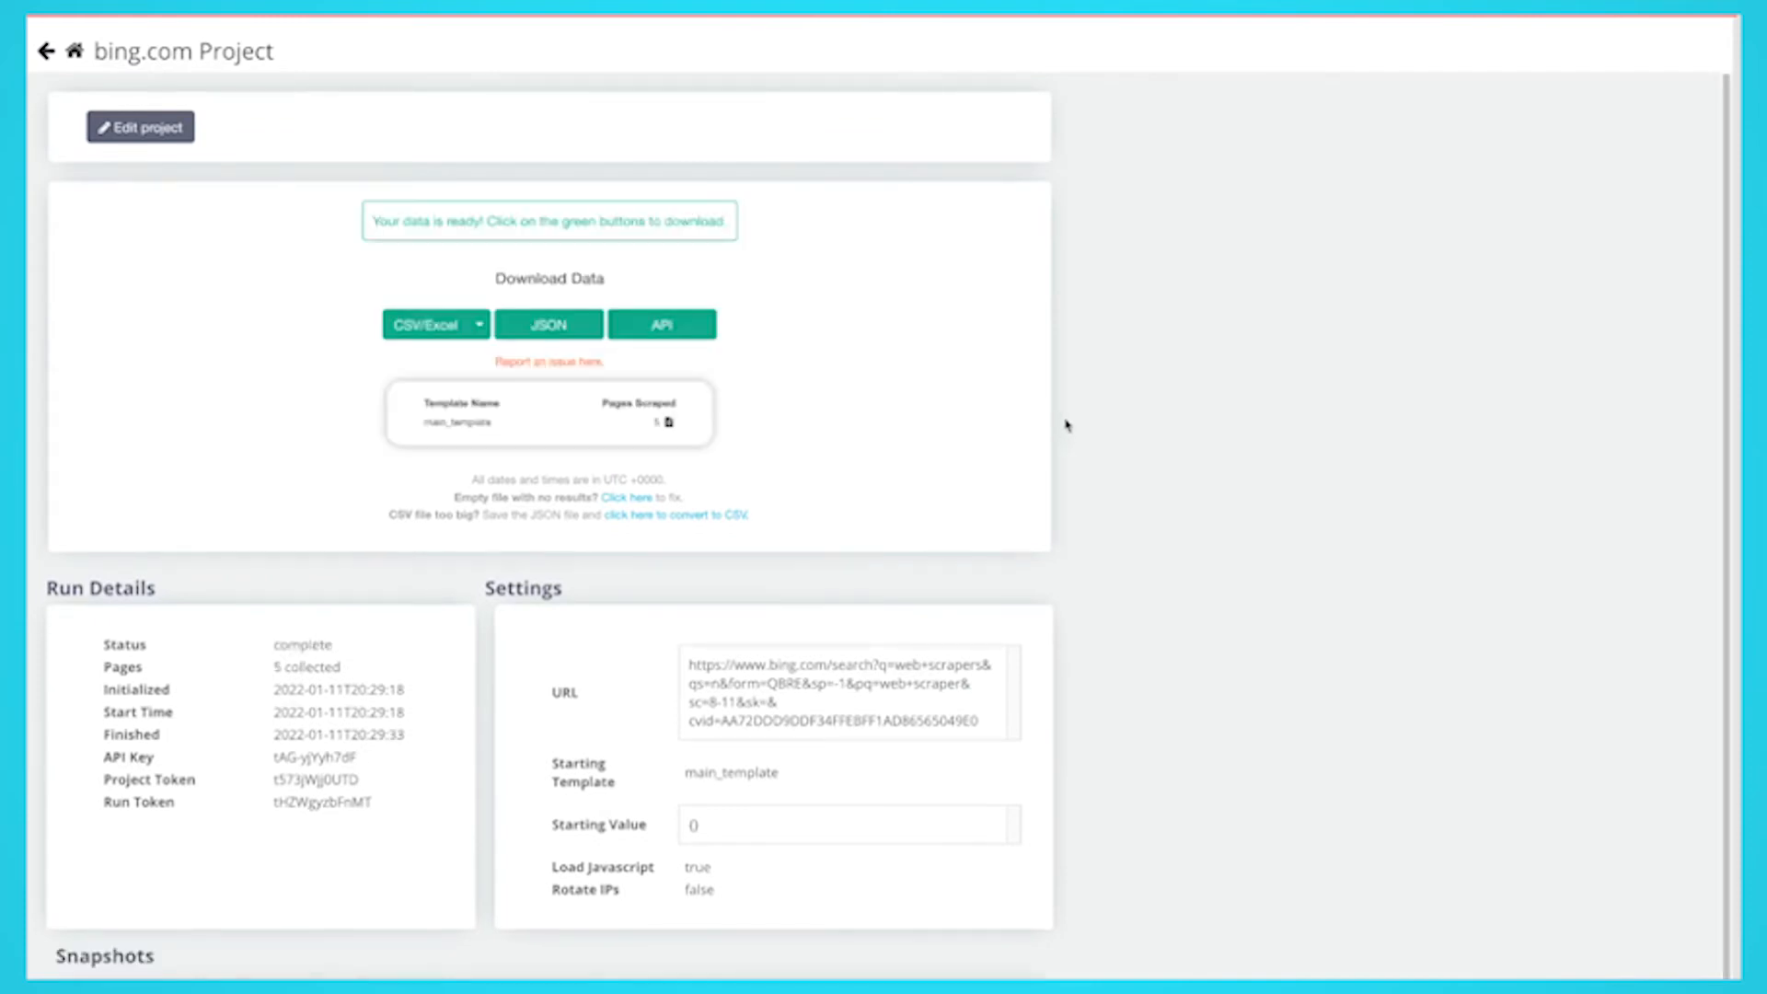
- Download the 5-page run results as CSV and open the file in Excel
click(426, 325)
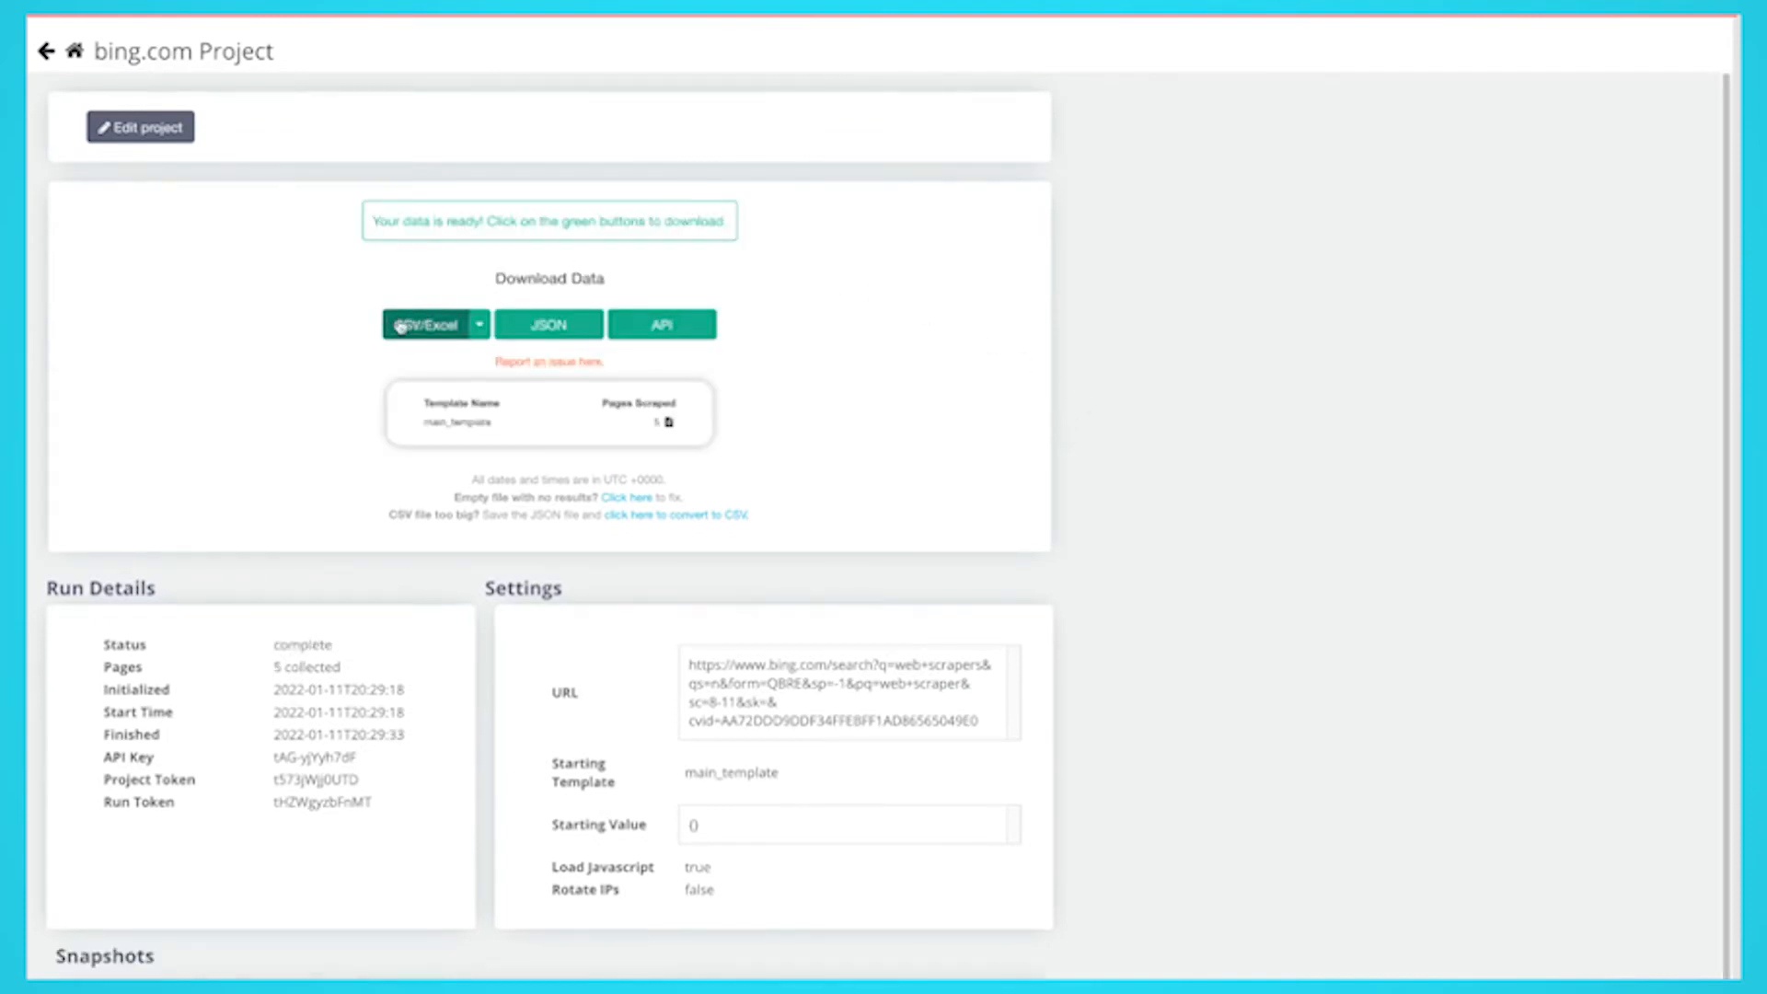
click(426, 325)
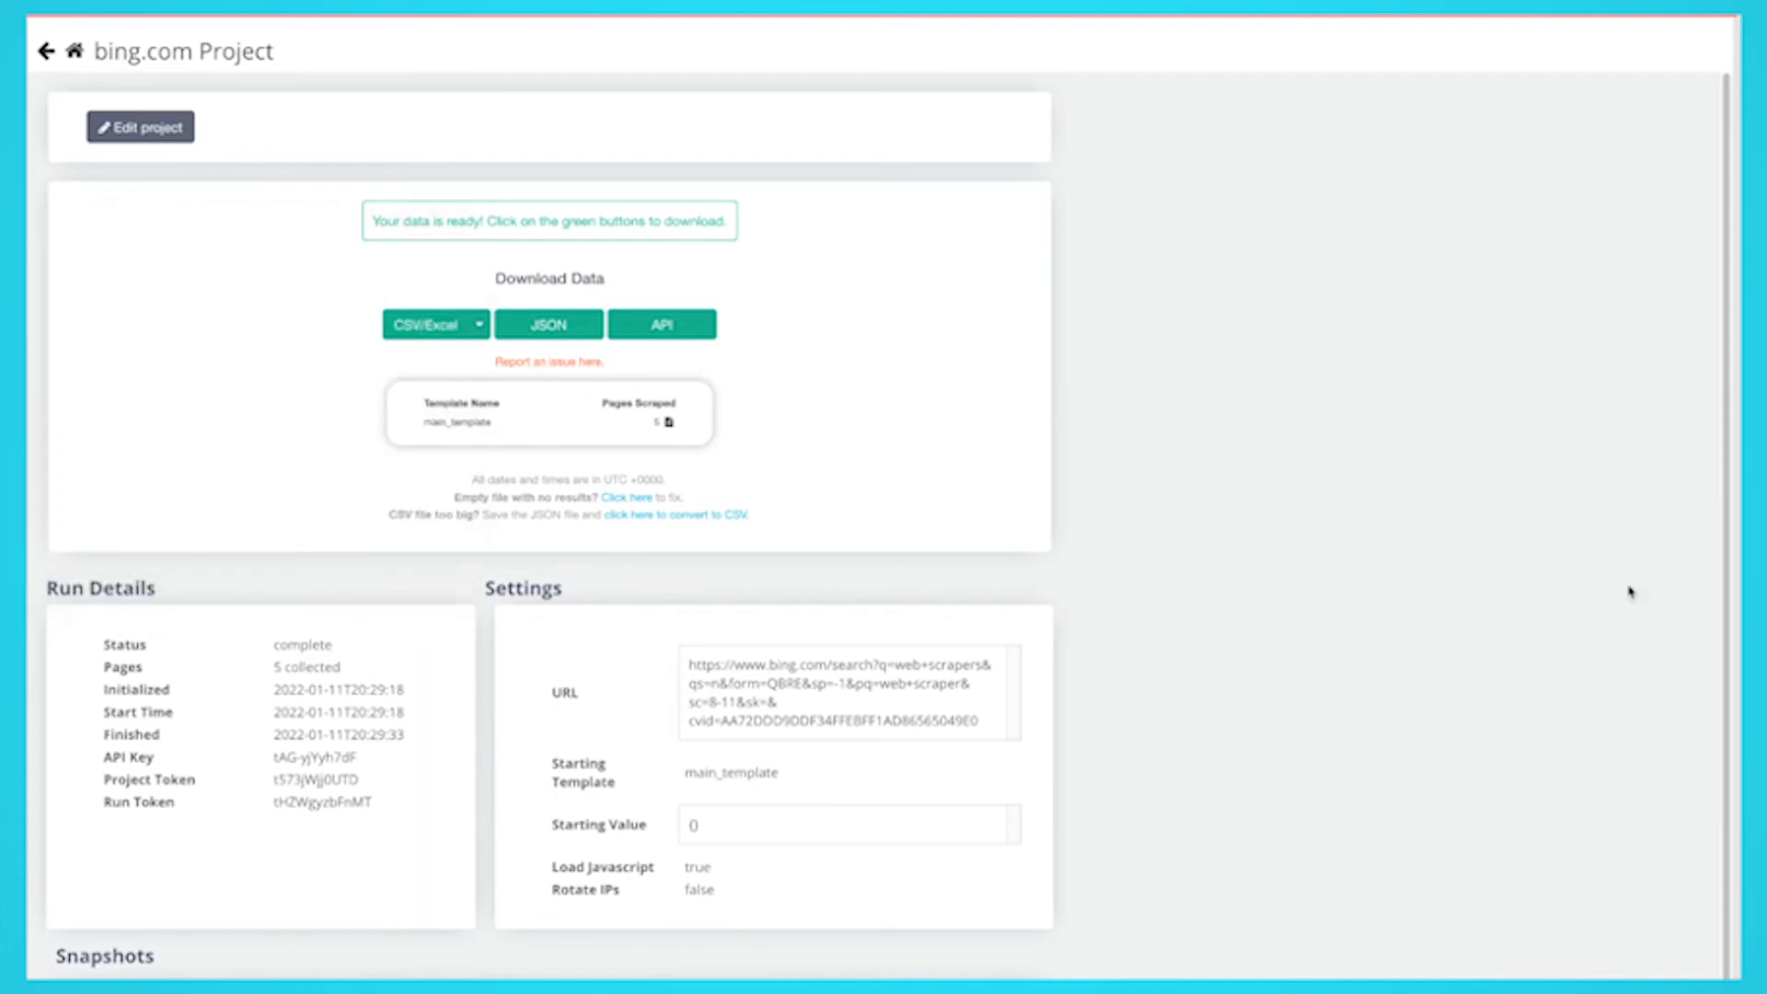
click(426, 326)
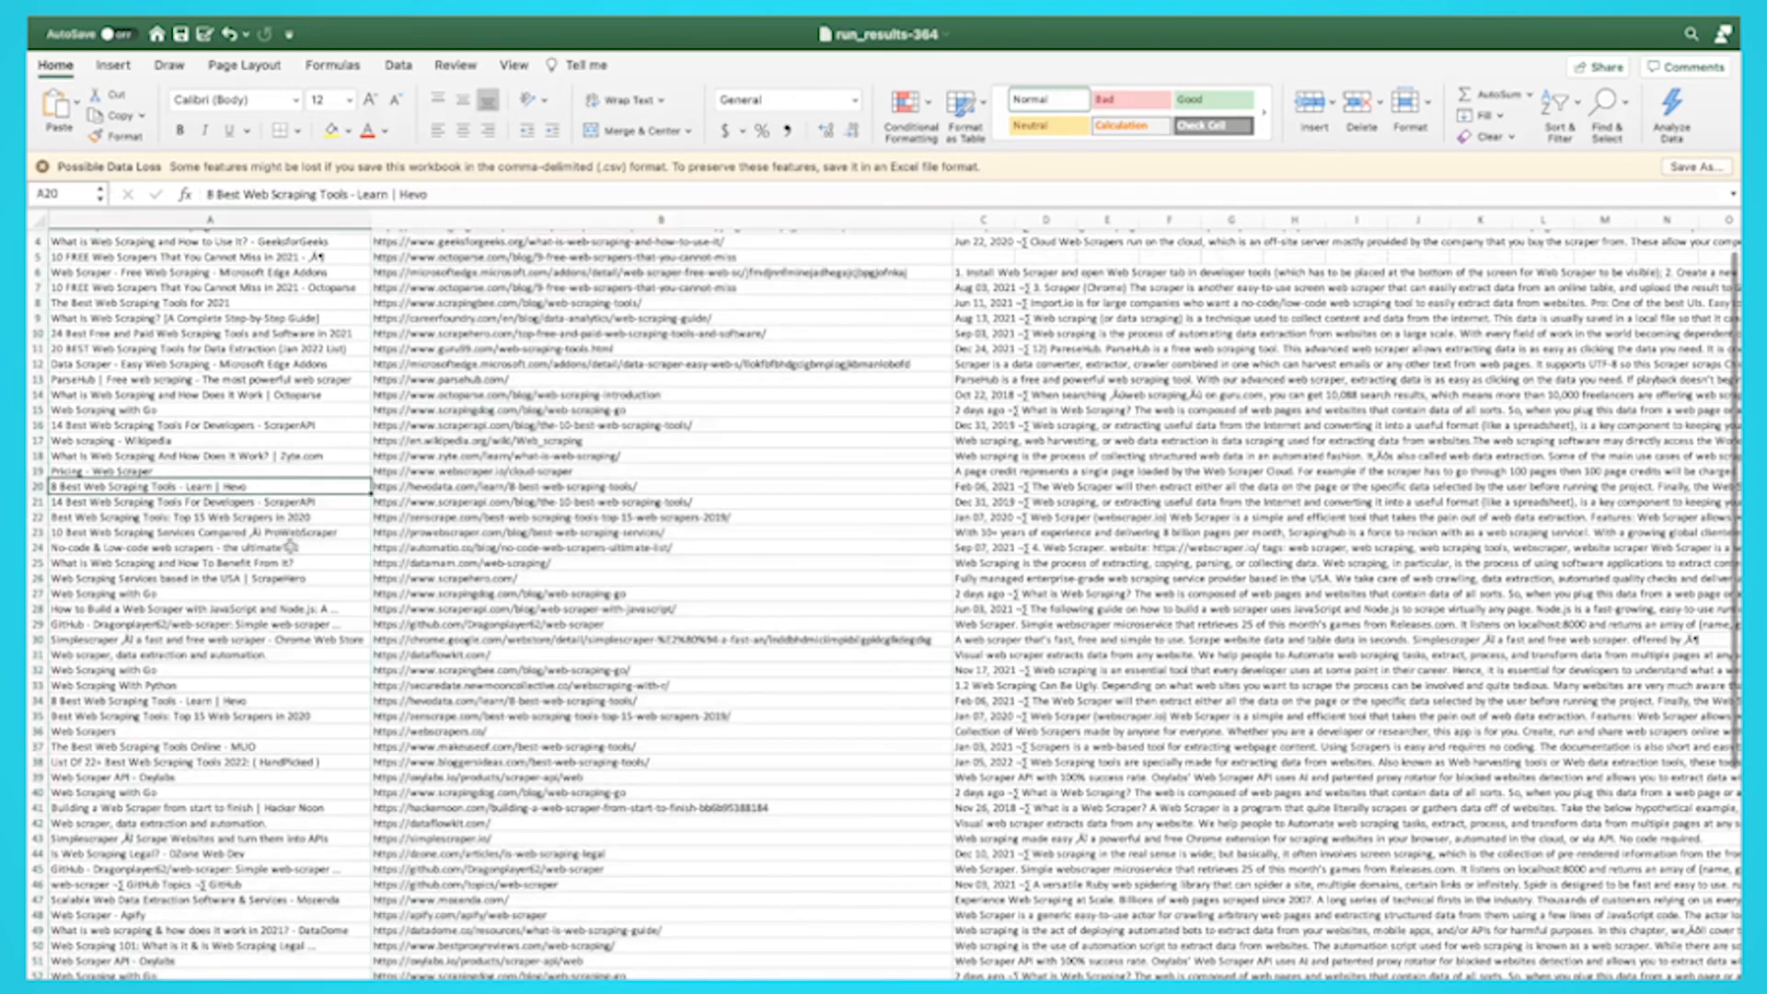
scroll(down, 3)
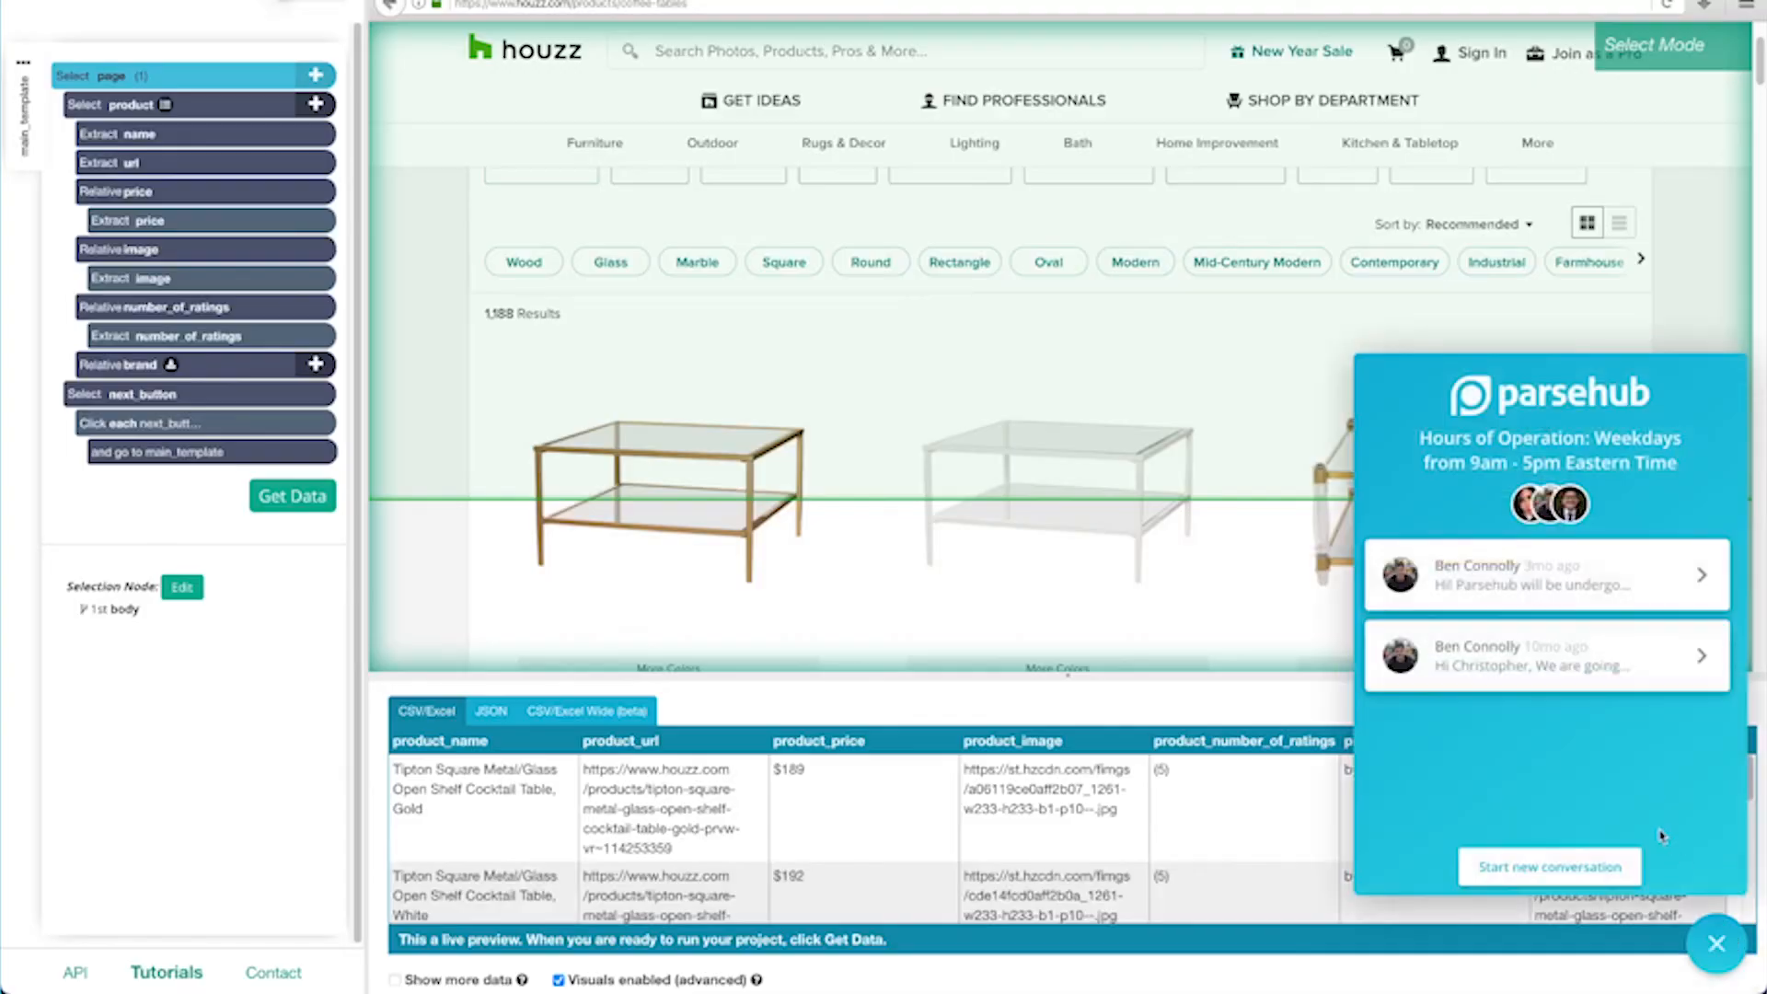
- Start a new support chat conversation and type 'hey, im'
click(1547, 867)
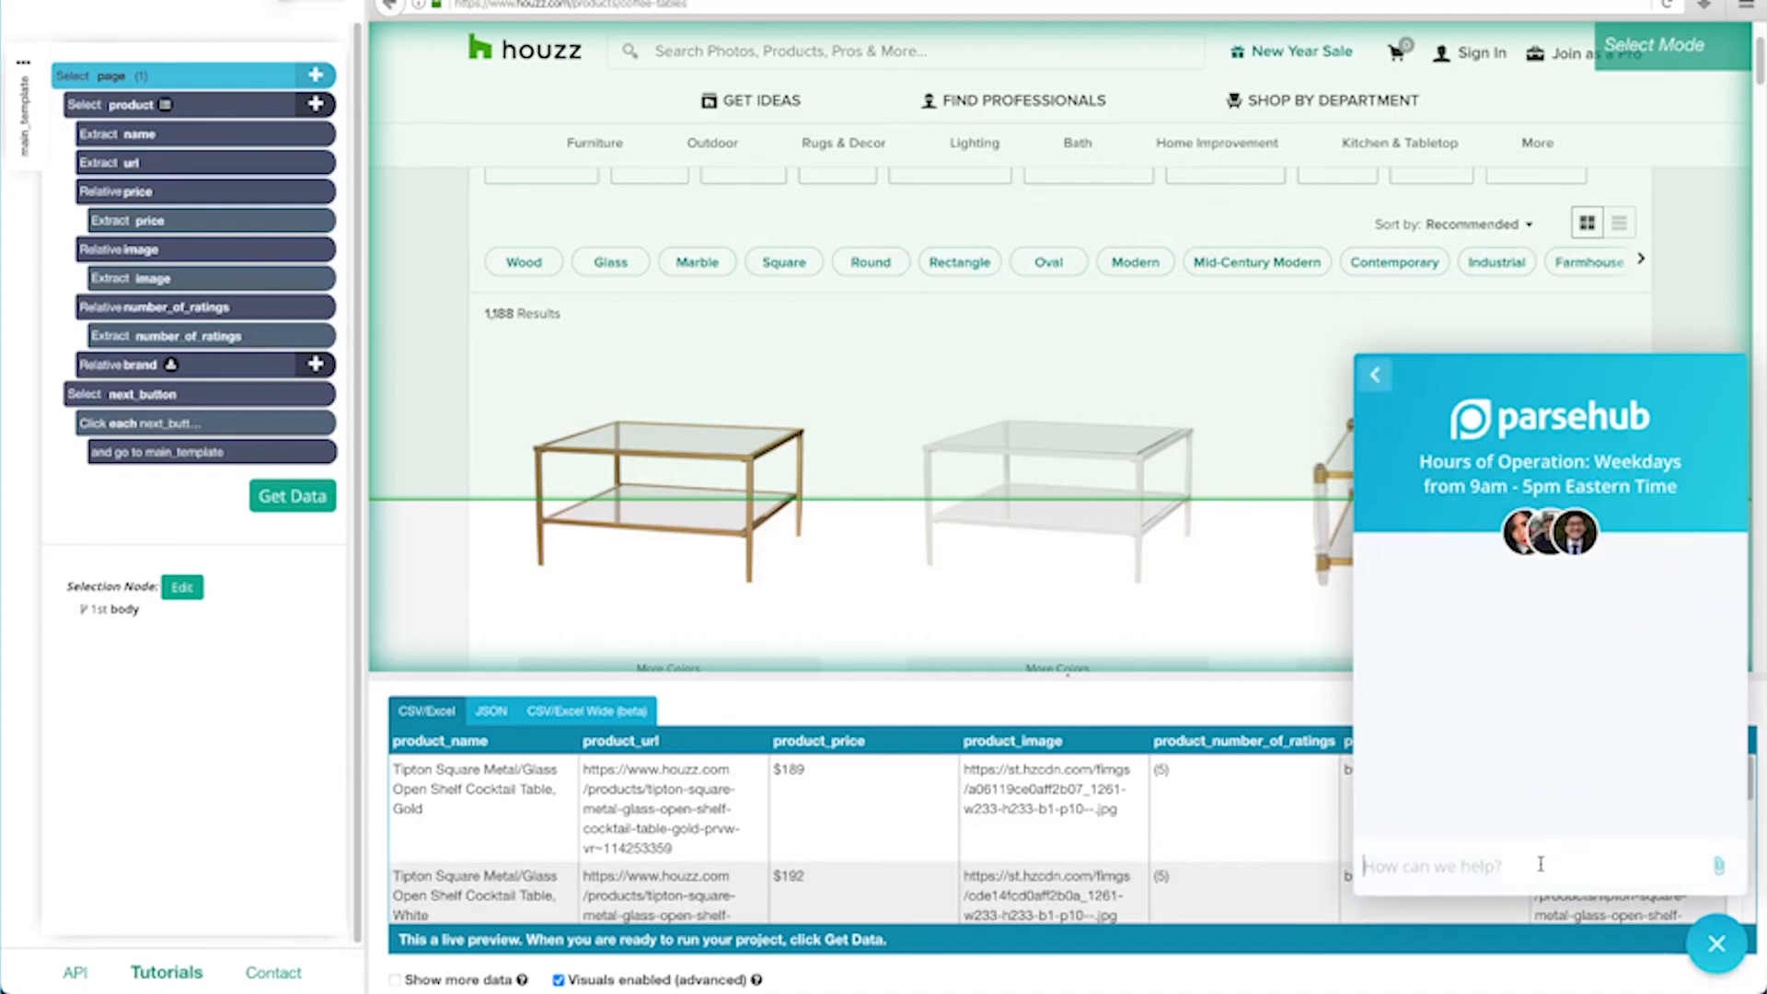
text(hey, im)
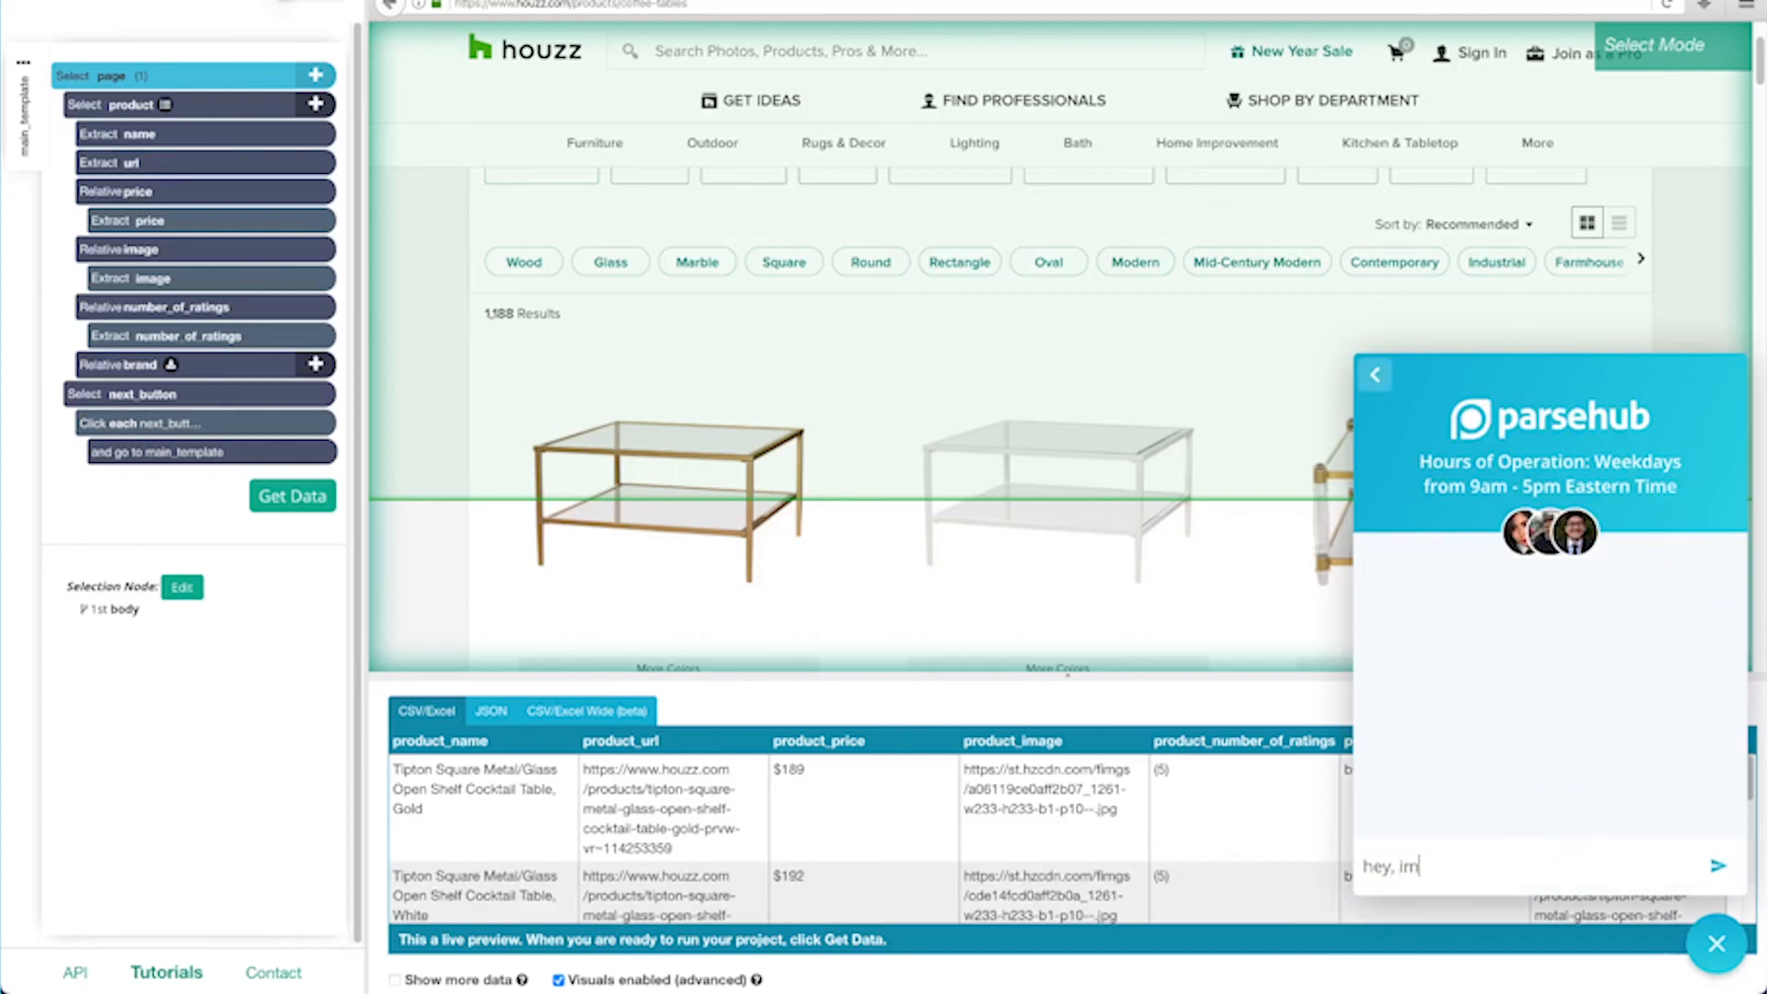